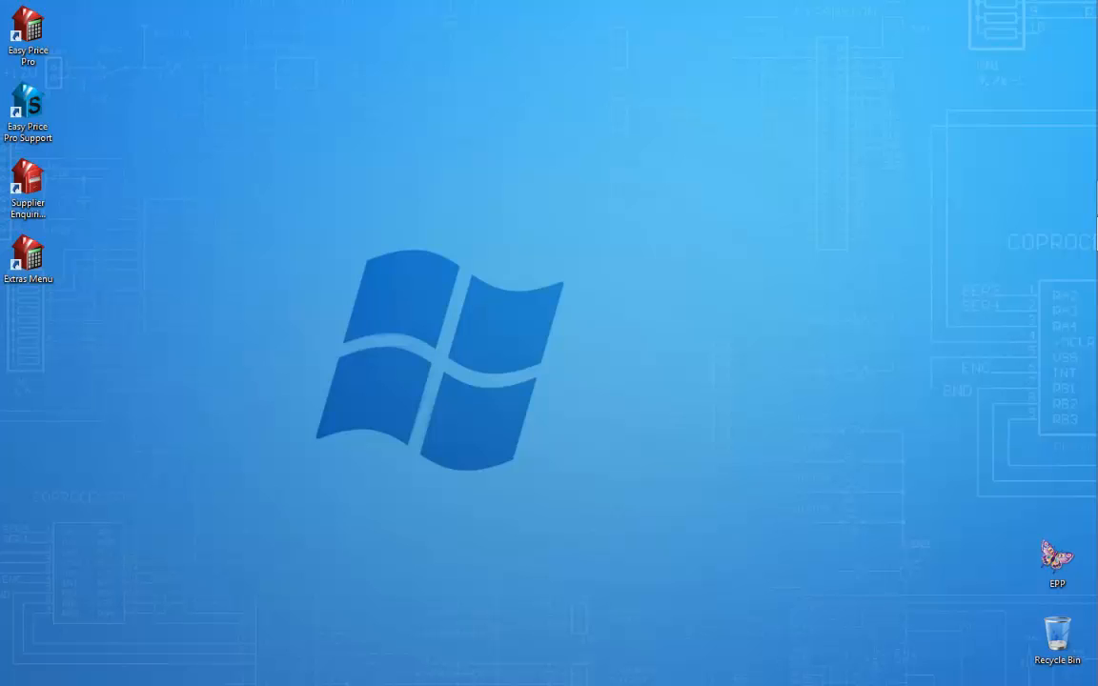
# - Launch Easy Price Pro Total Build from the desktop shortcut to reach its start screen
pyautogui.doubleClick(27, 29)
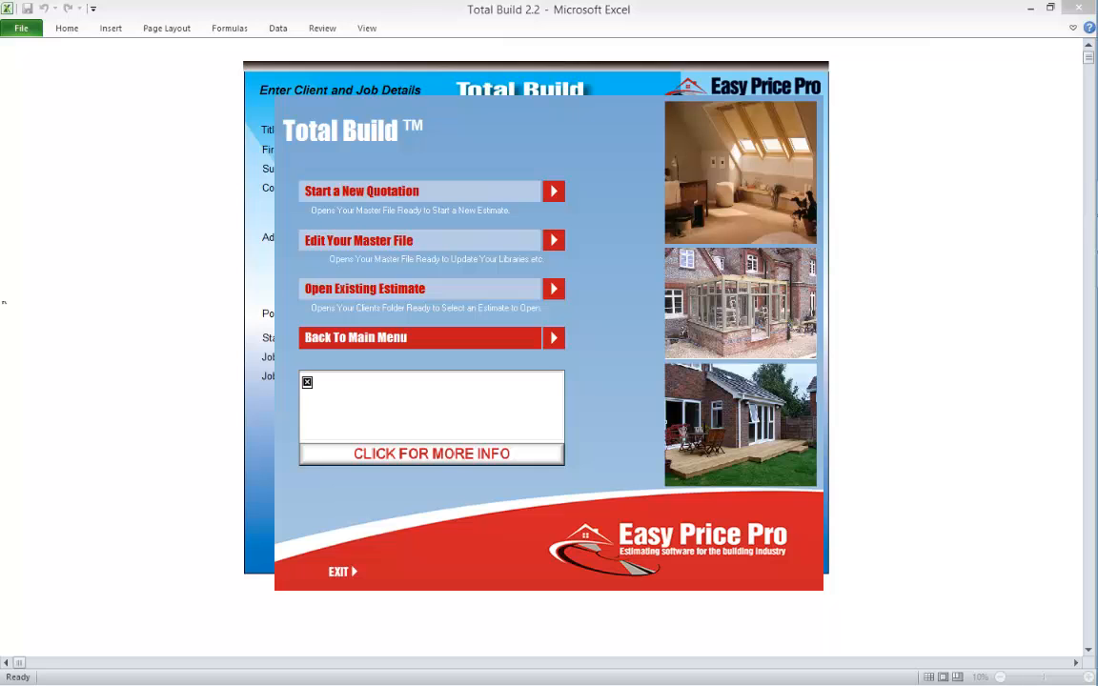
# - Start a new quotation, enter the Wattisfield alterations client and job details and save them
pyautogui.click(419, 191)
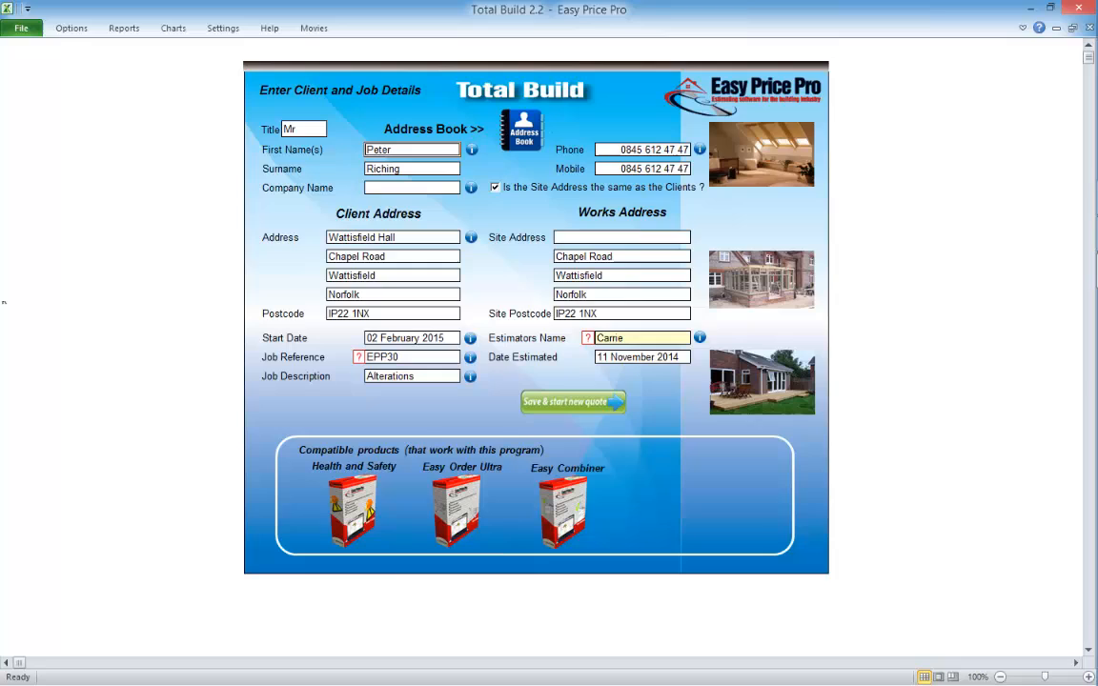
pyautogui.click(572, 401)
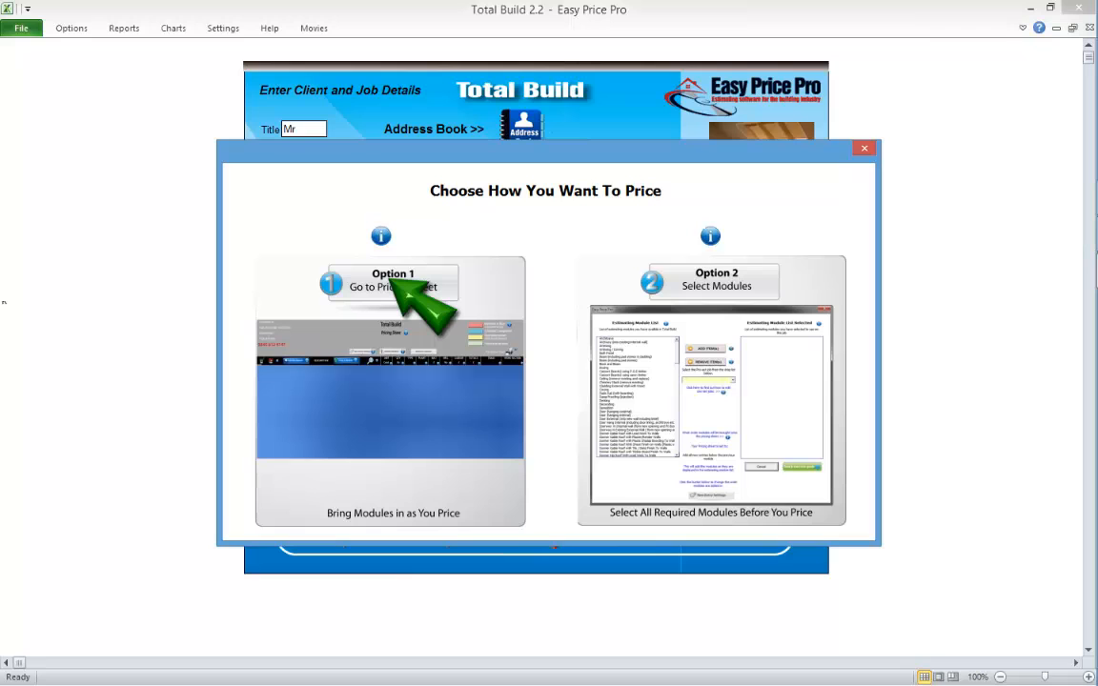
# - Choose module-by-module pricing and add Decking and external-wall doorway modules to the pricing sheet
pyautogui.click(393, 286)
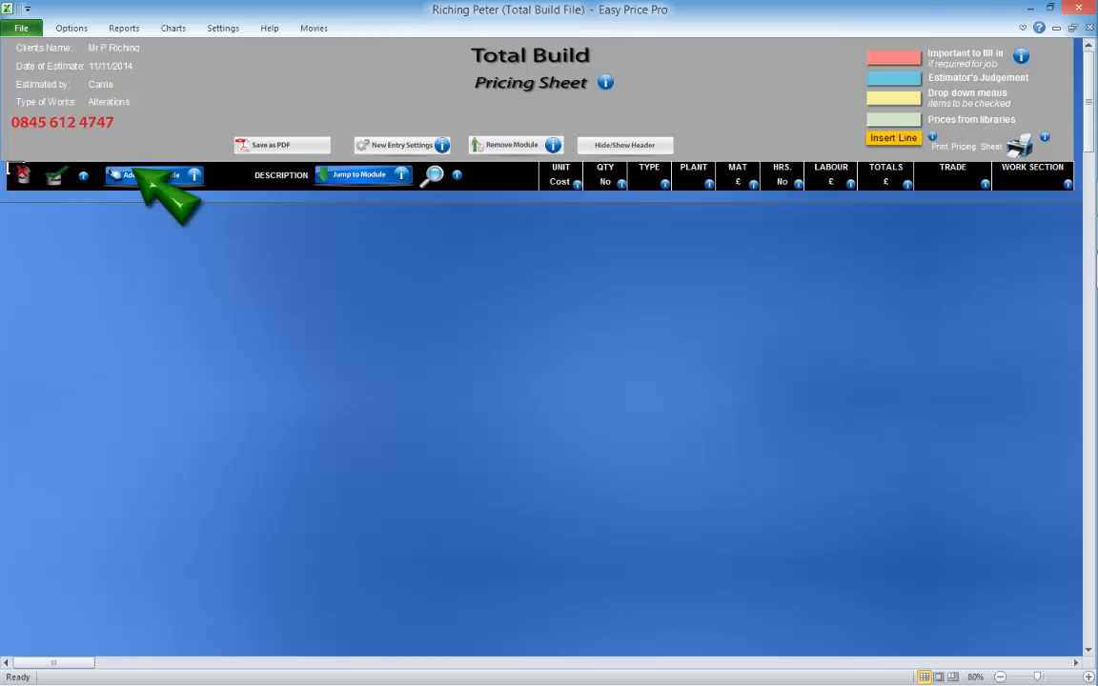
pyautogui.click(148, 175)
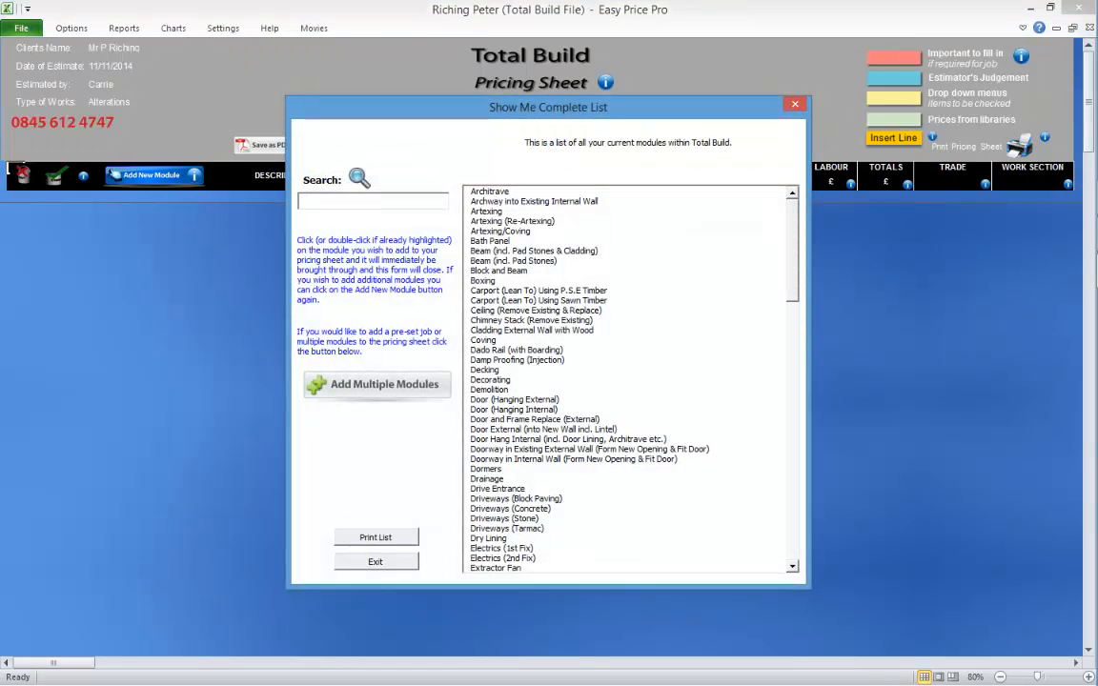
pyautogui.click(372, 202)
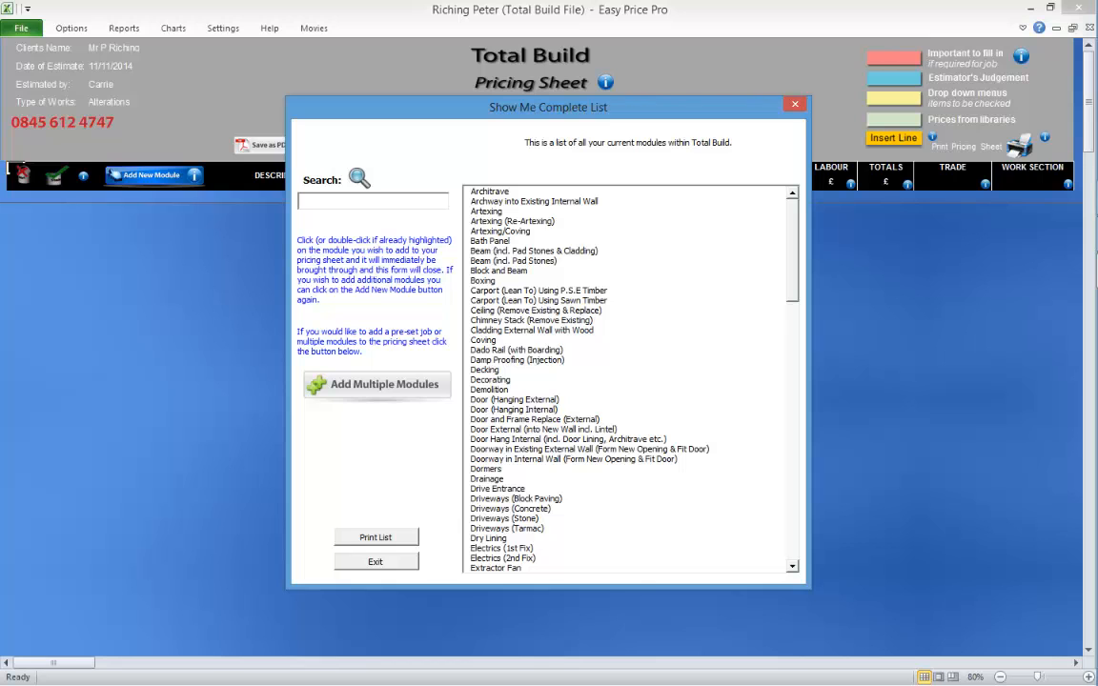
pyautogui.click(484, 370)
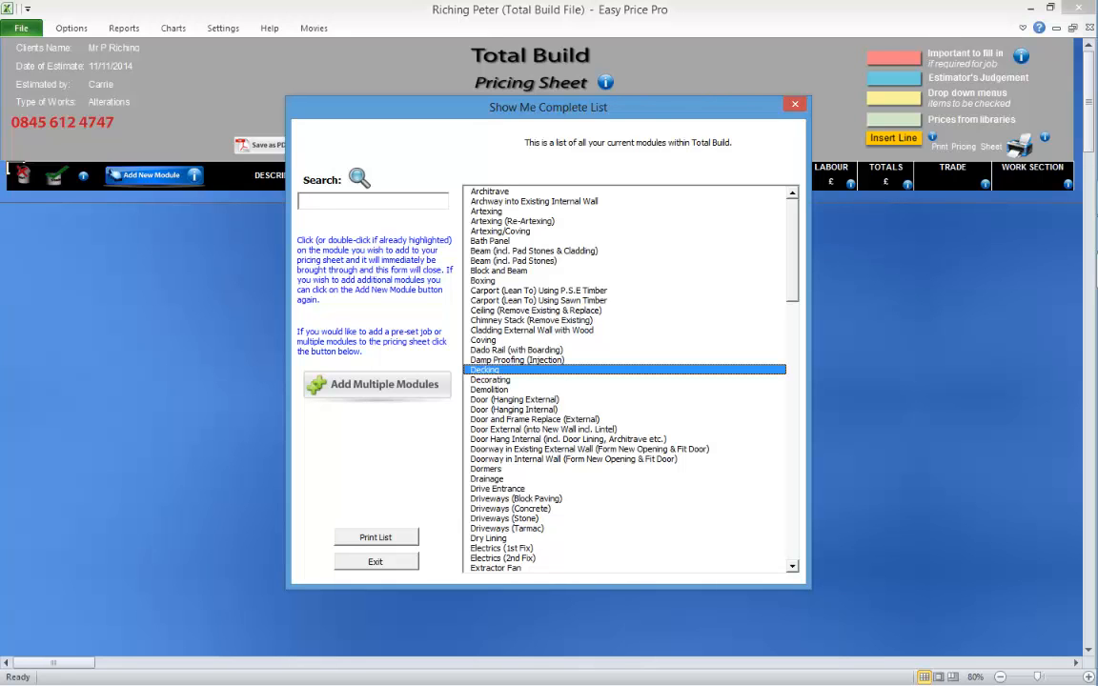
pyautogui.doubleClick(484, 370)
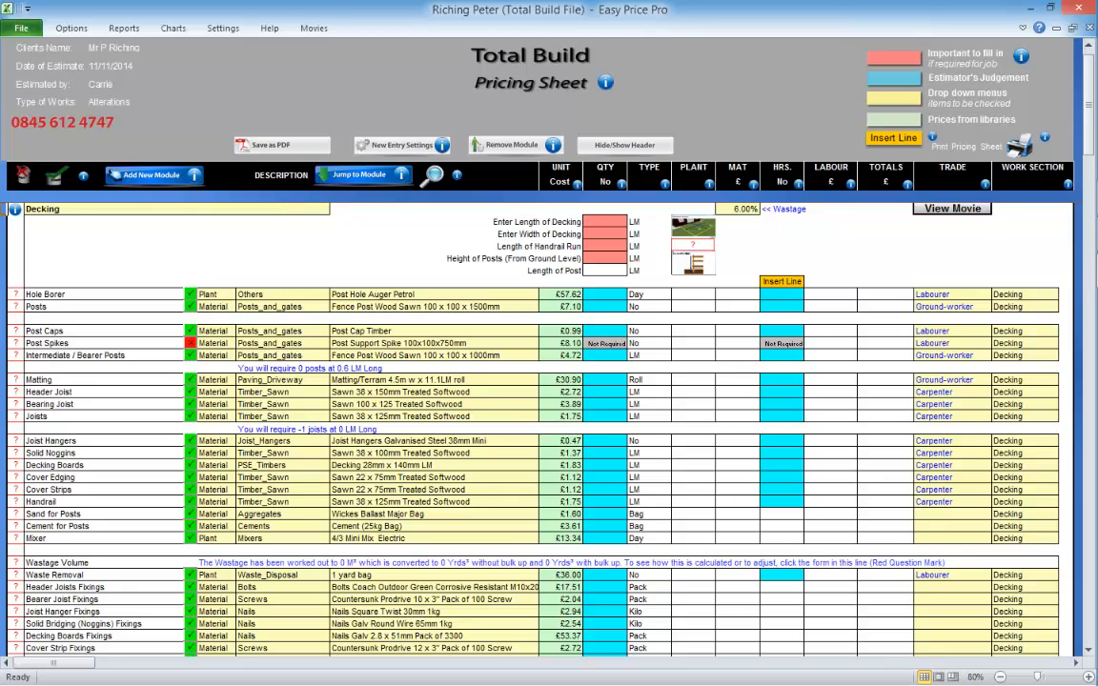
pyautogui.click(360, 175)
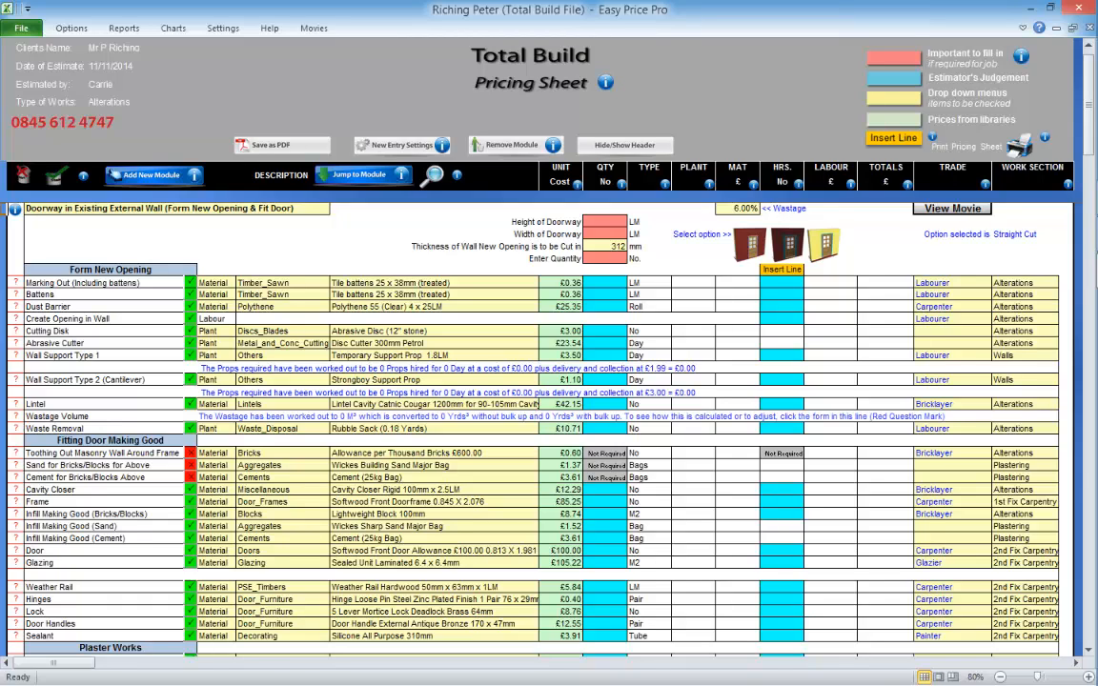
# - Add Driveways (Tarmac) and Flooring (Laminate Floor) together via Add Multiple Modules
pyautogui.click(153, 176)
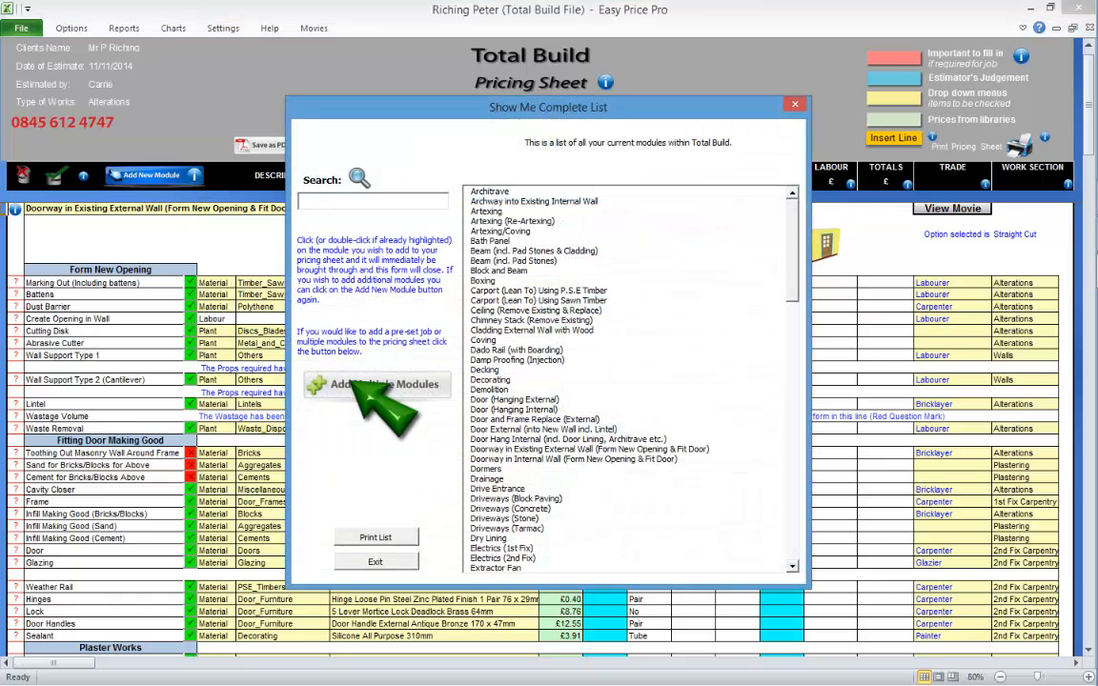
pyautogui.click(378, 385)
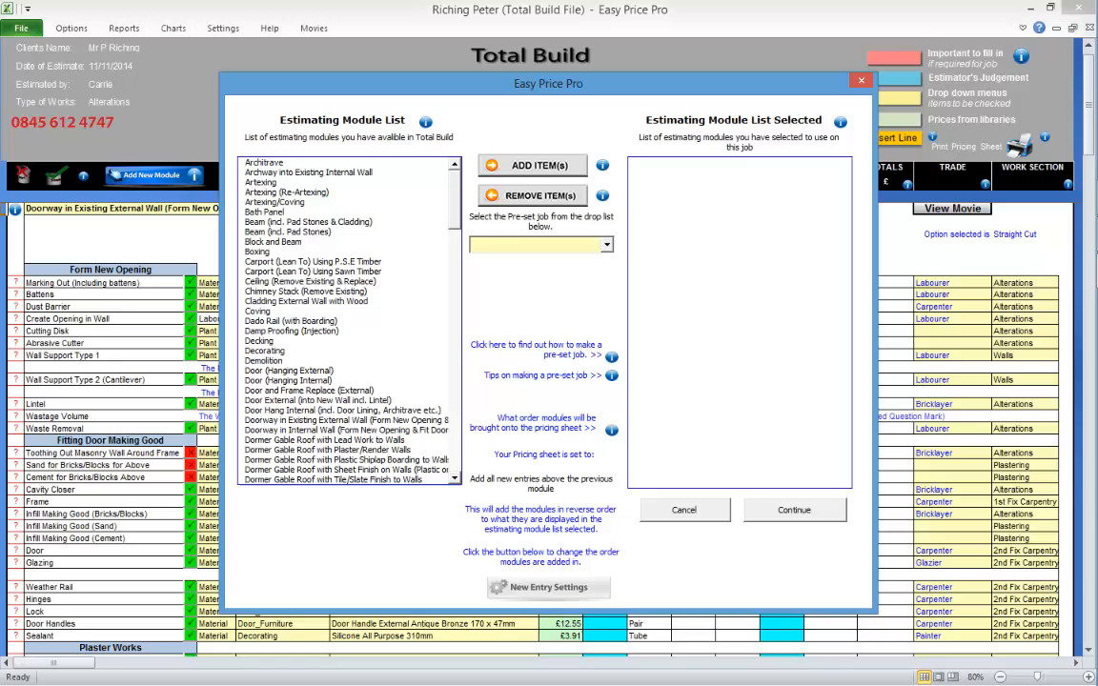
pyautogui.click(265, 351)
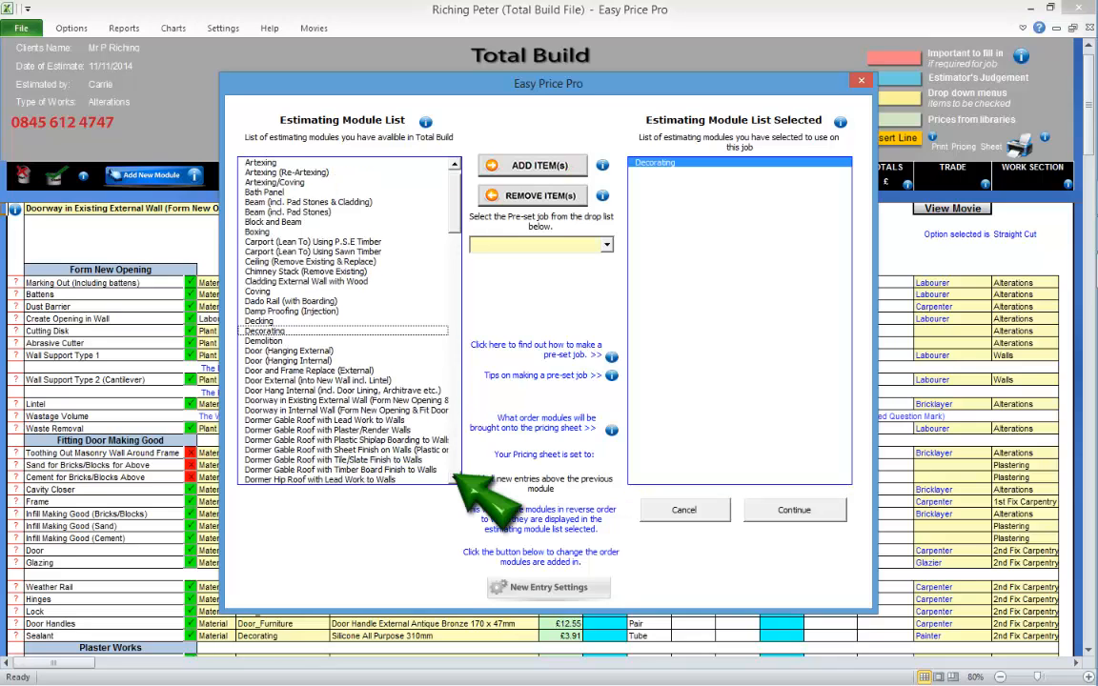
pyautogui.scroll(-3)
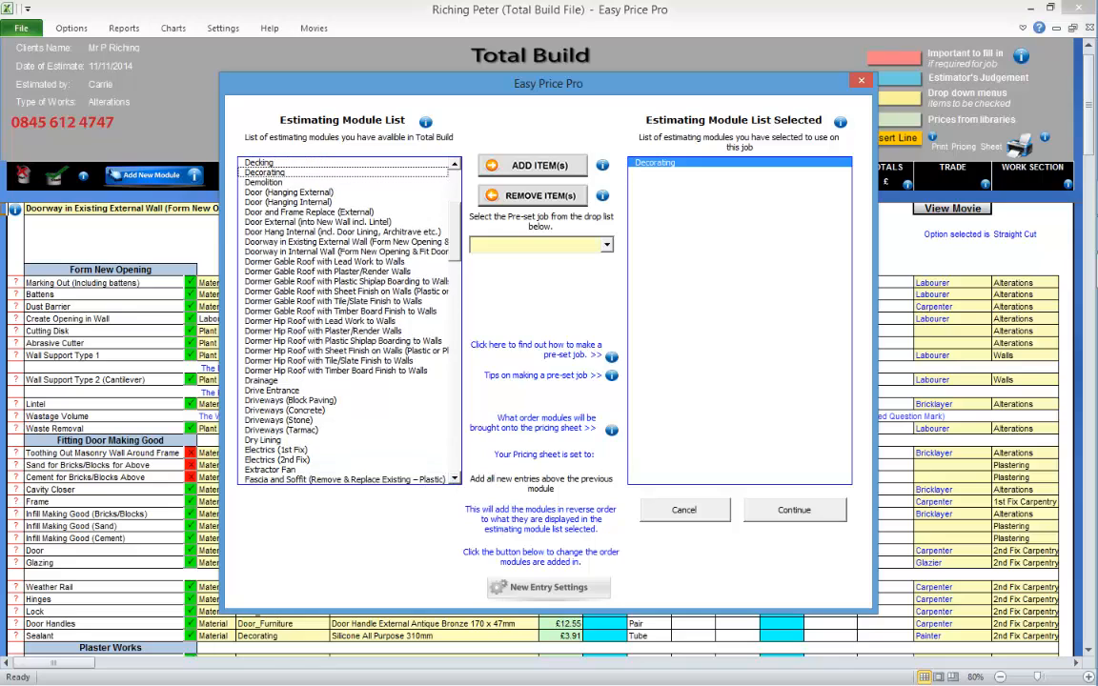
pyautogui.click(532, 164)
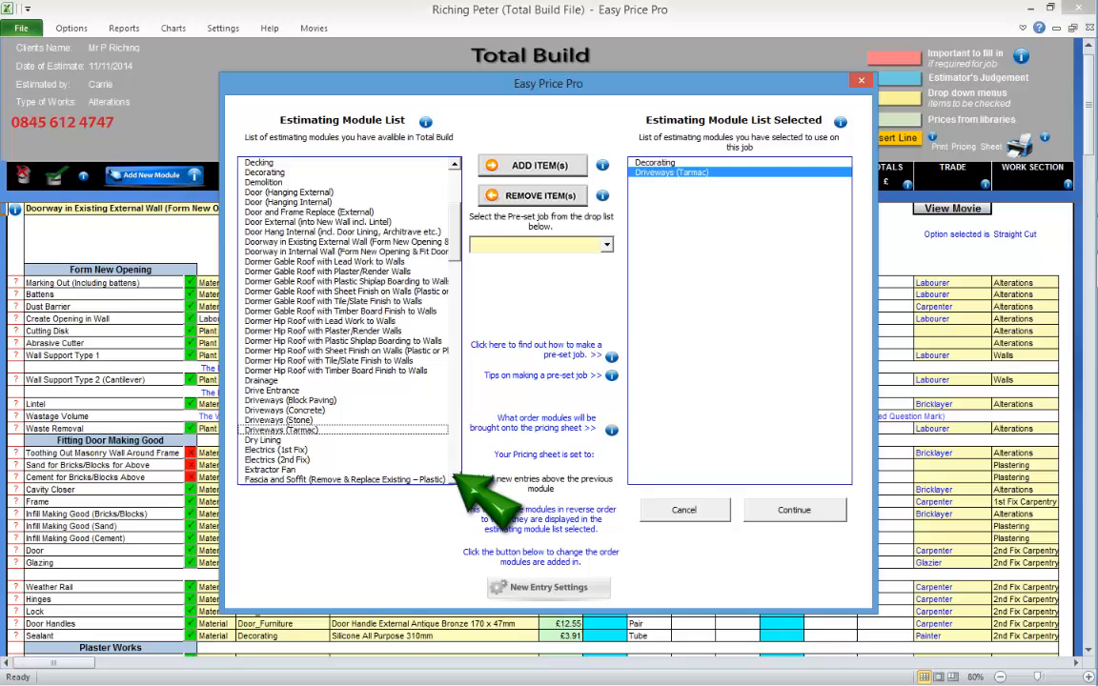
pyautogui.scroll(-3)
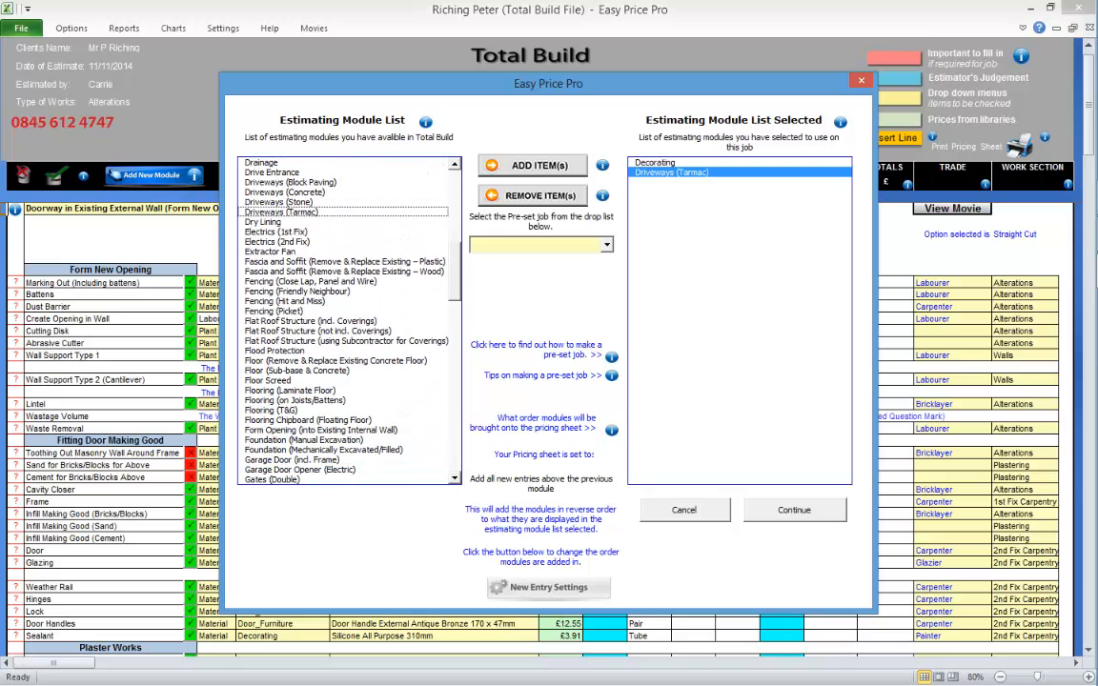
pyautogui.click(290, 389)
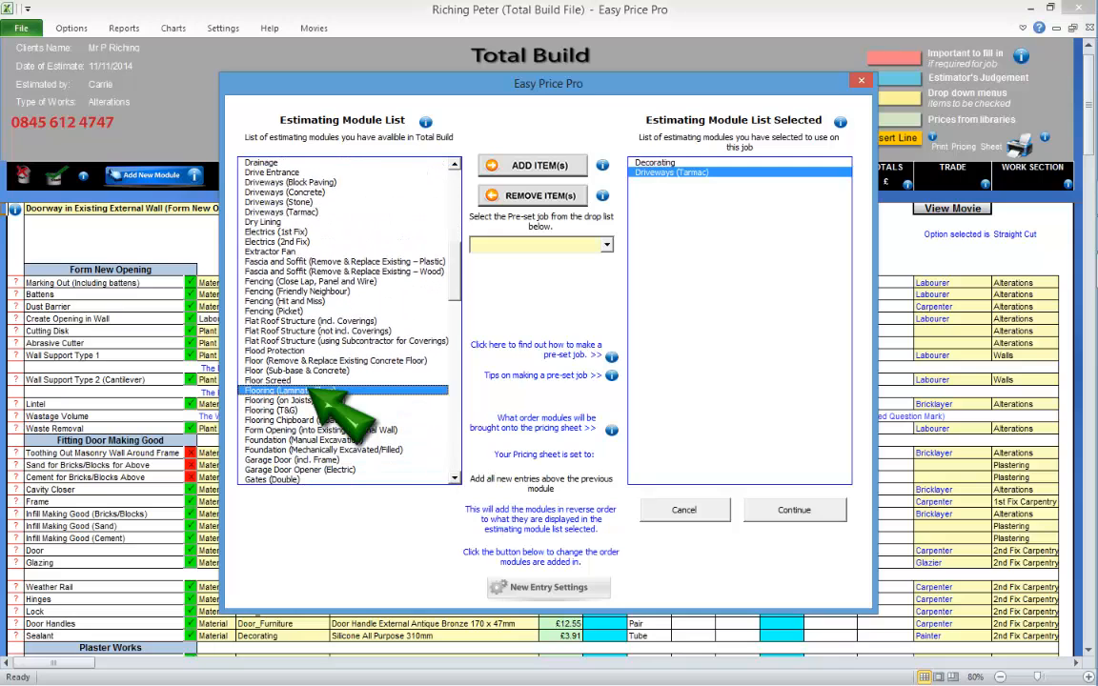
pyautogui.click(532, 164)
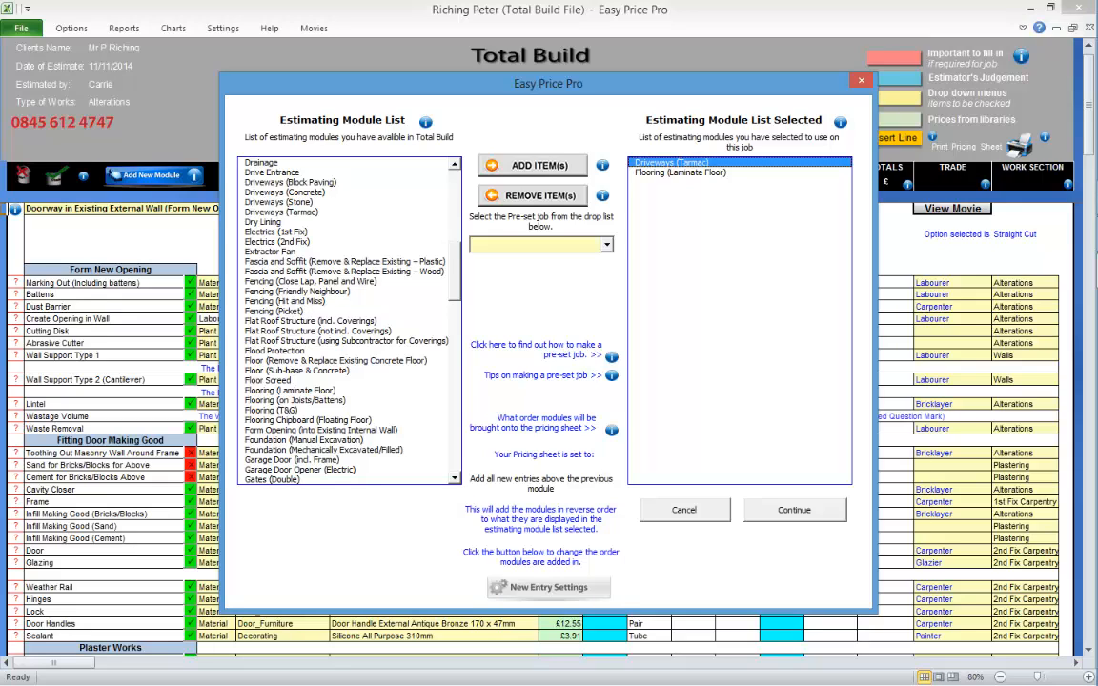
pyautogui.click(793, 511)
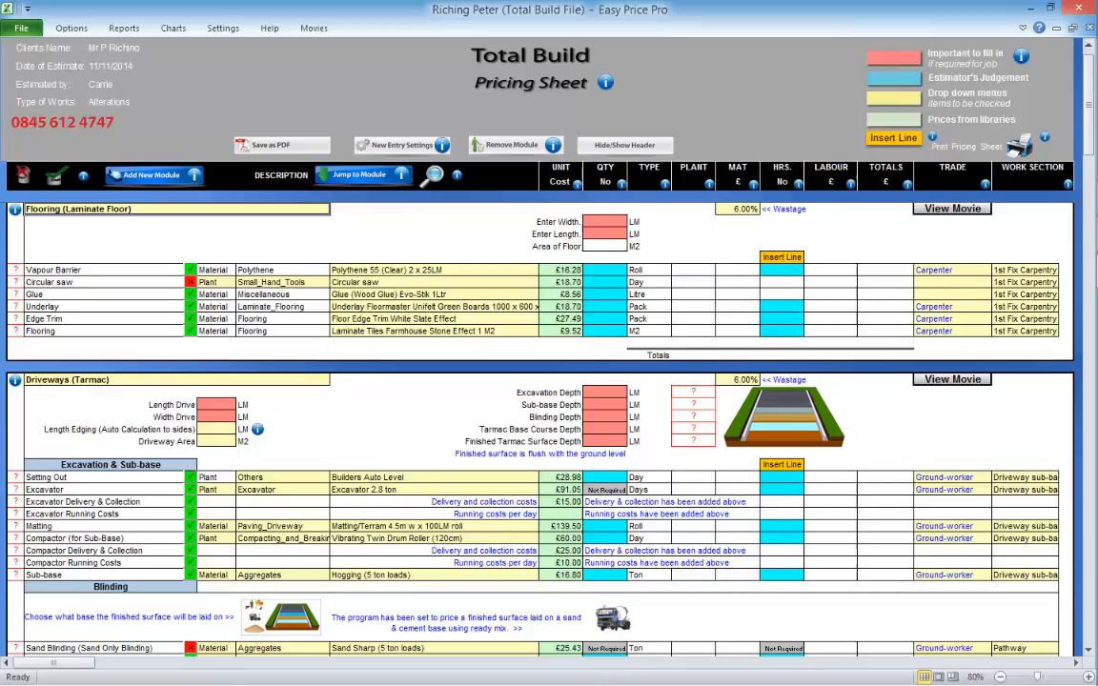
# - Add a Wall module with Brick/Block construction to the pricing sheet
pyautogui.click(148, 176)
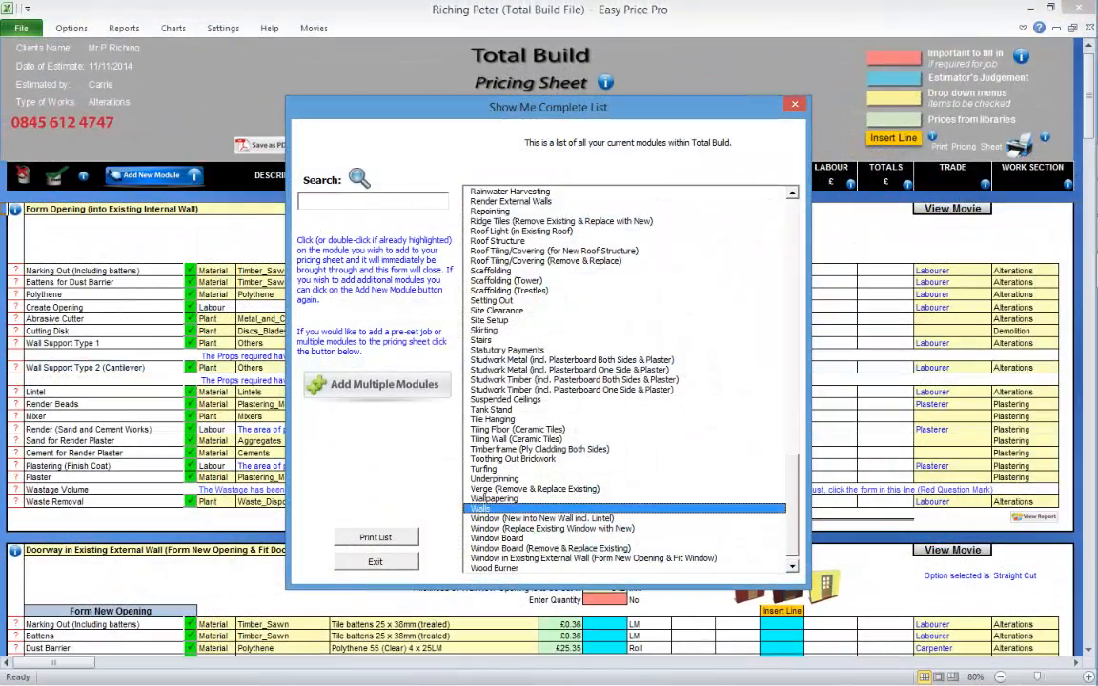
pyautogui.doubleClick(480, 507)
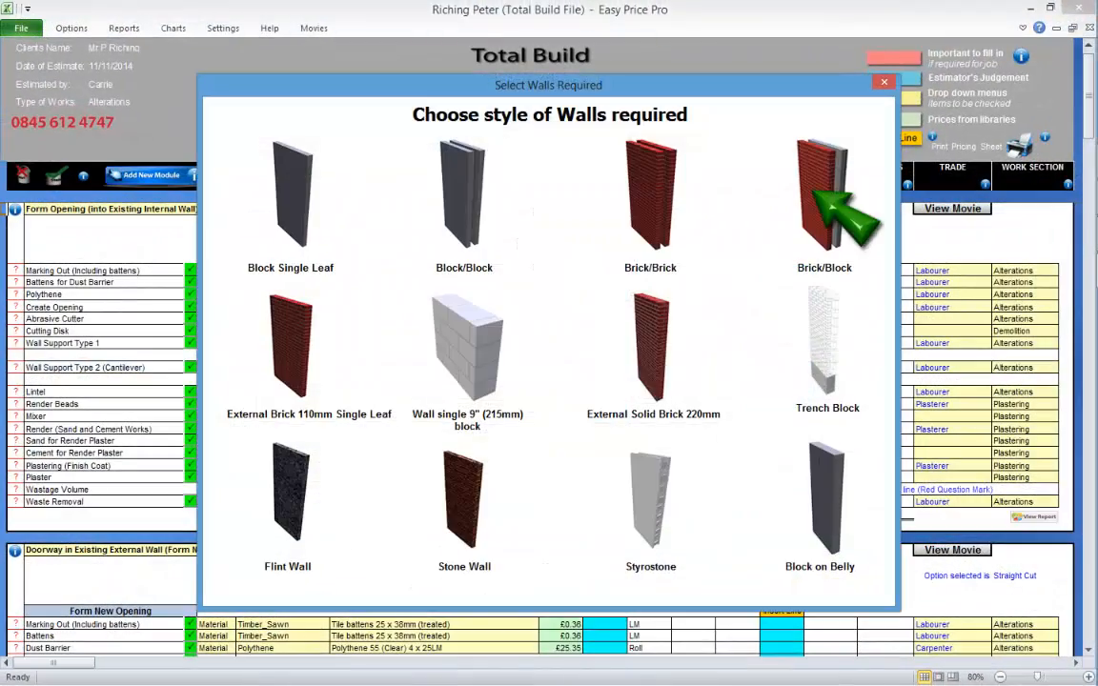
pyautogui.click(824, 194)
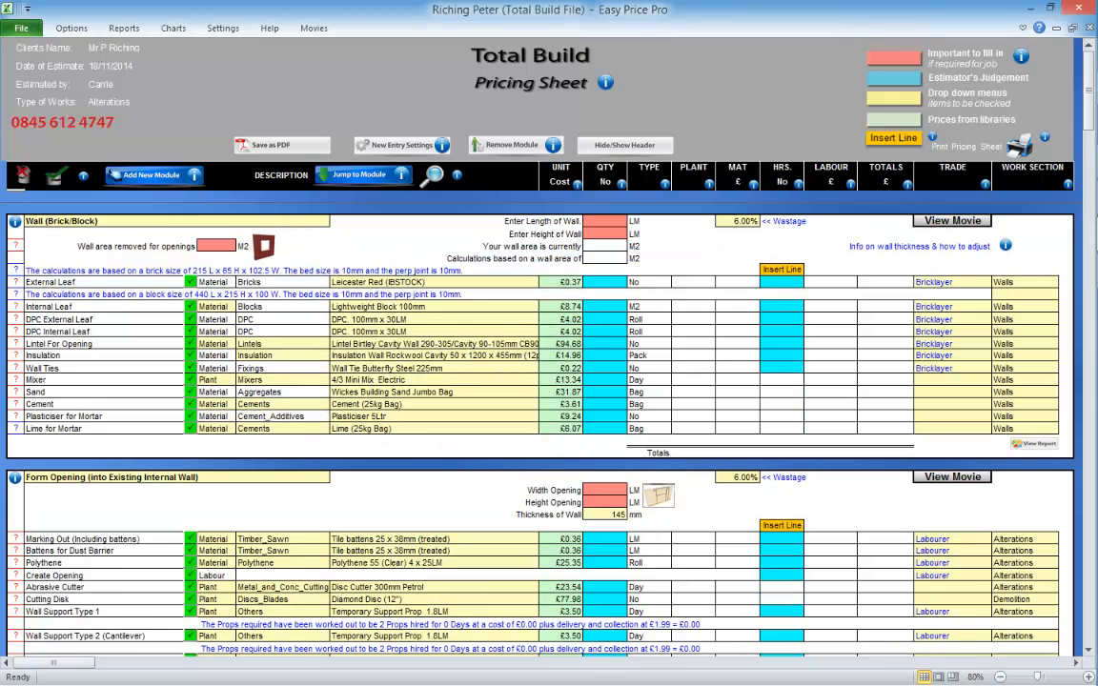
pyautogui.click(149, 175)
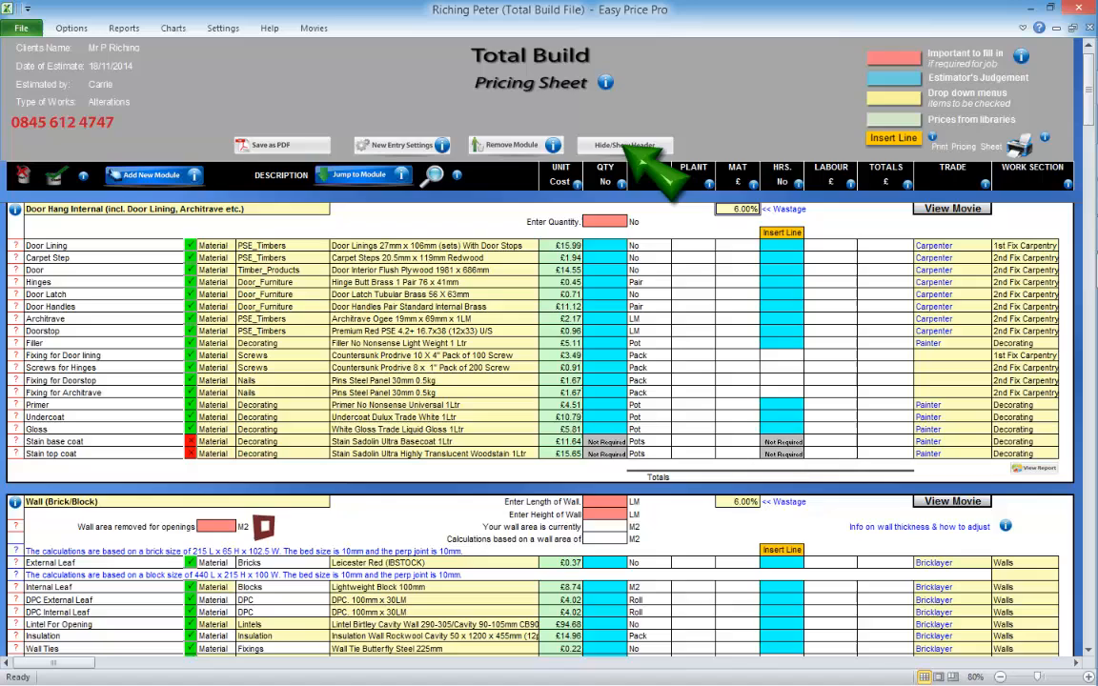
# - Hide the job header, edit the Door Hang Internal heading and set the module quantity to 3 doors
pyautogui.click(626, 144)
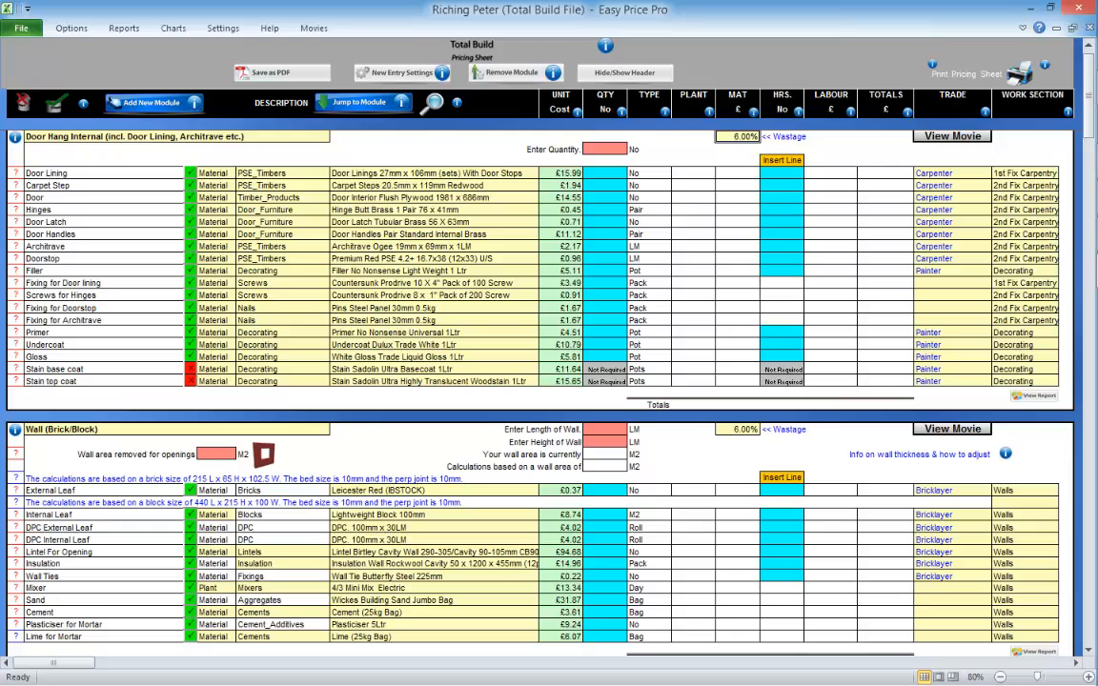
pyautogui.click(134, 138)
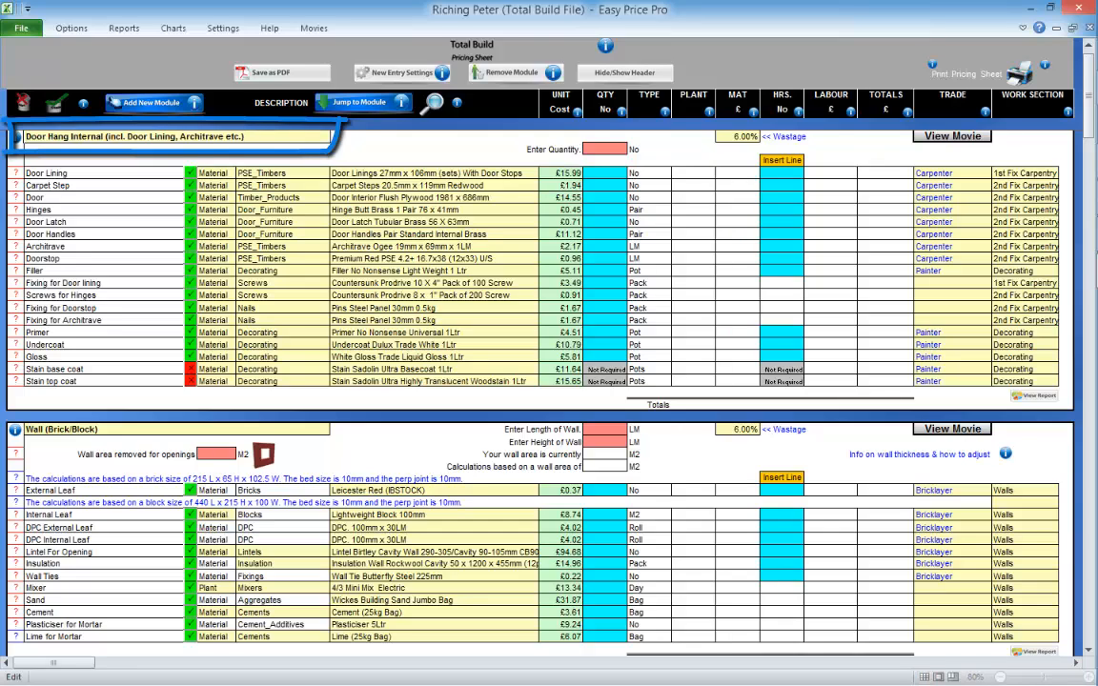
pyautogui.write('adad')
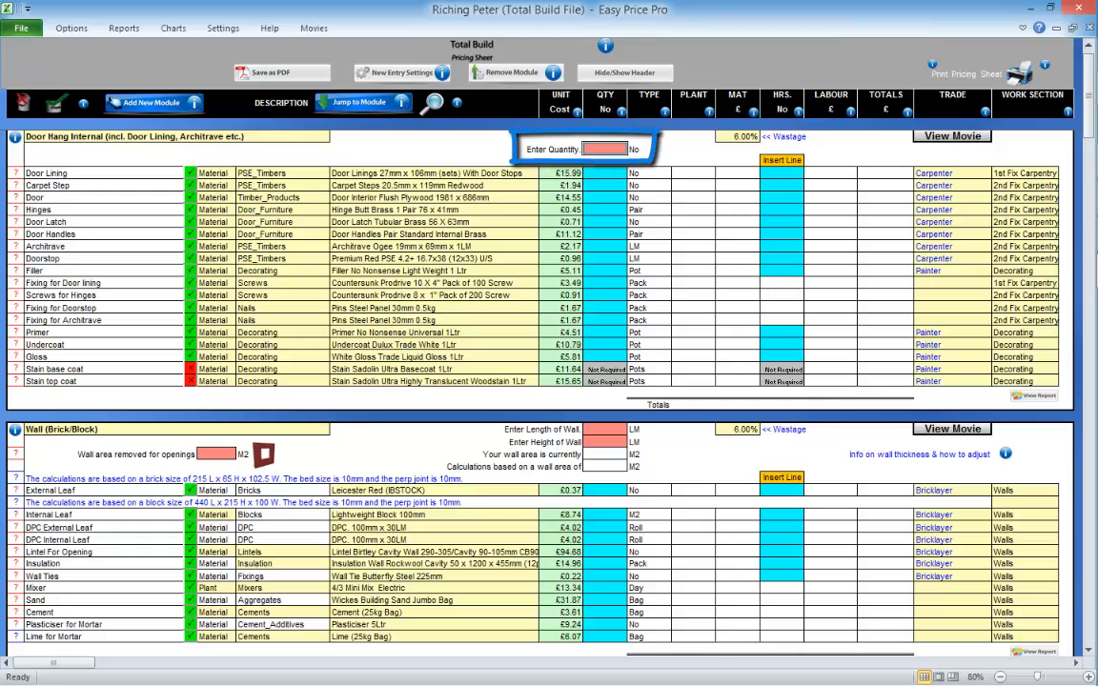
pyautogui.write('3')
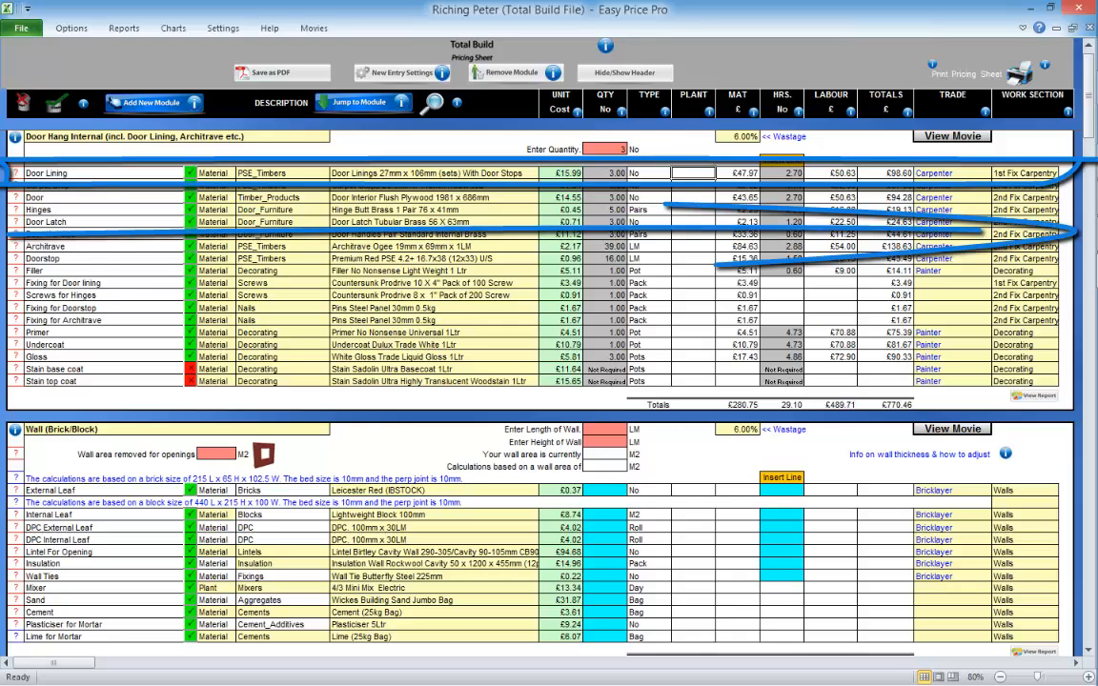
pyautogui.click(782, 160)
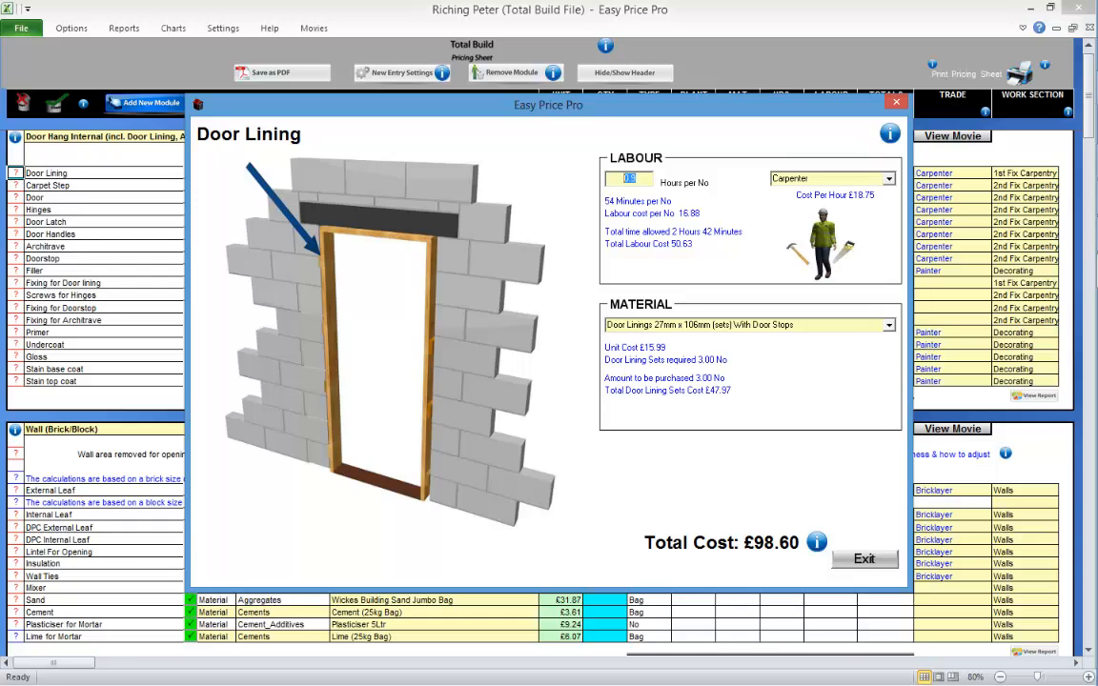
pyautogui.write('1.2')
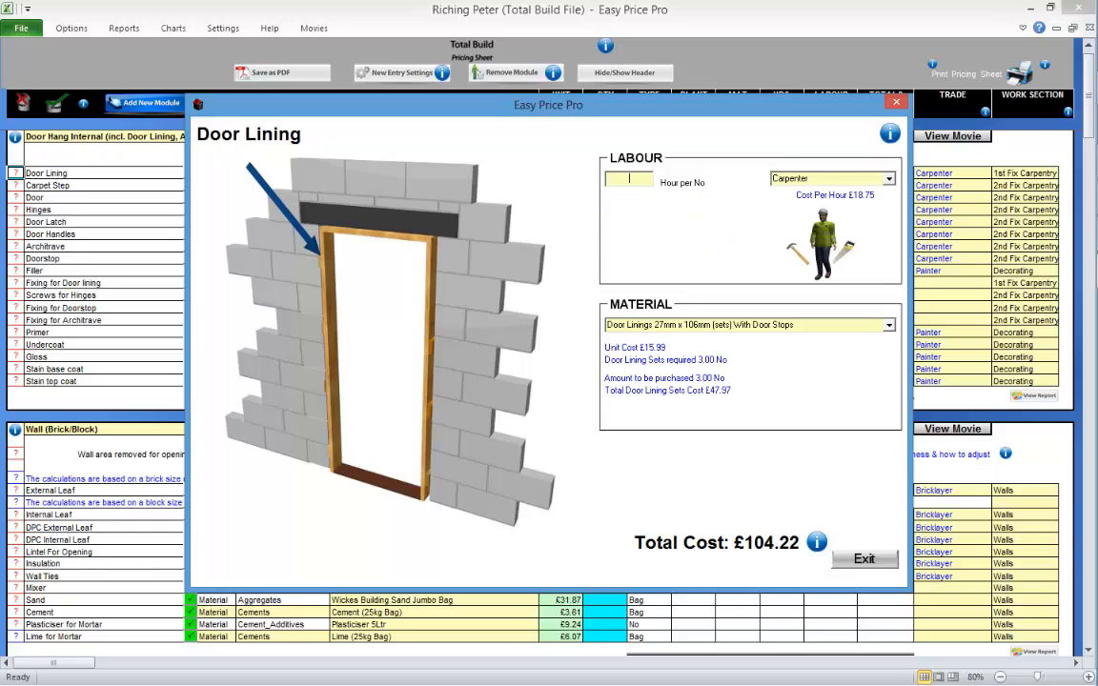
pyautogui.write('0.9')
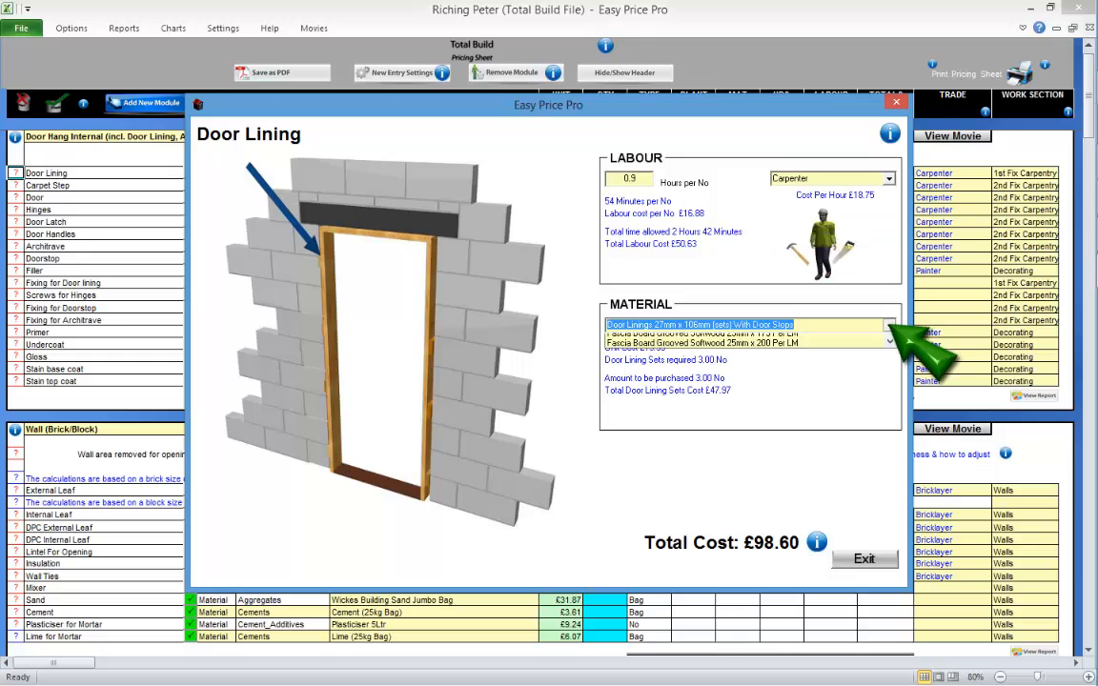
pyautogui.click(889, 324)
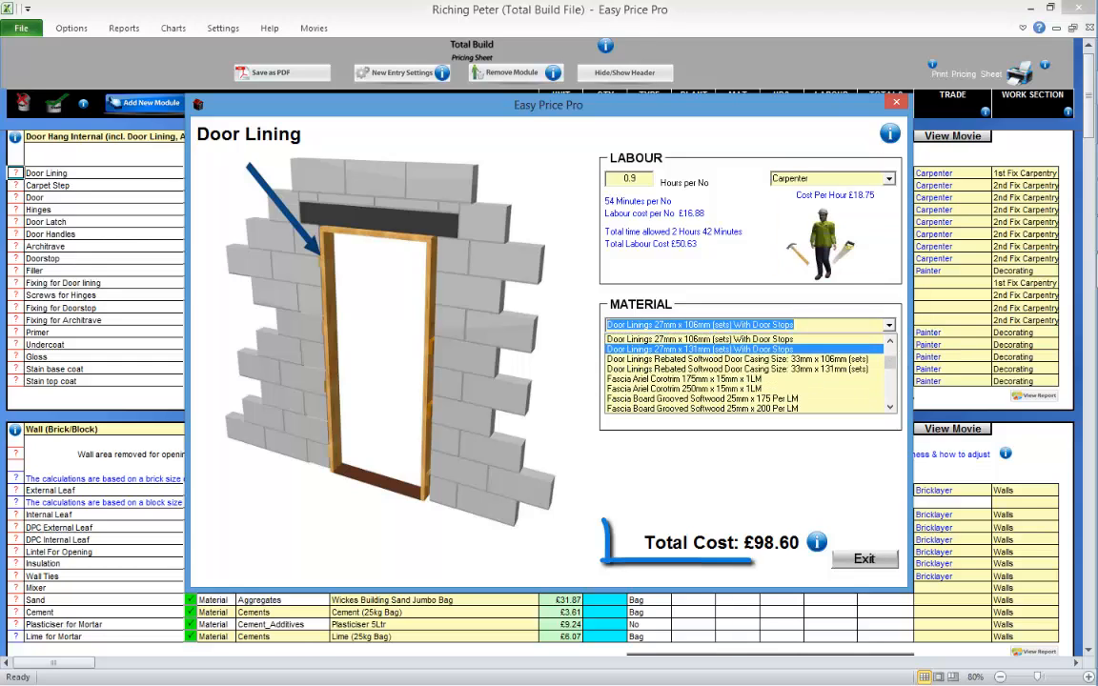
pyautogui.click(724, 339)
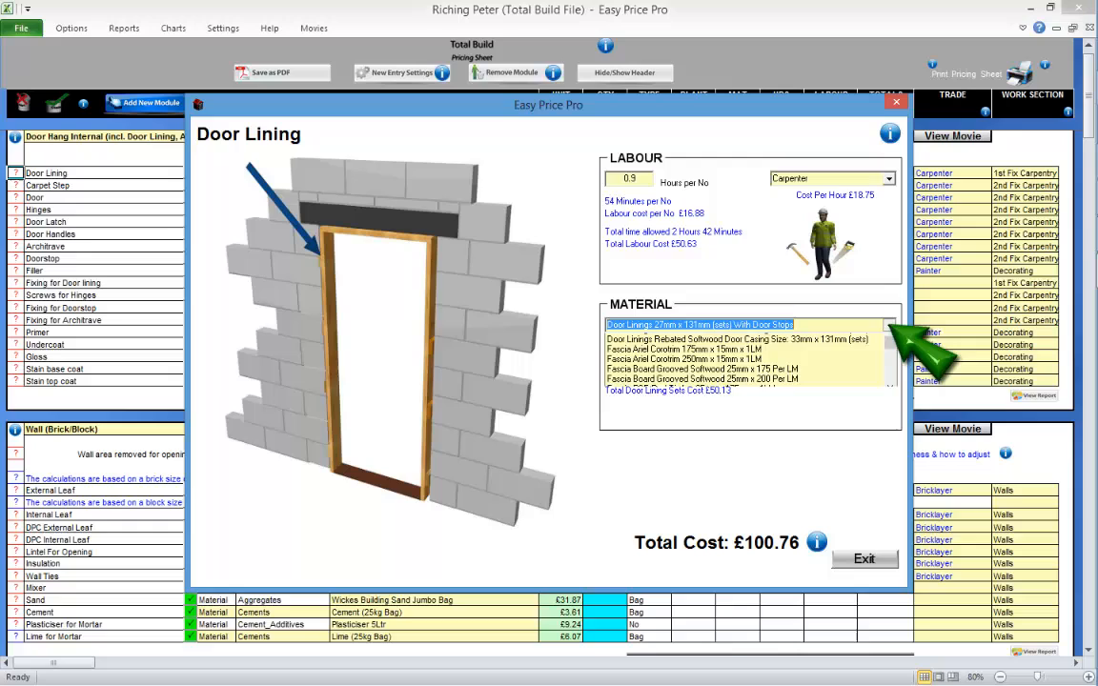
pyautogui.click(698, 340)
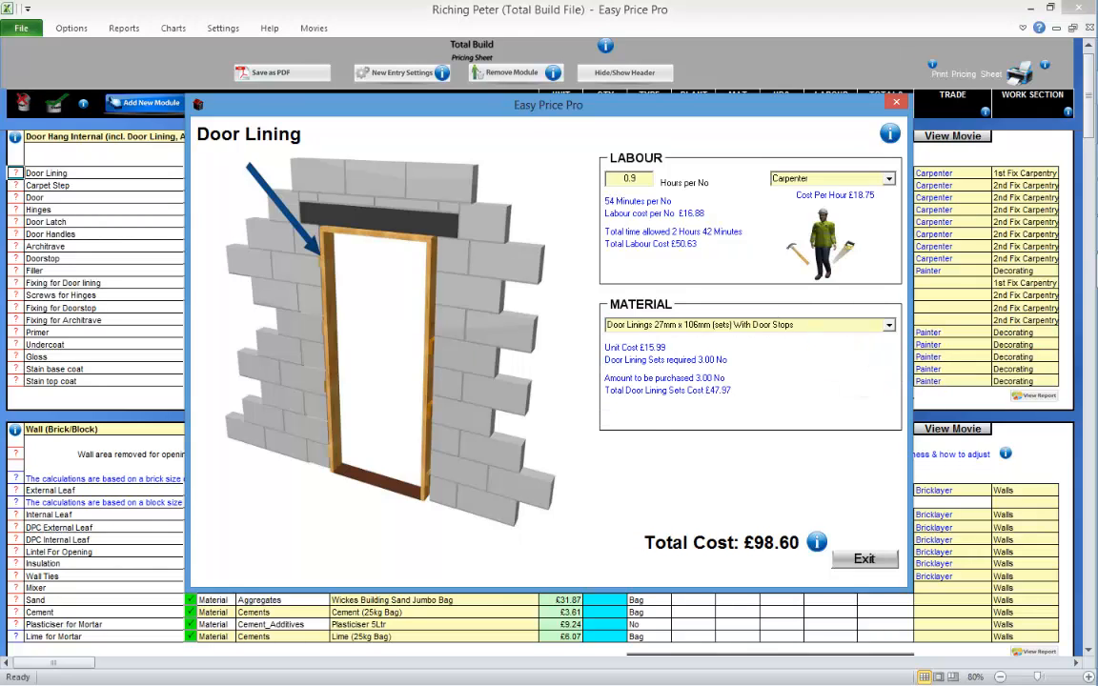
pyautogui.moveTo(862, 559)
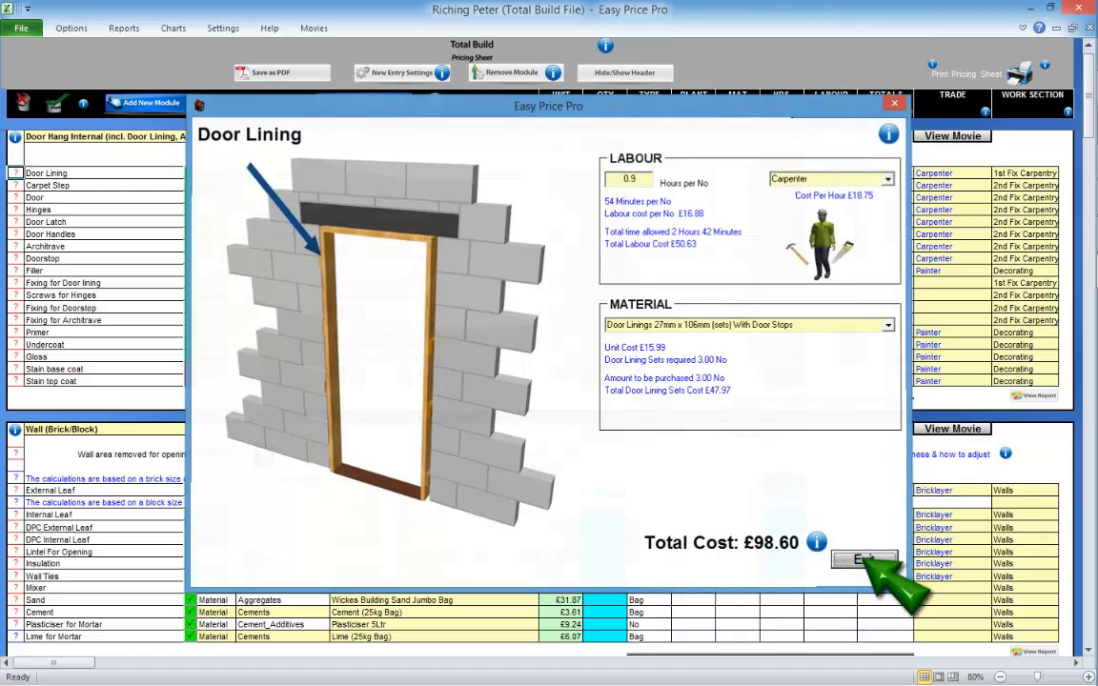
pyautogui.click(864, 559)
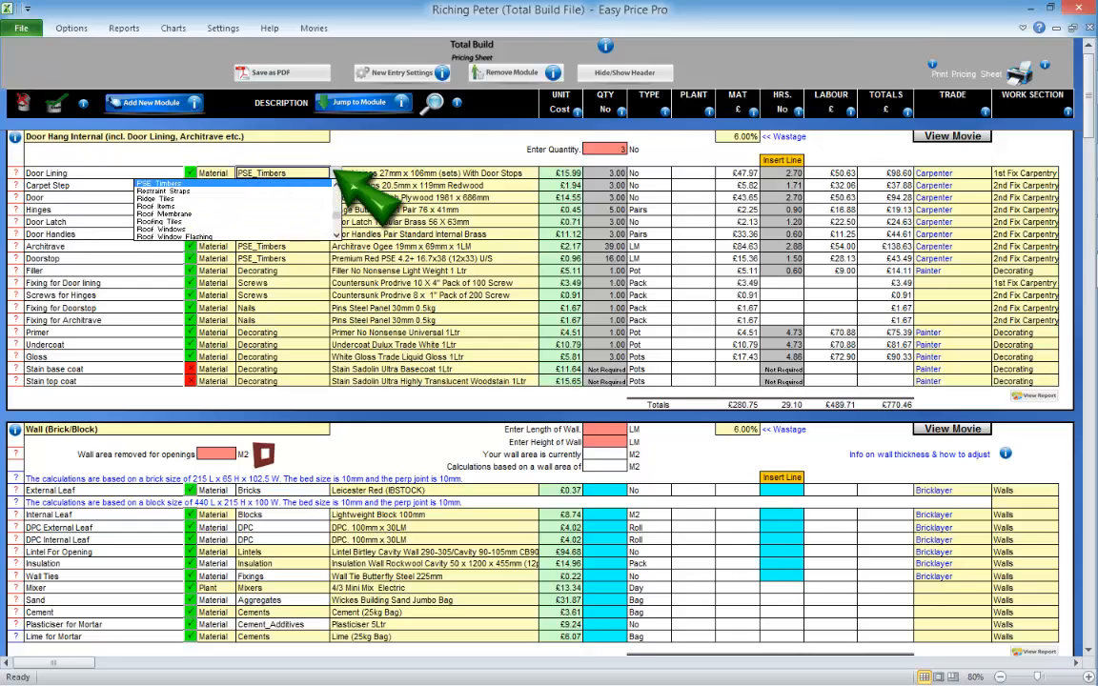
pyautogui.click(282, 185)
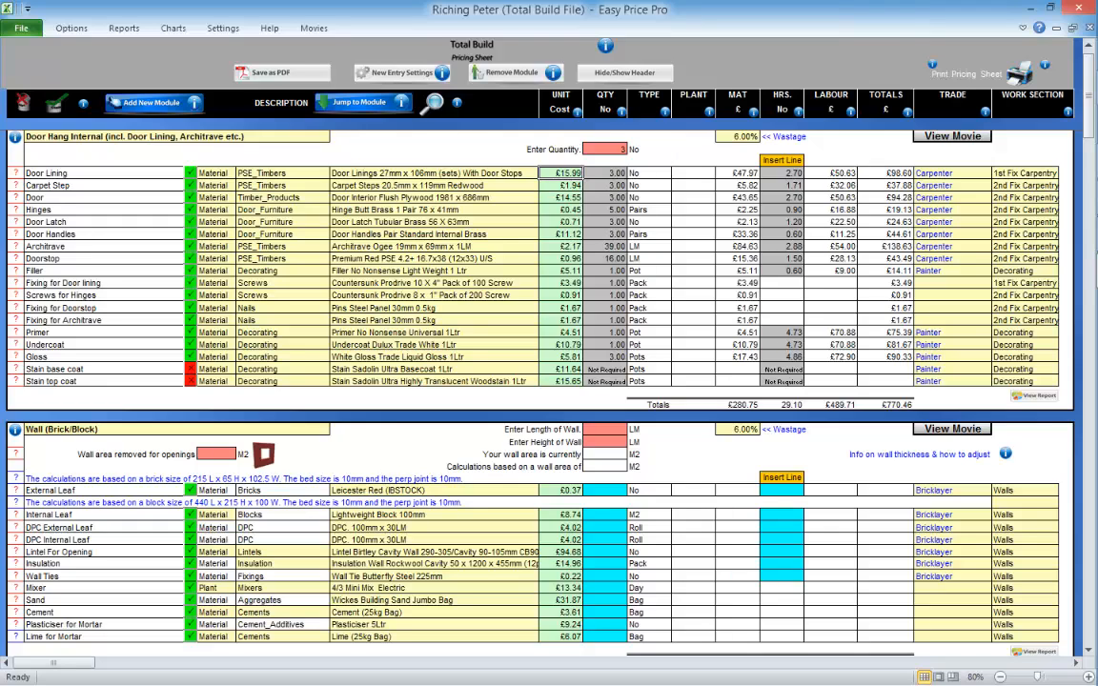
pyautogui.click(280, 172)
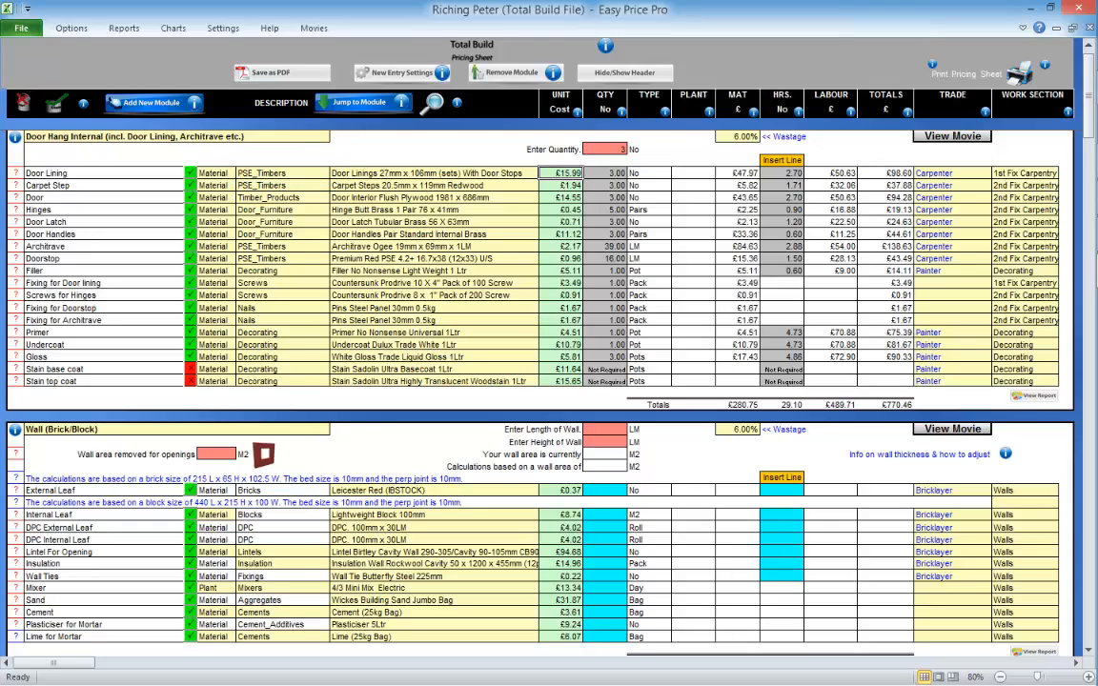
pyautogui.click(429, 171)
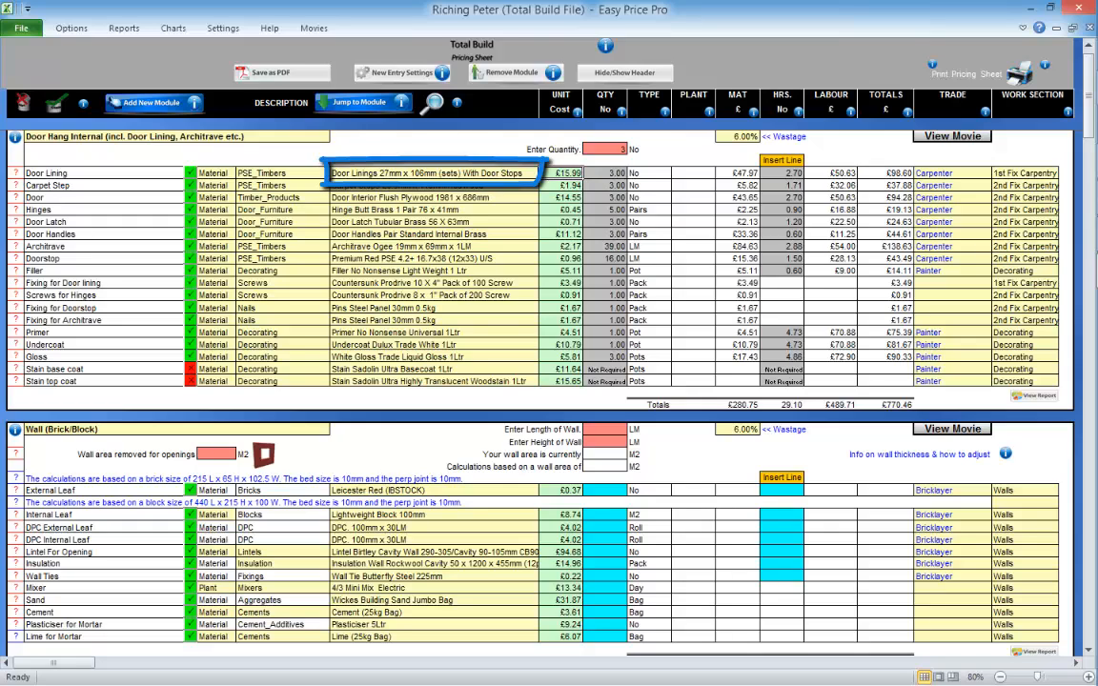
pyautogui.click(429, 184)
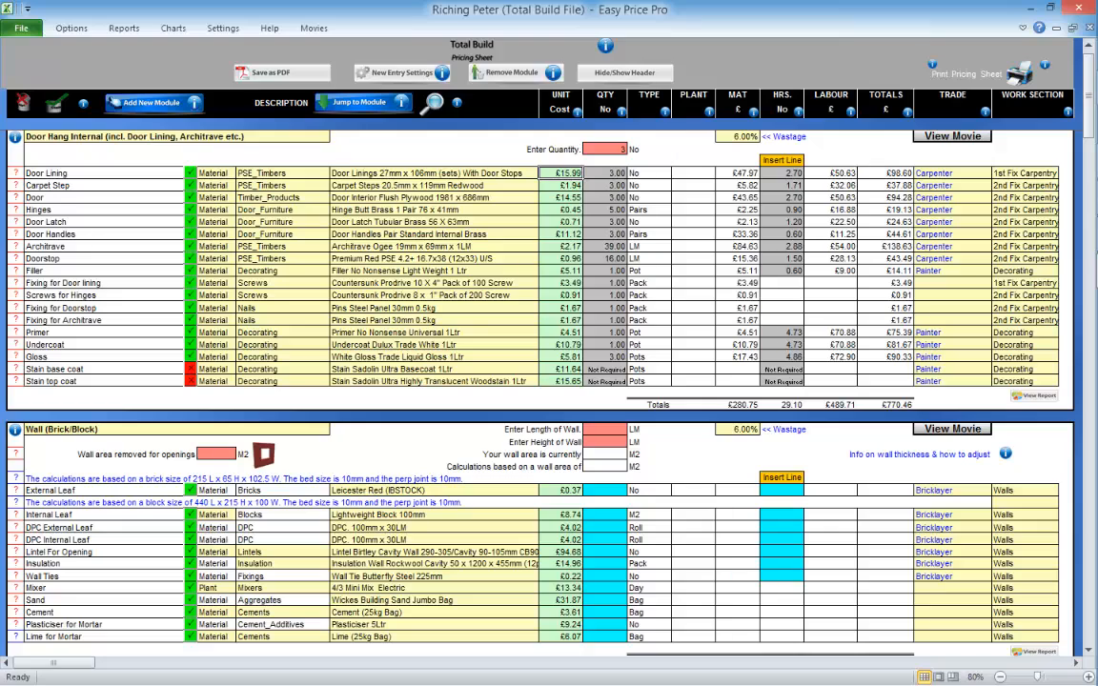
pyautogui.click(562, 172)
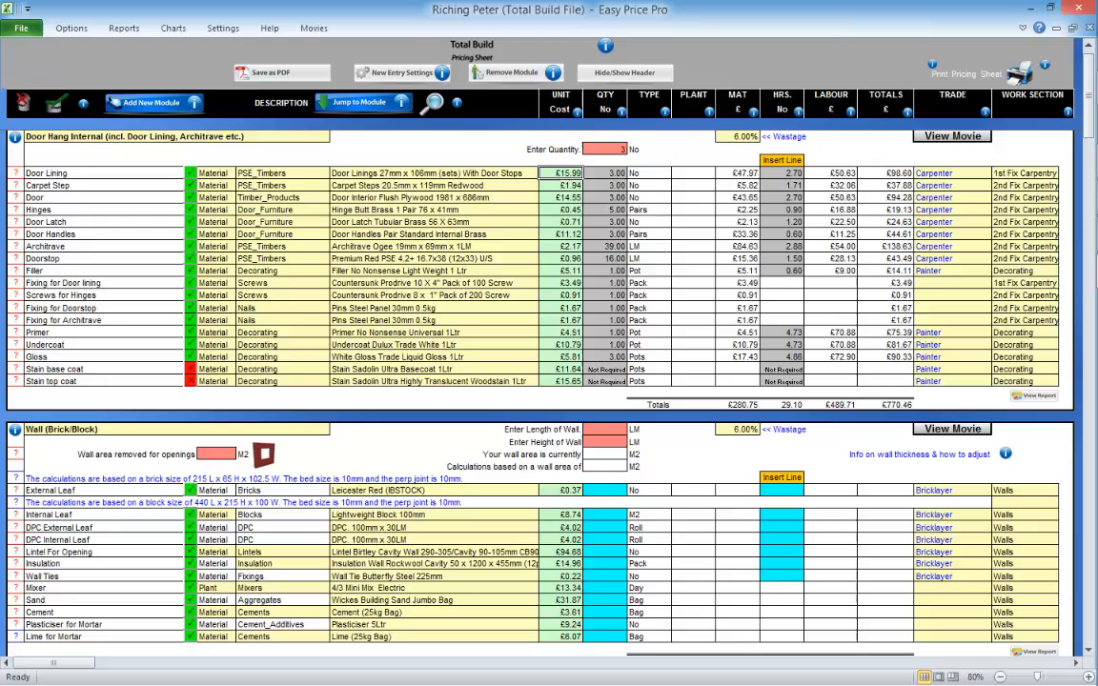
pyautogui.click(694, 174)
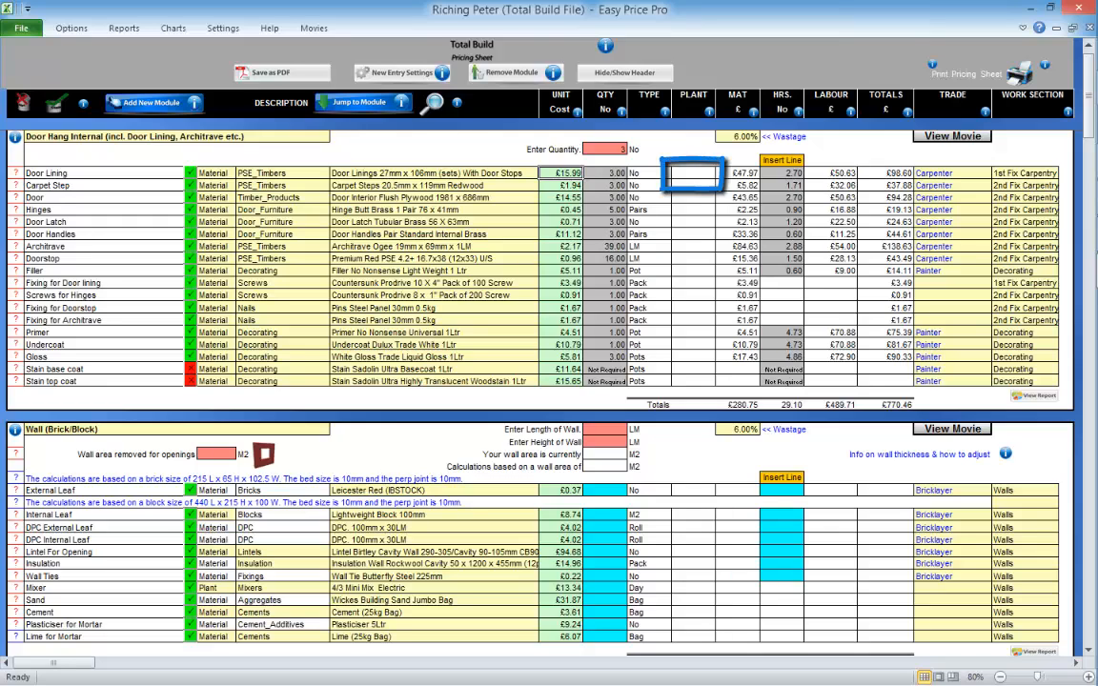
pyautogui.click(782, 174)
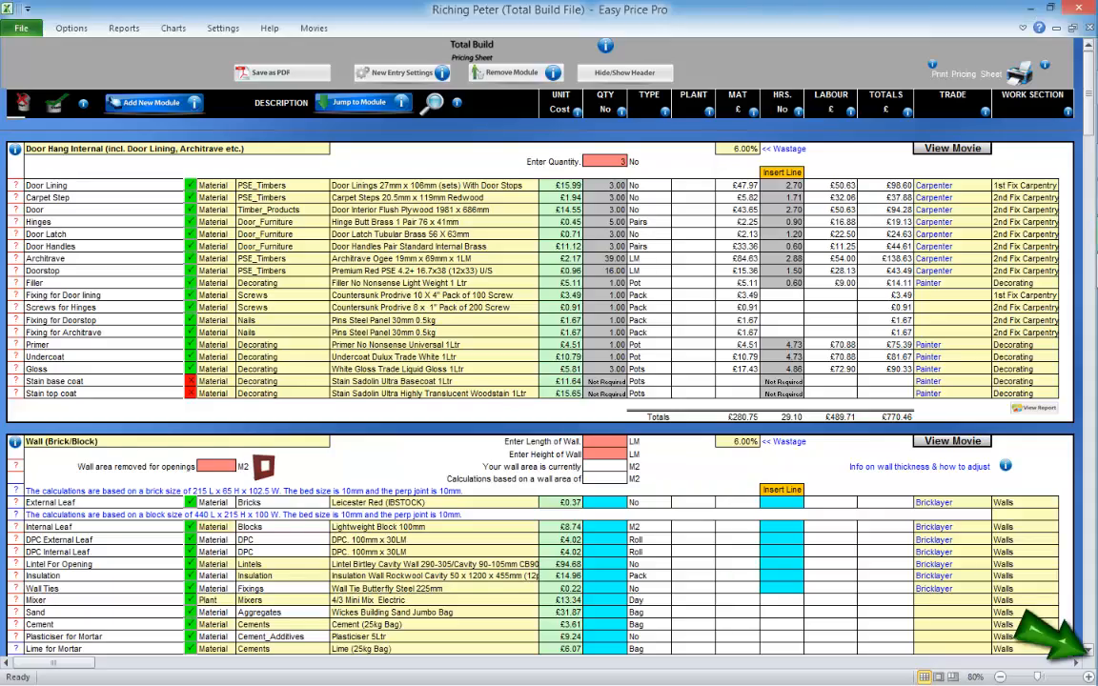
# - Enter wall length 12.5 m and height 2.4 m, then deduct 1.35 m² of openings via the calculator
pyautogui.scroll(-3)
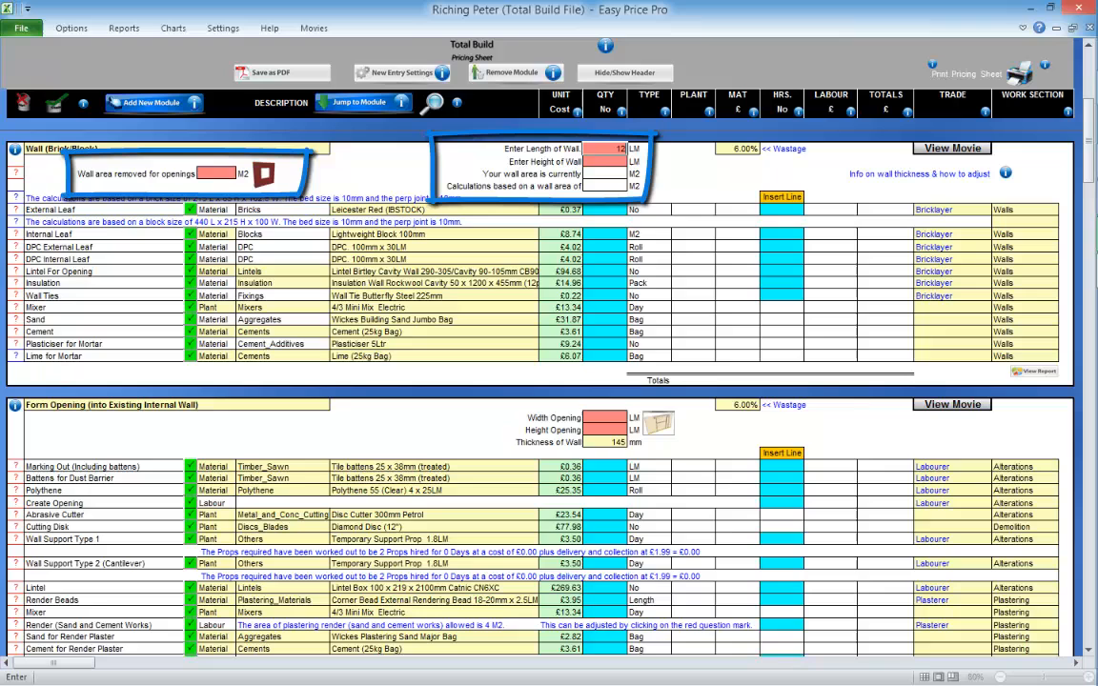
pyautogui.write('12.5')
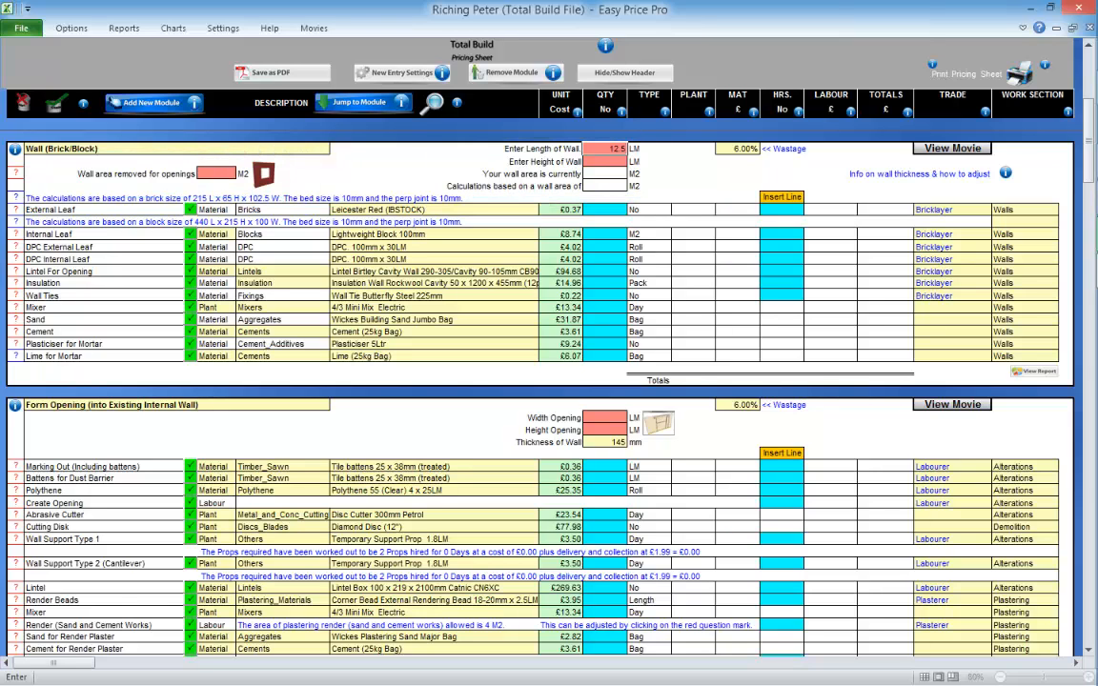
pyautogui.write('2.4')
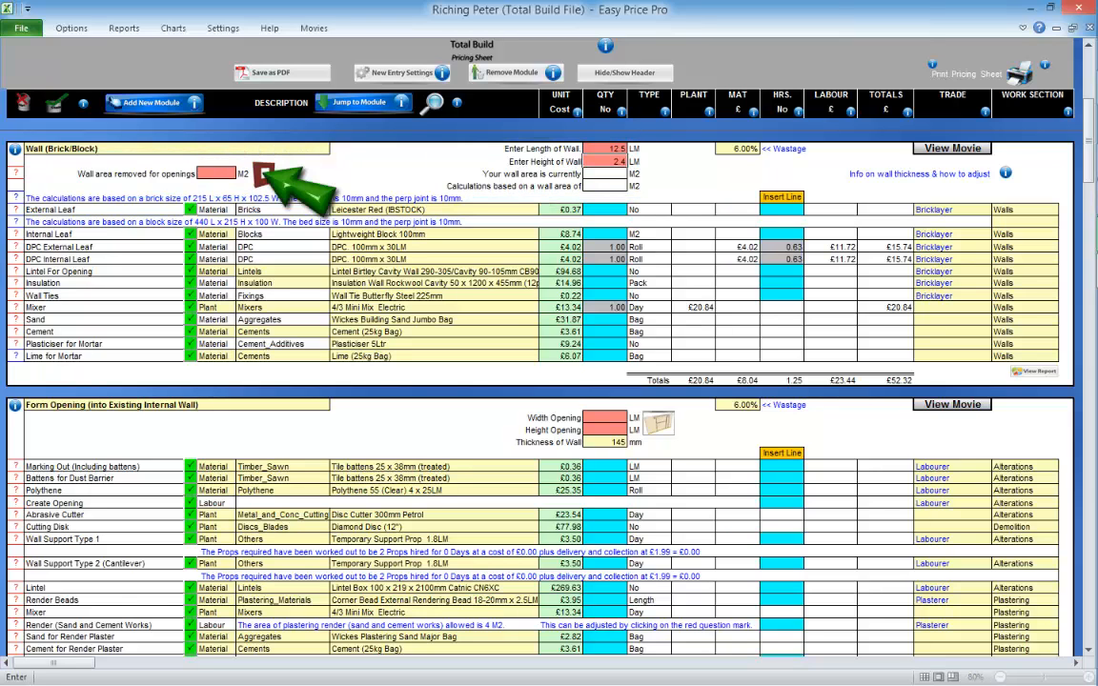
pyautogui.click(275, 170)
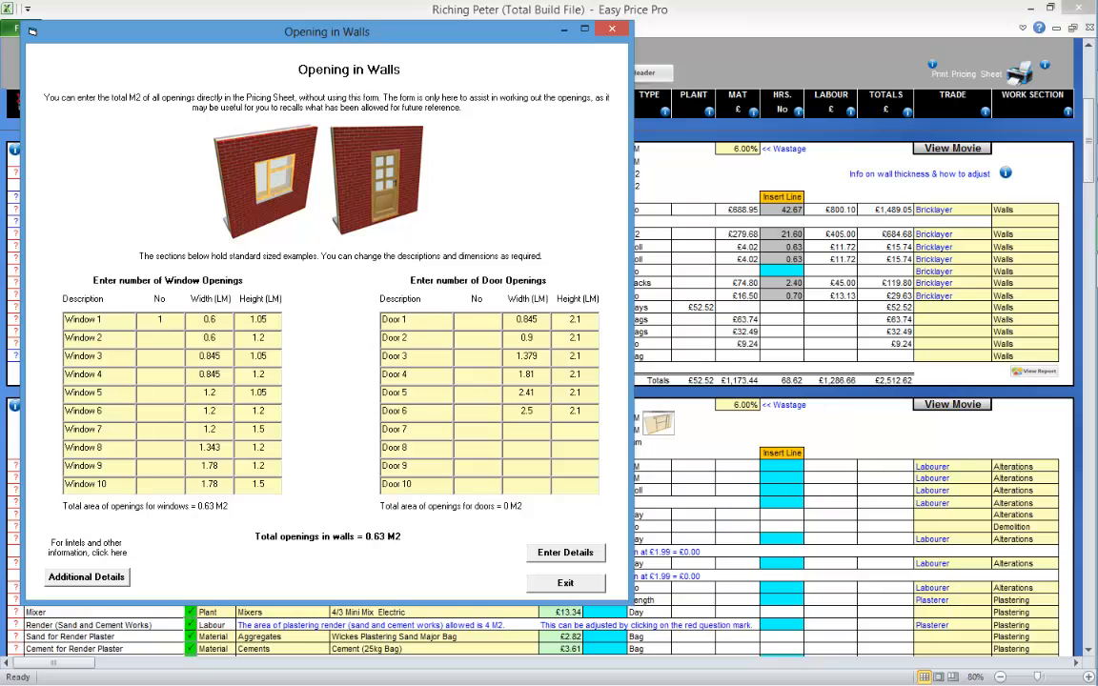
pyautogui.write('1')
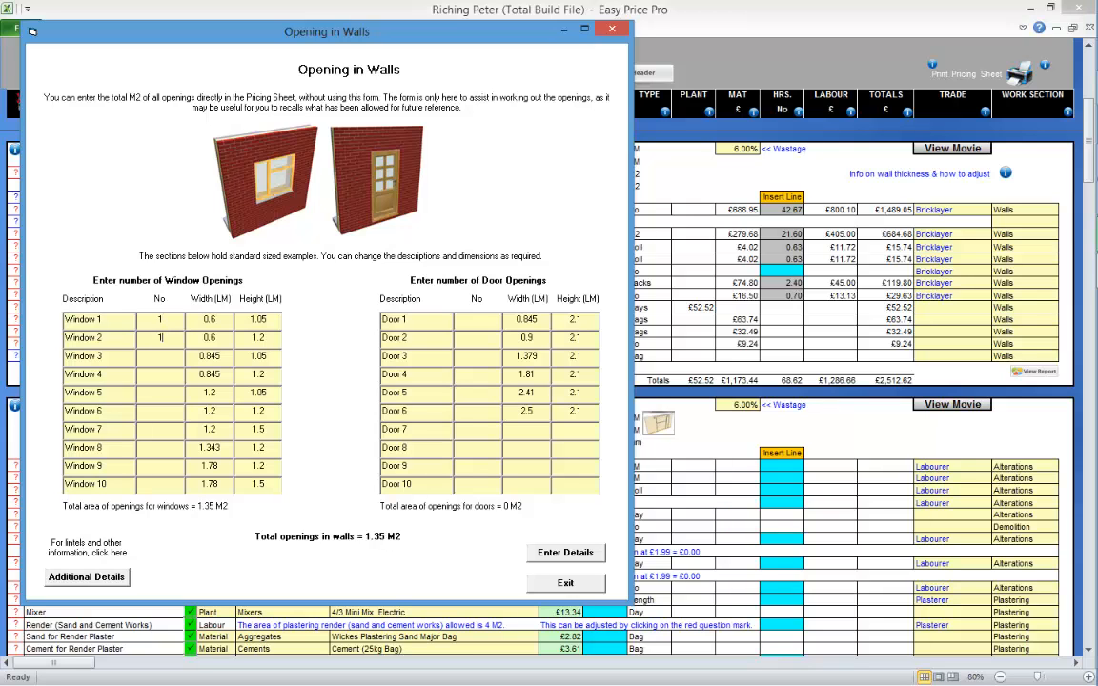
pyautogui.click(564, 583)
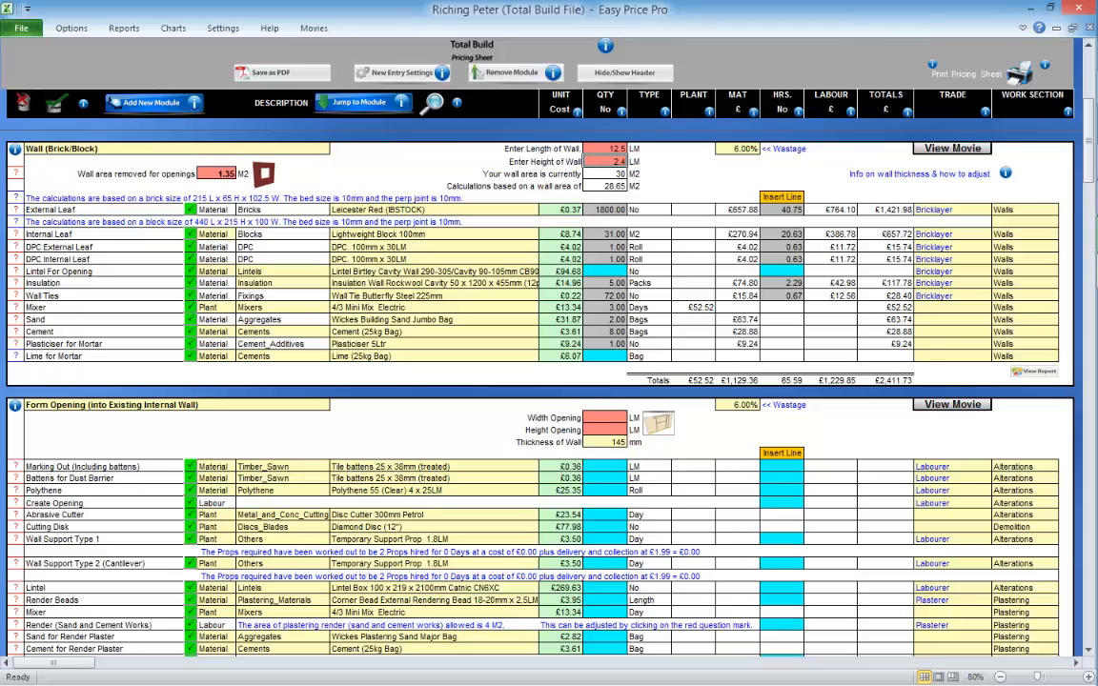
# - Enter opening width 1.4 m and height 2.1 m in the Form Opening module
pyautogui.scroll(-3)
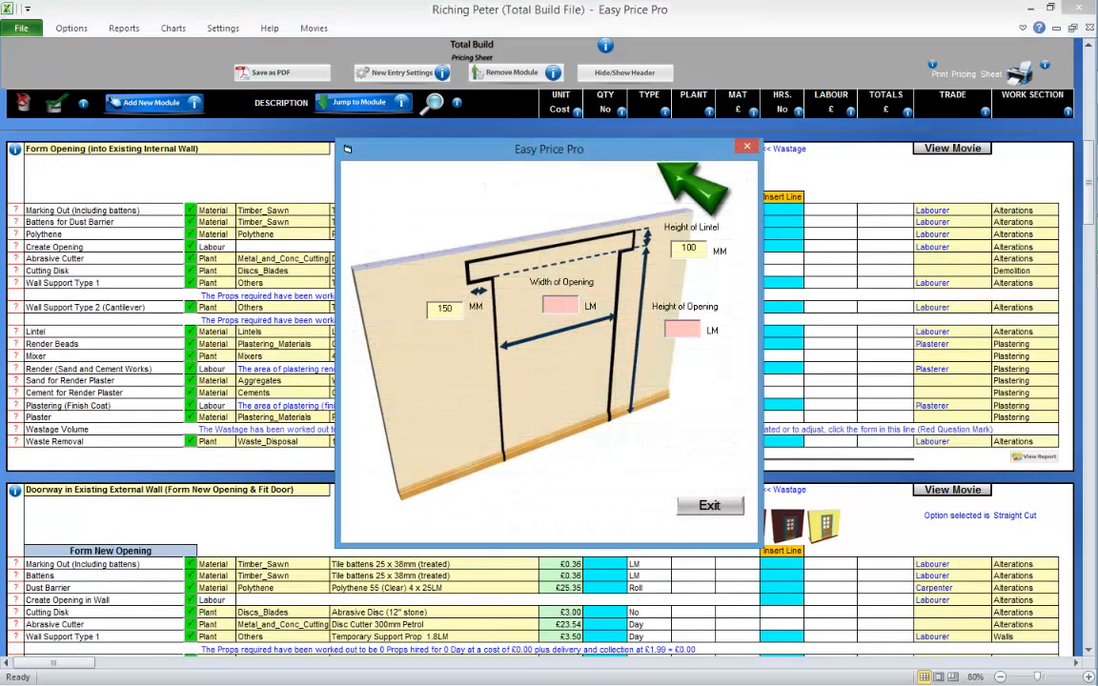
pyautogui.write('1.4')
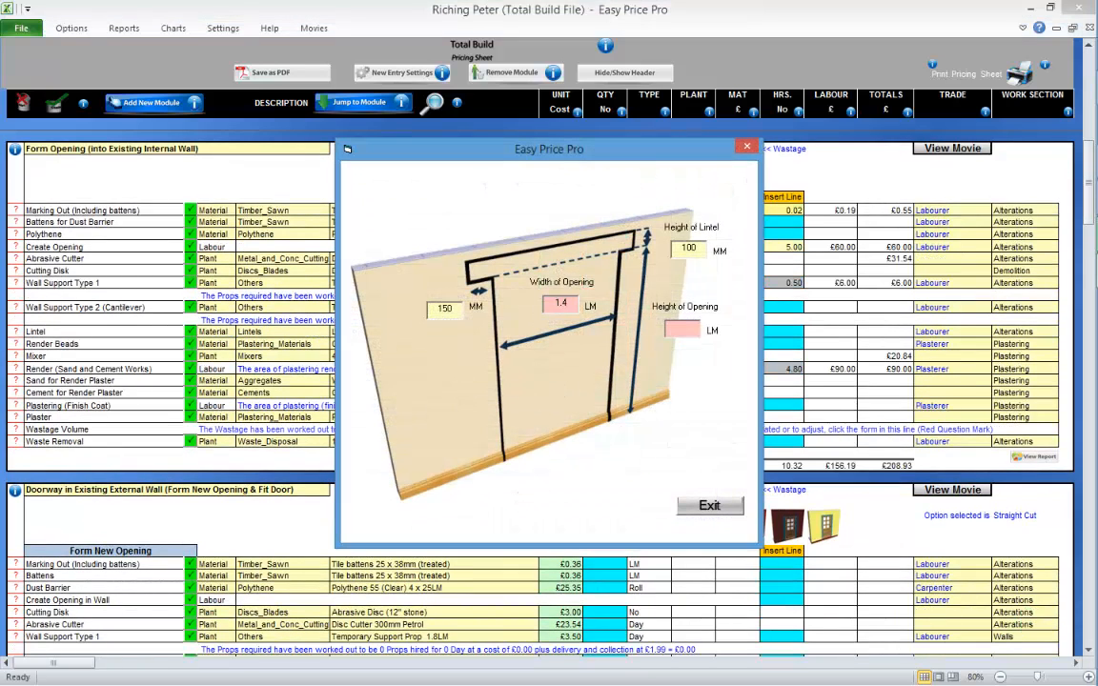
pyautogui.write('2.1')
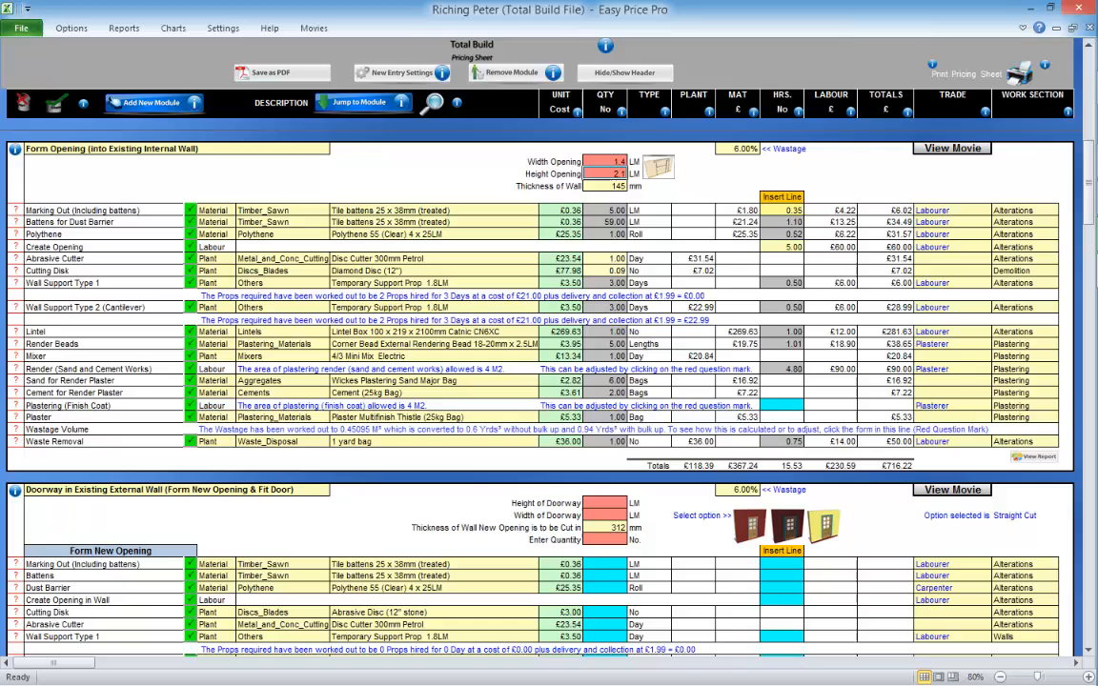
# - Set create-opening labour to 4 hours per opening and choose a different finishing plaster product
pyautogui.click(15, 248)
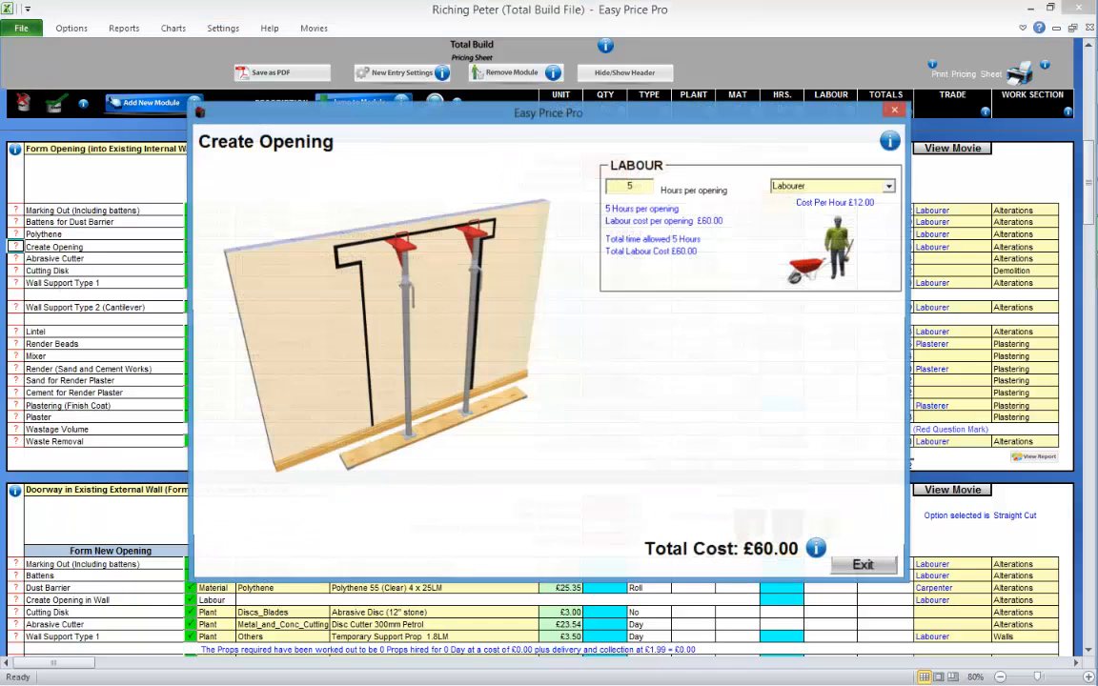
pyautogui.write('4.50')
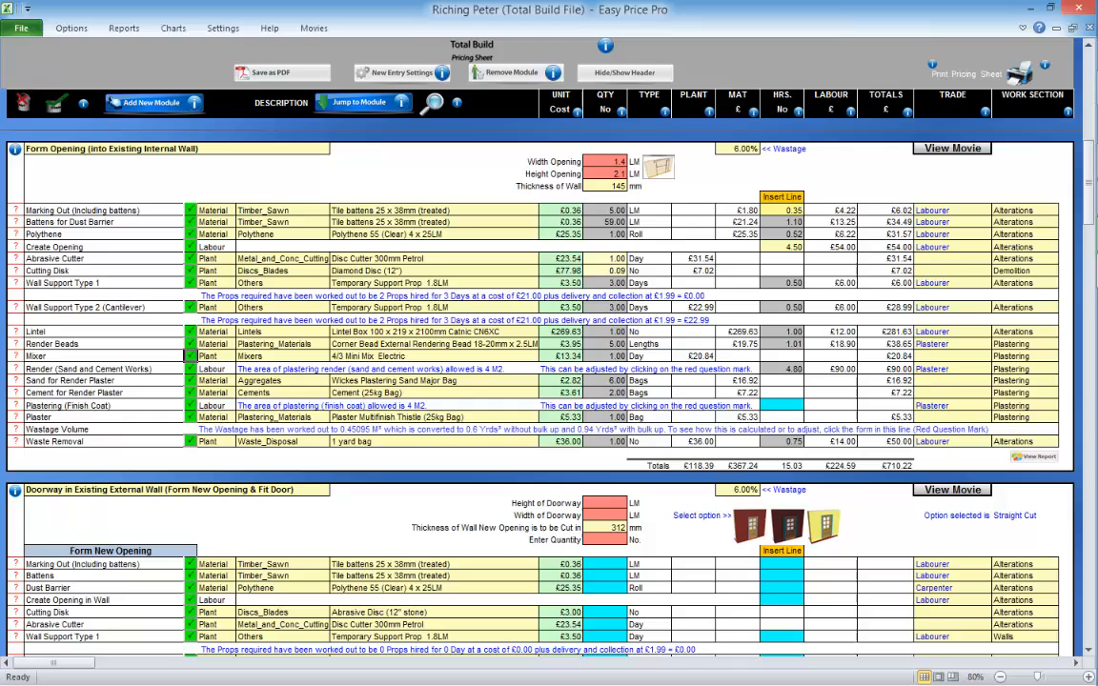
pyautogui.click(544, 417)
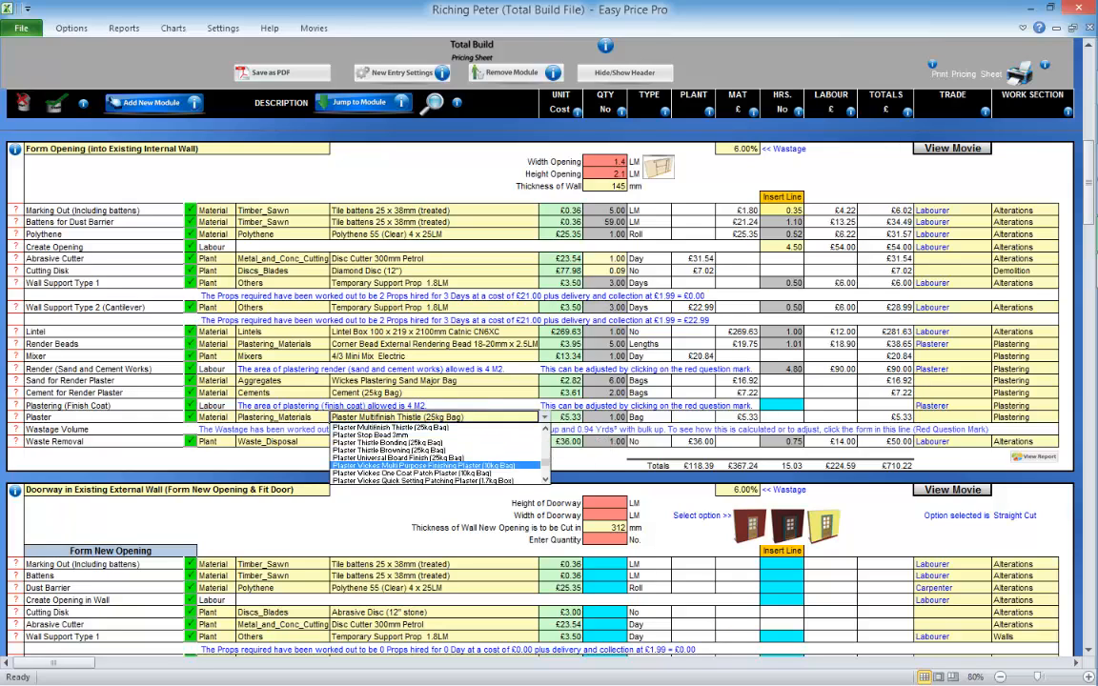
pyautogui.click(435, 465)
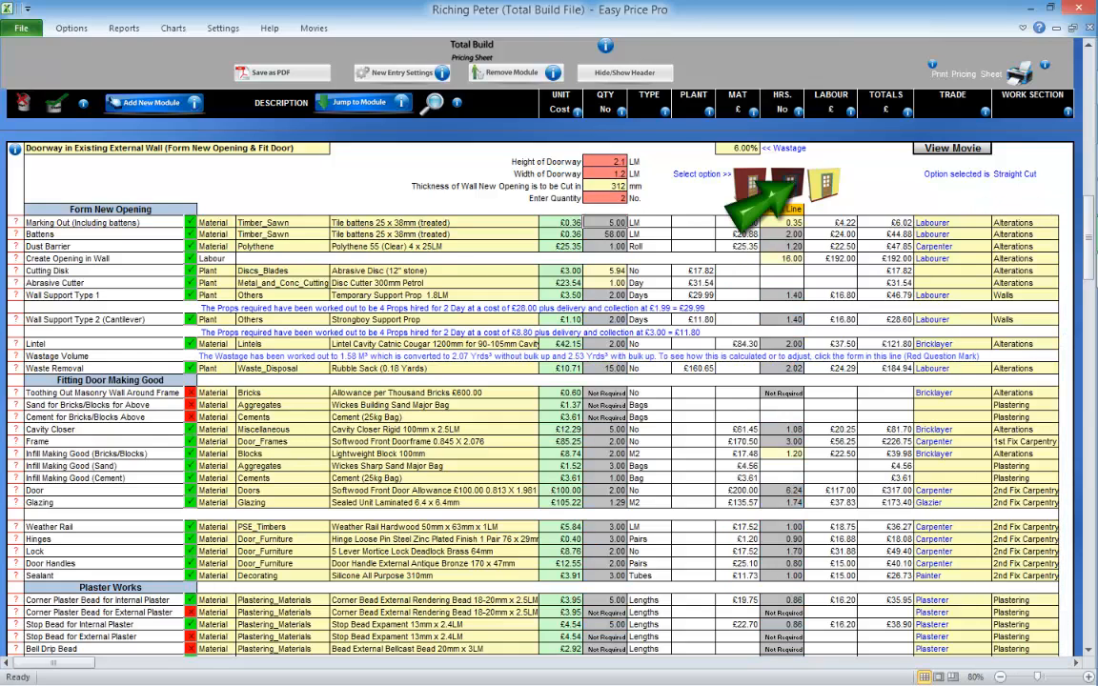
# - Switch the doorway's wall finish from straight cut to toothed-in masonry
pyautogui.click(702, 174)
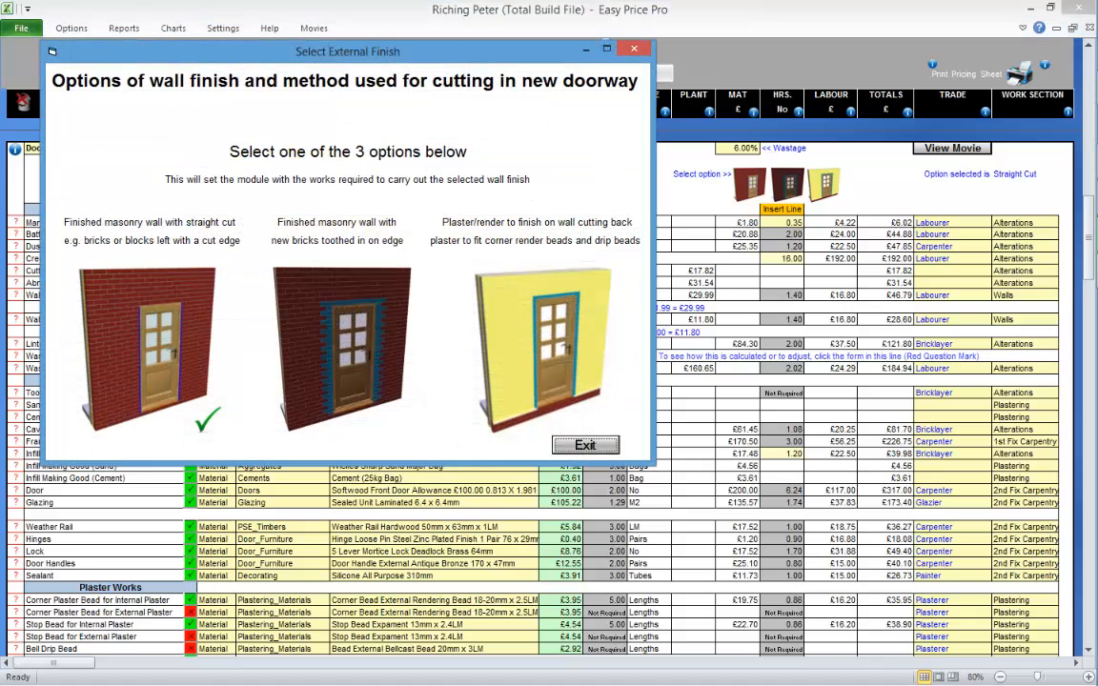
pyautogui.click(336, 347)
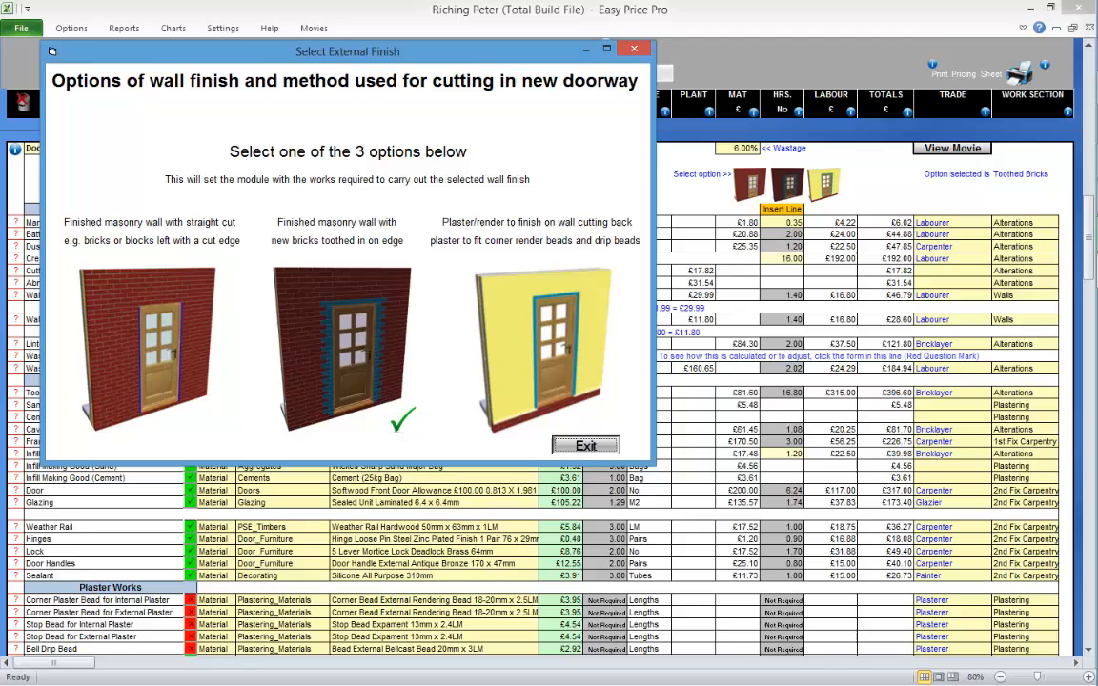
pyautogui.click(586, 446)
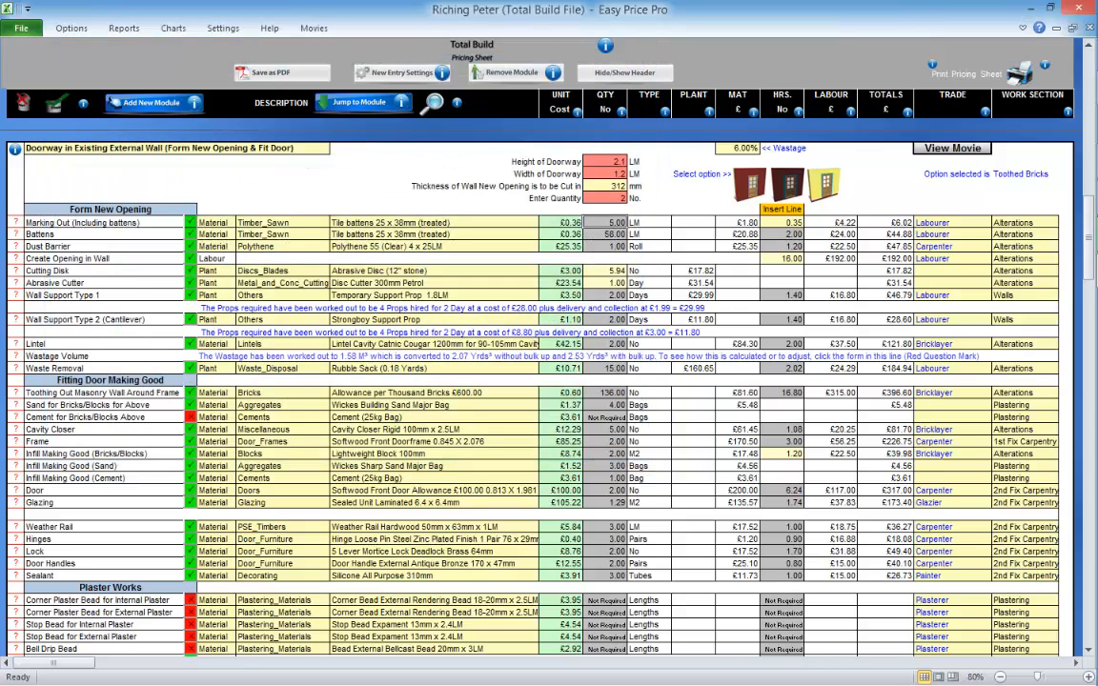
# - Change the doorway hinges to Hinge Tee Heavy Duty Galvanised 1 Pair 406 x 140mm
pyautogui.scroll(-3)
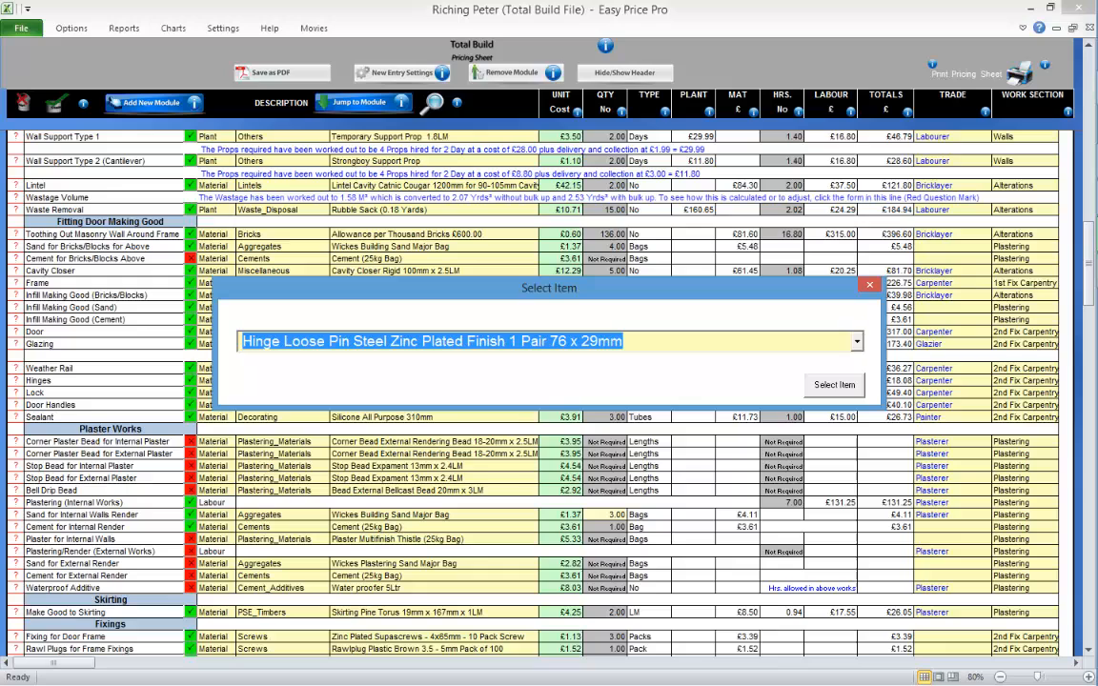
pyautogui.click(854, 341)
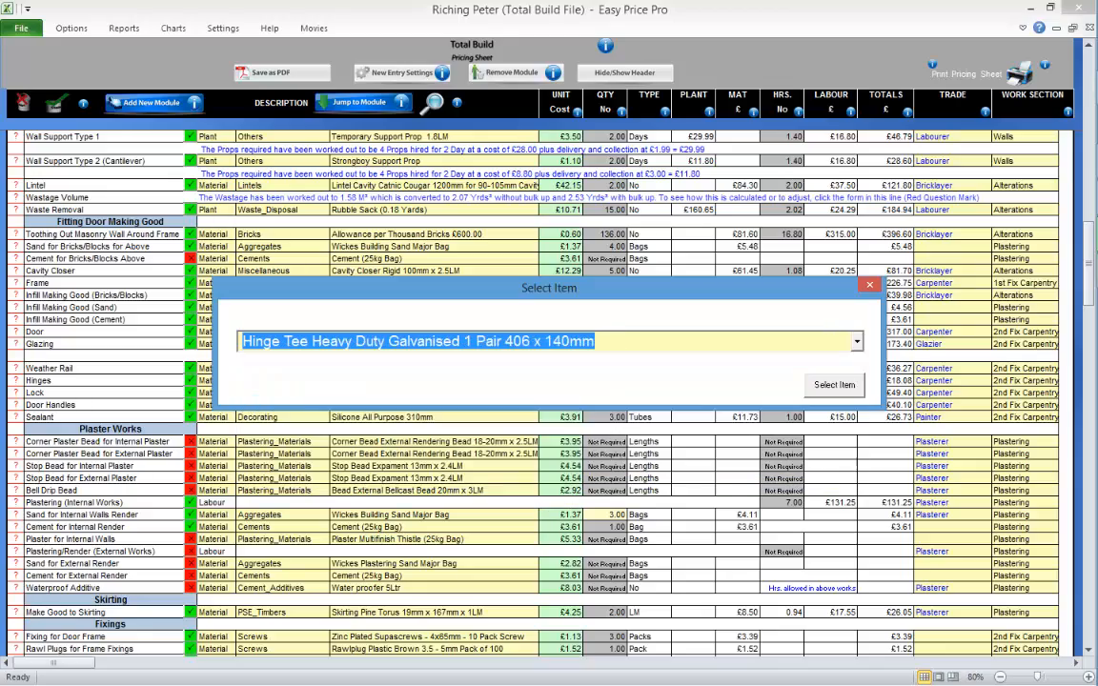
pyautogui.click(831, 385)
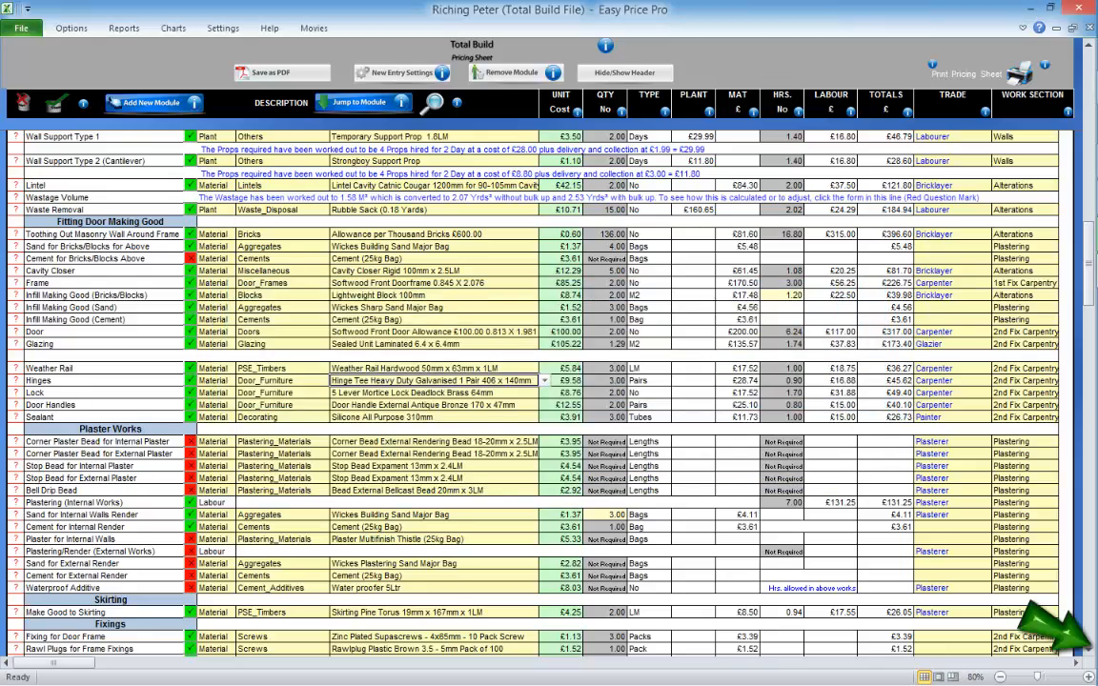
pyautogui.scroll(-3)
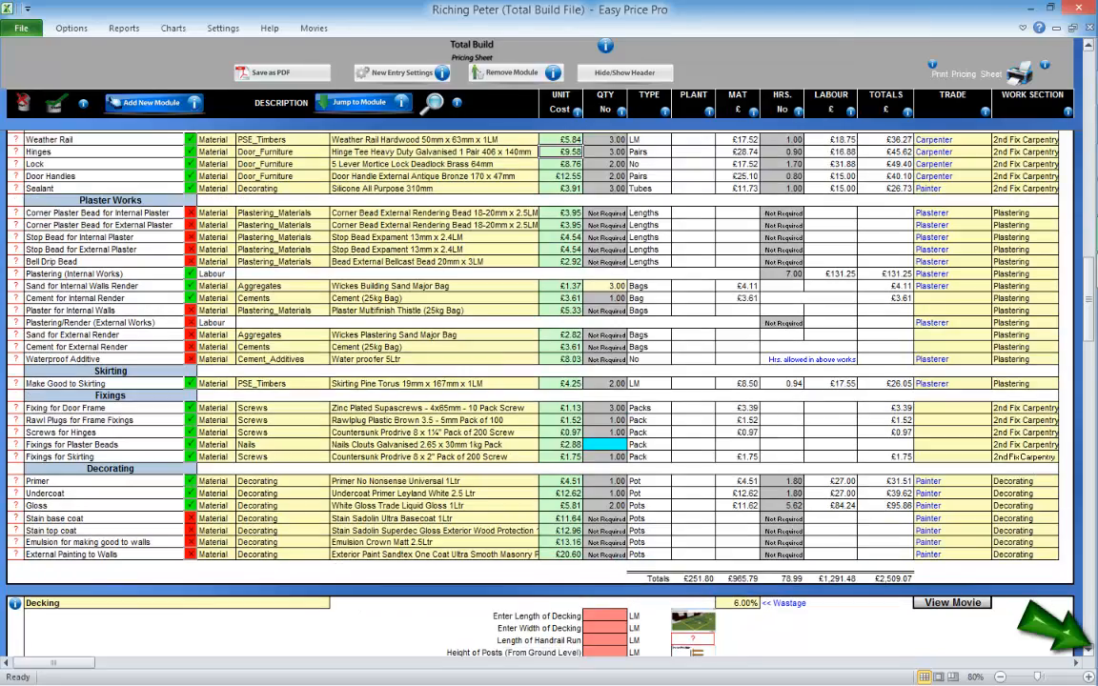
# - Enter the decking dimensions giving a 3.78 m² deck
pyautogui.scroll(-3)
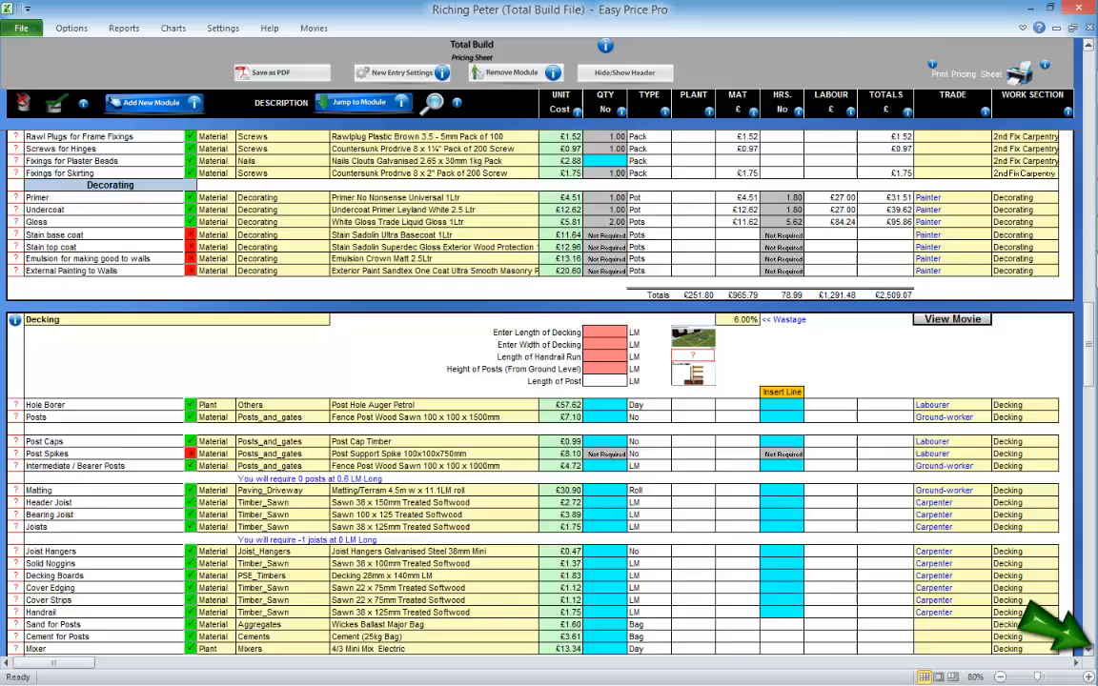
pyautogui.scroll(-3)
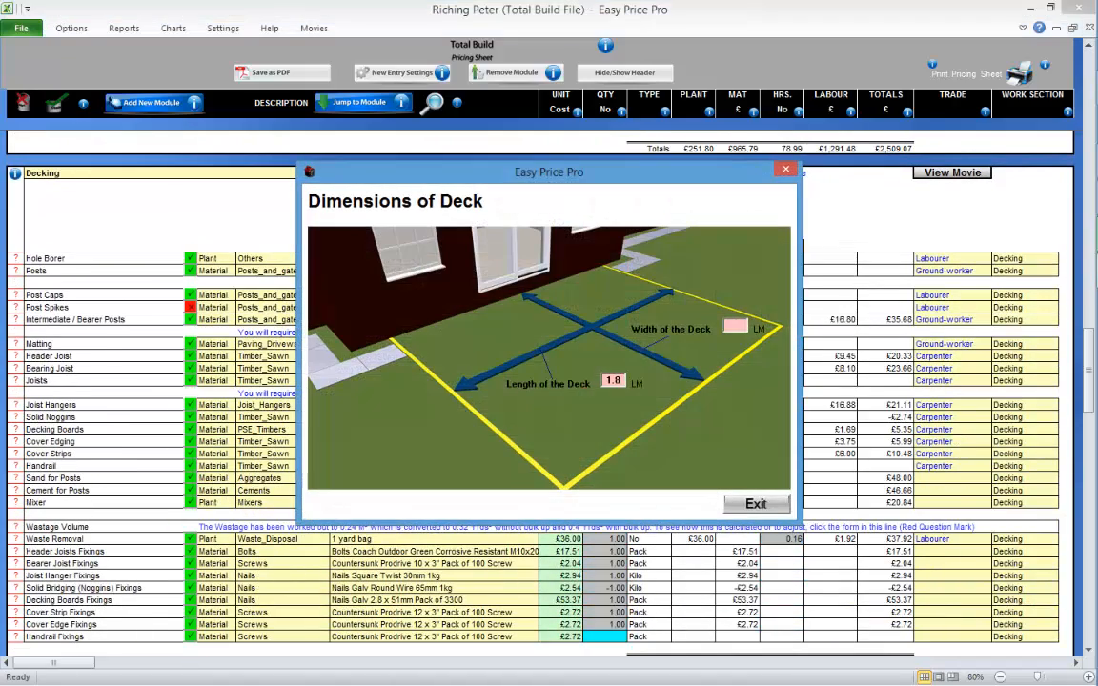
pyautogui.click(755, 503)
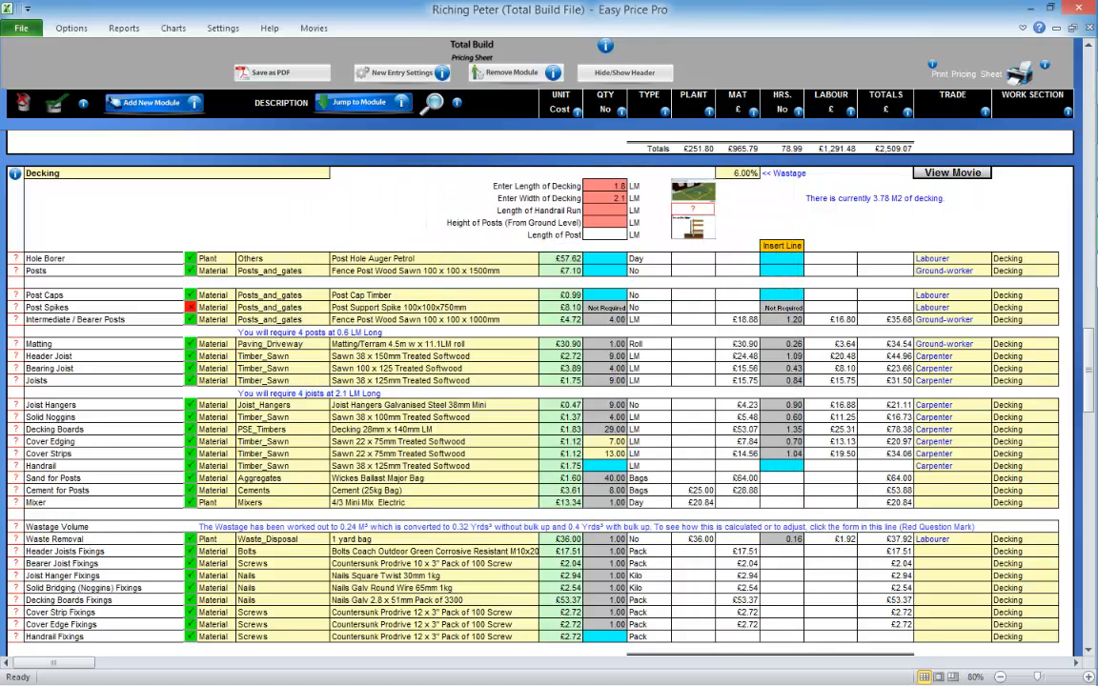
pyautogui.write('5')
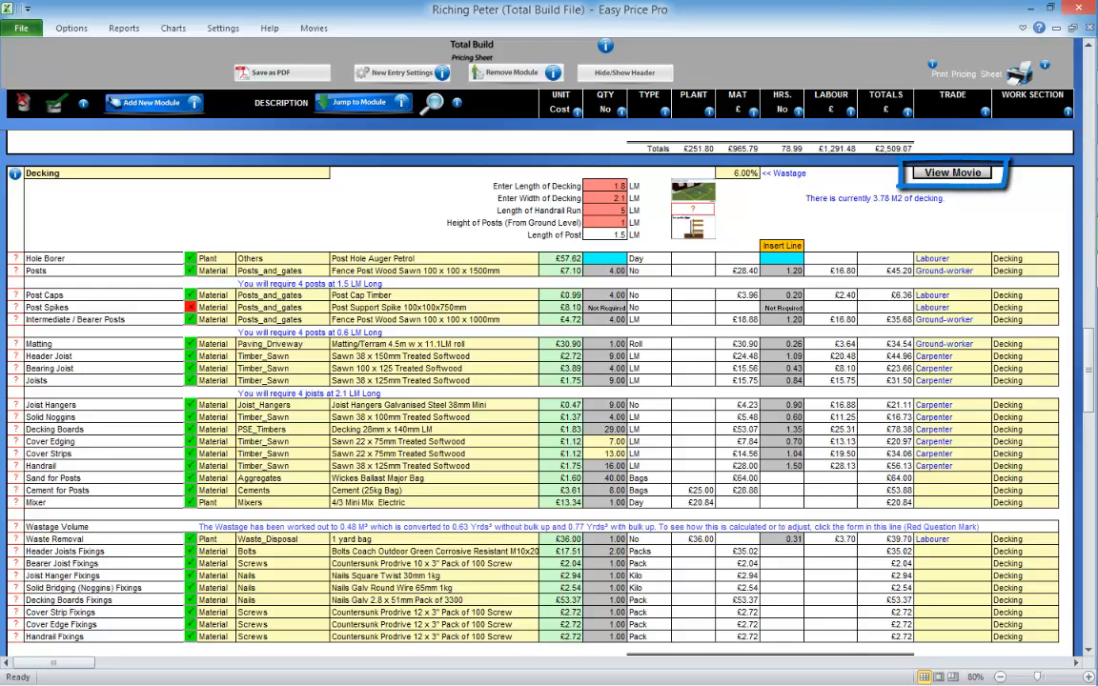
pyautogui.click(604, 259)
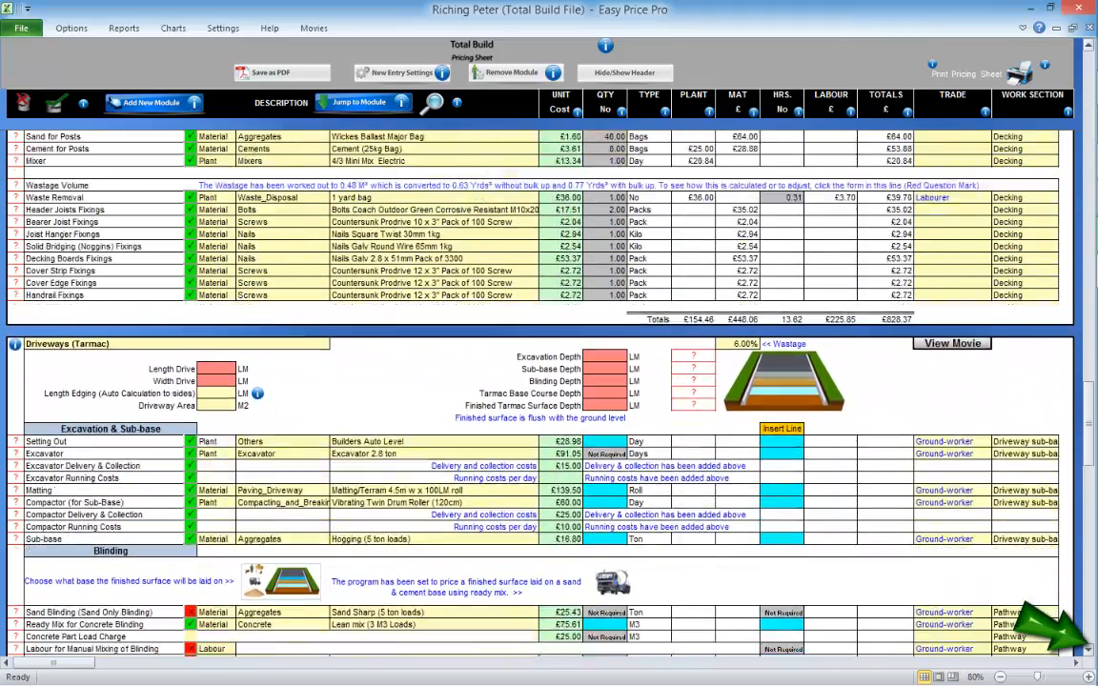
# - Price the Plasterboard and Plaster Ceilings module for 20 m²
pyautogui.scroll(-3)
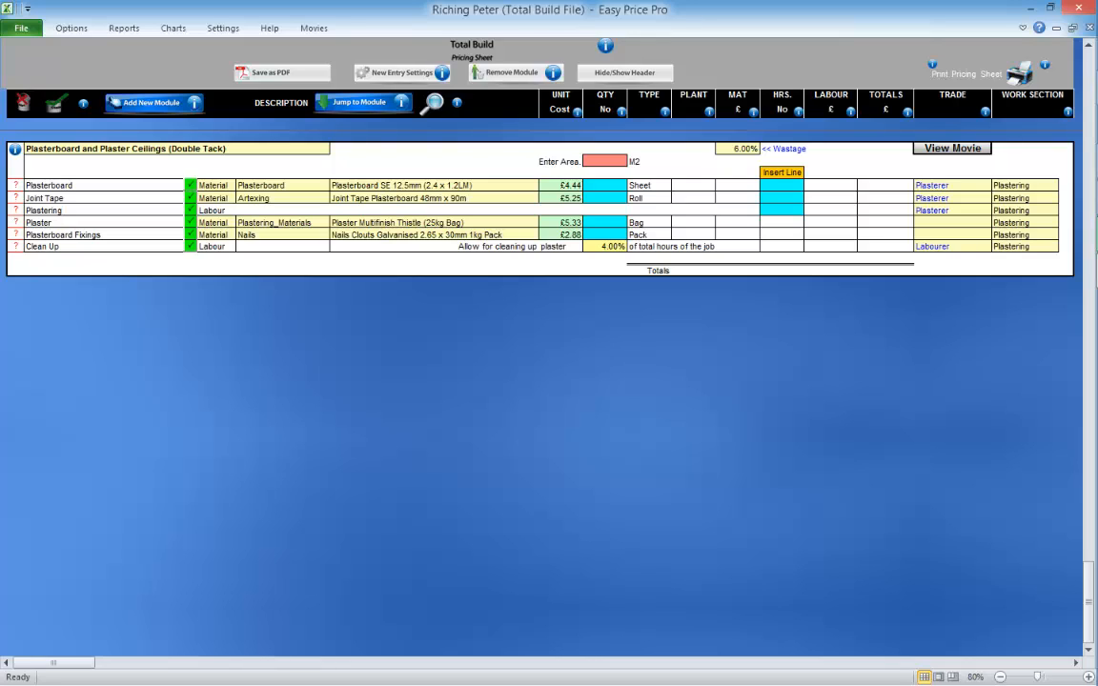
pyautogui.write('20.00')
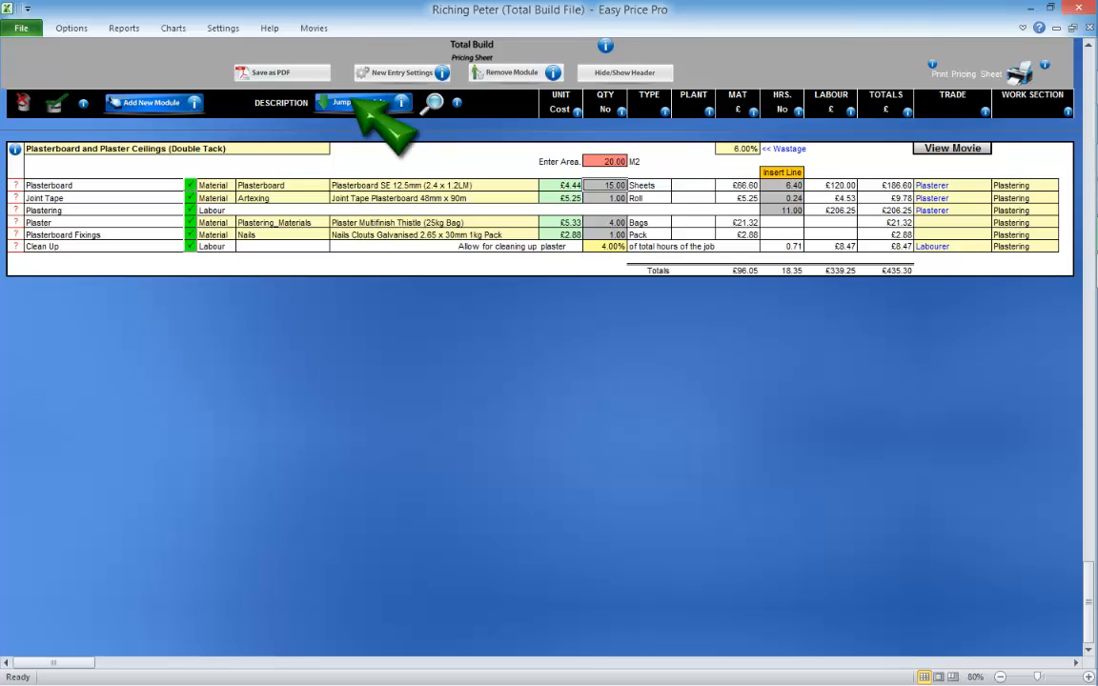
# - Remove the Driveways (Tarmac) module from the pricing sheet and confirm
pyautogui.click(351, 103)
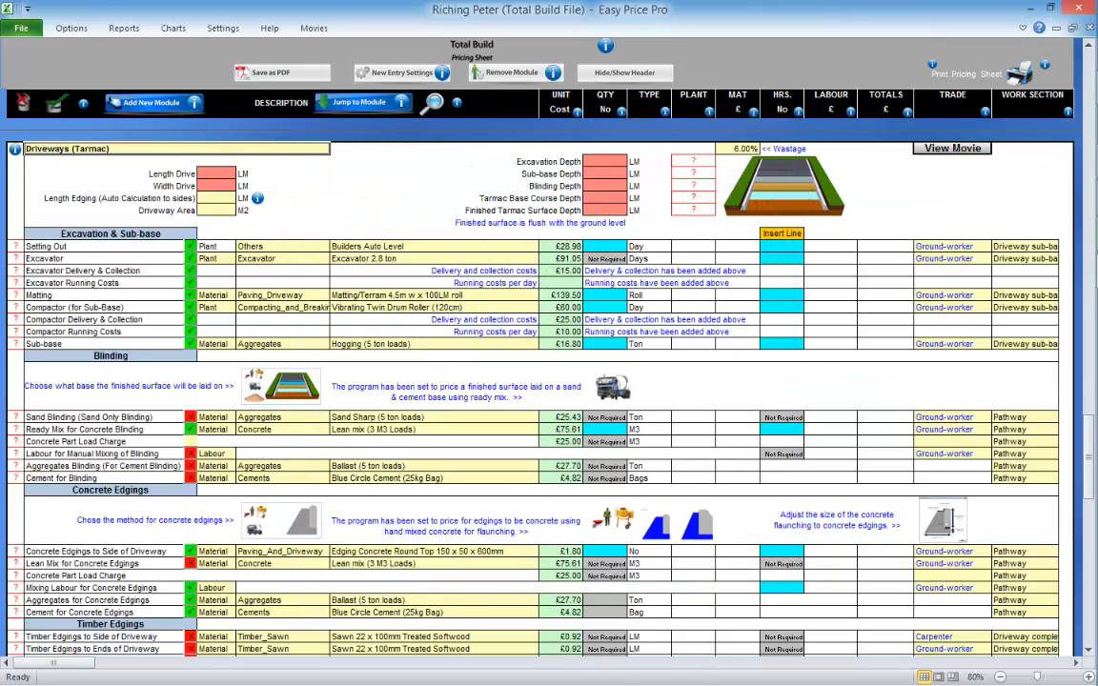
pyautogui.click(514, 73)
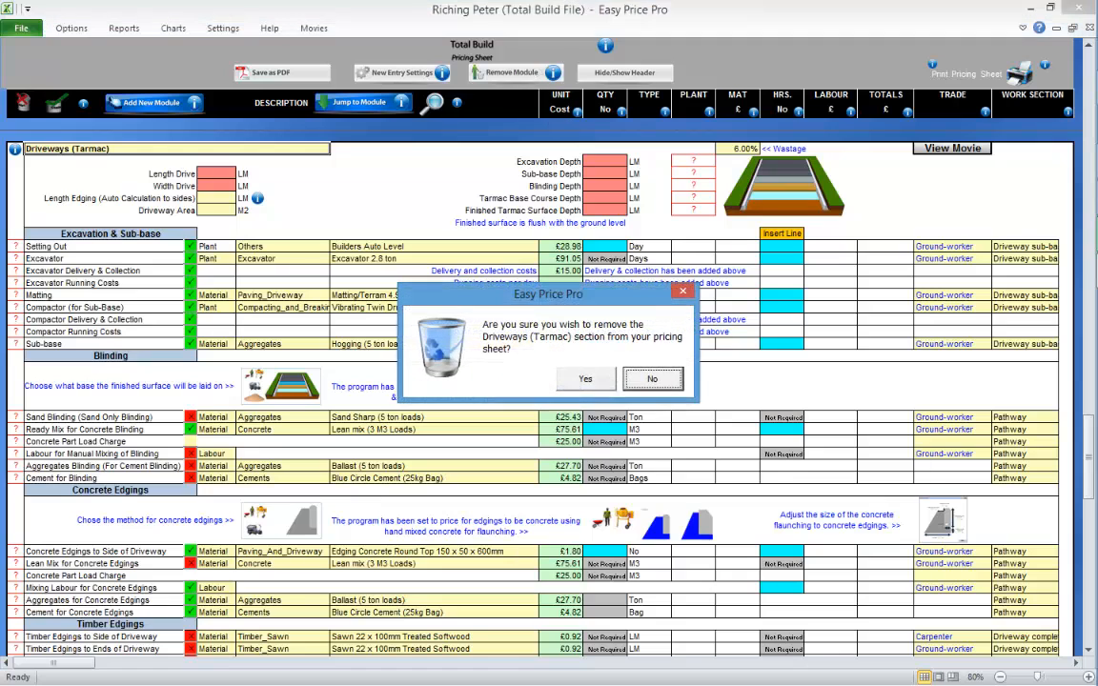
pyautogui.click(586, 377)
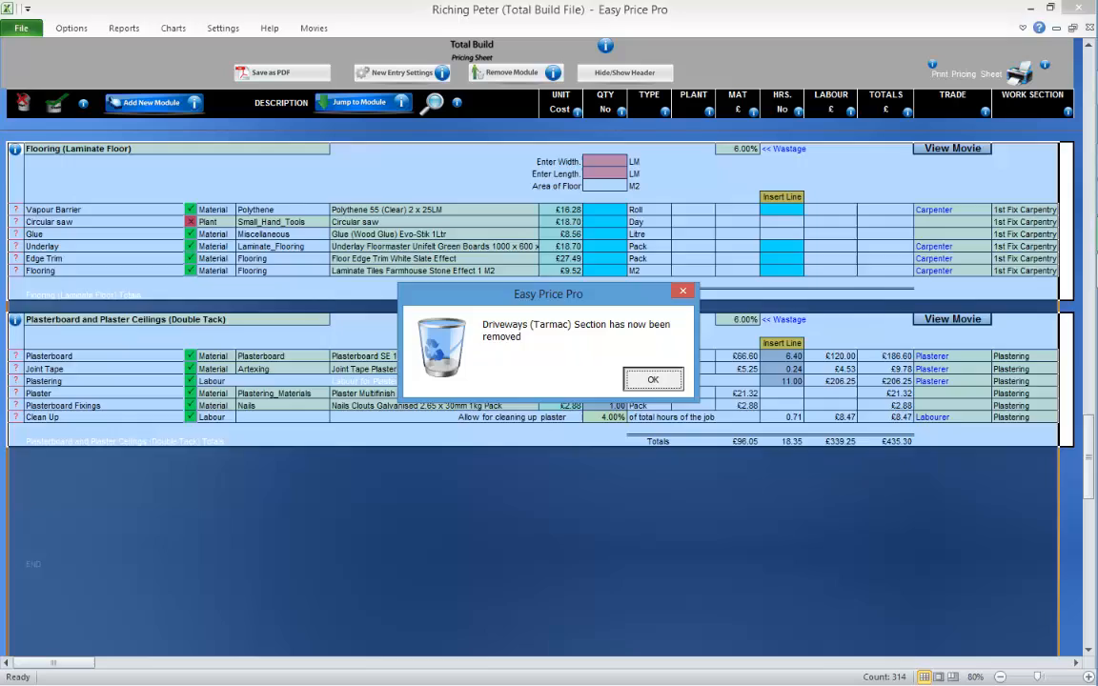
pyautogui.click(652, 377)
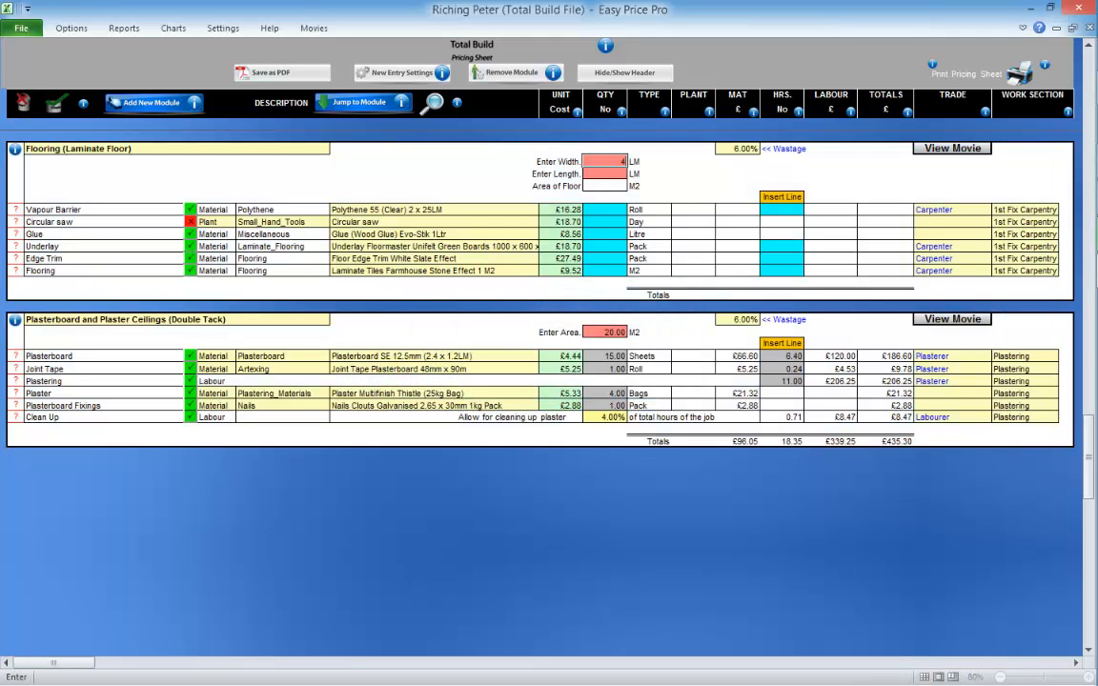
pyautogui.write('5')
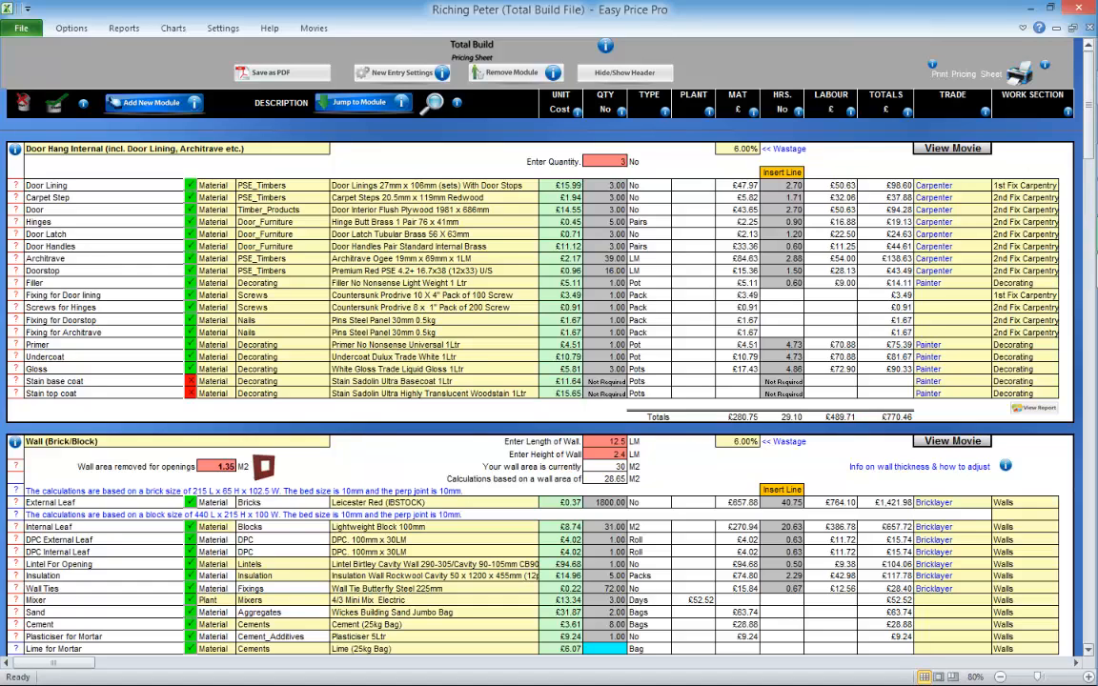
# - Review the summary sheet's module totals and profit chart, total price £13,179.61
pyautogui.click(124, 29)
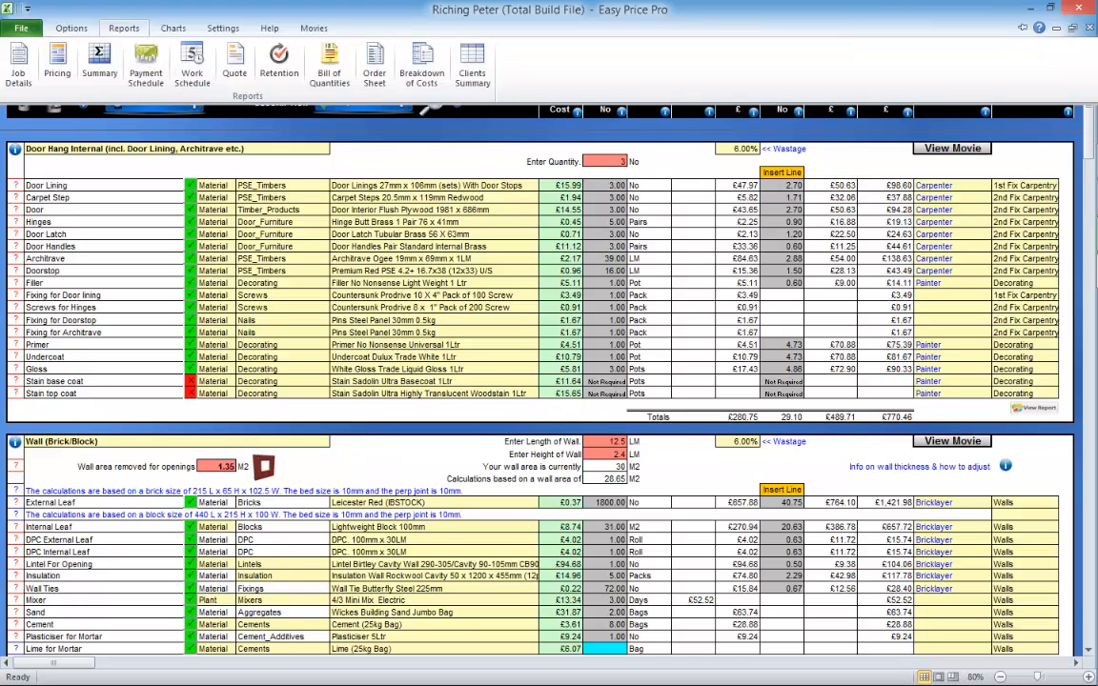
pyautogui.click(99, 65)
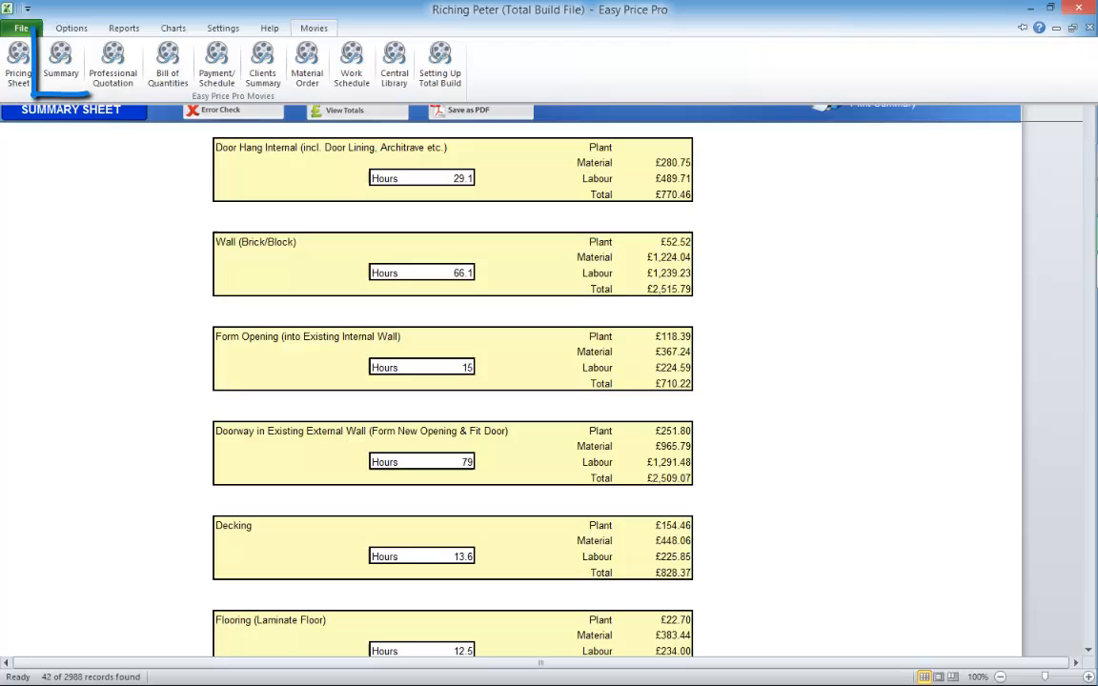
pyautogui.click(61, 61)
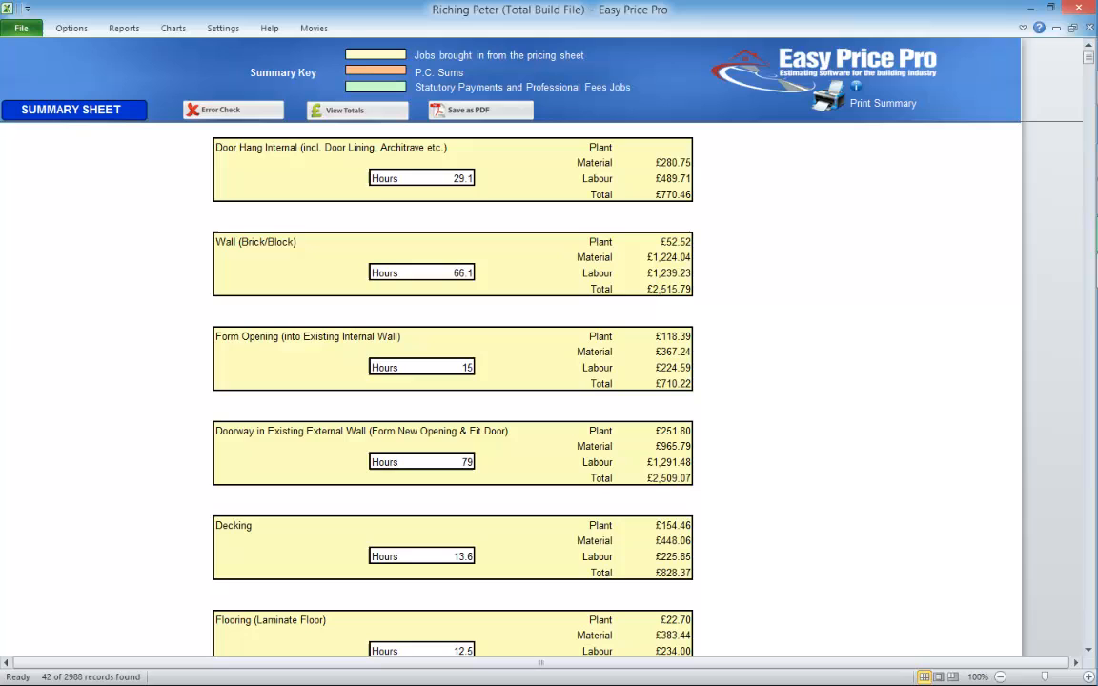
pyautogui.scroll(-3)
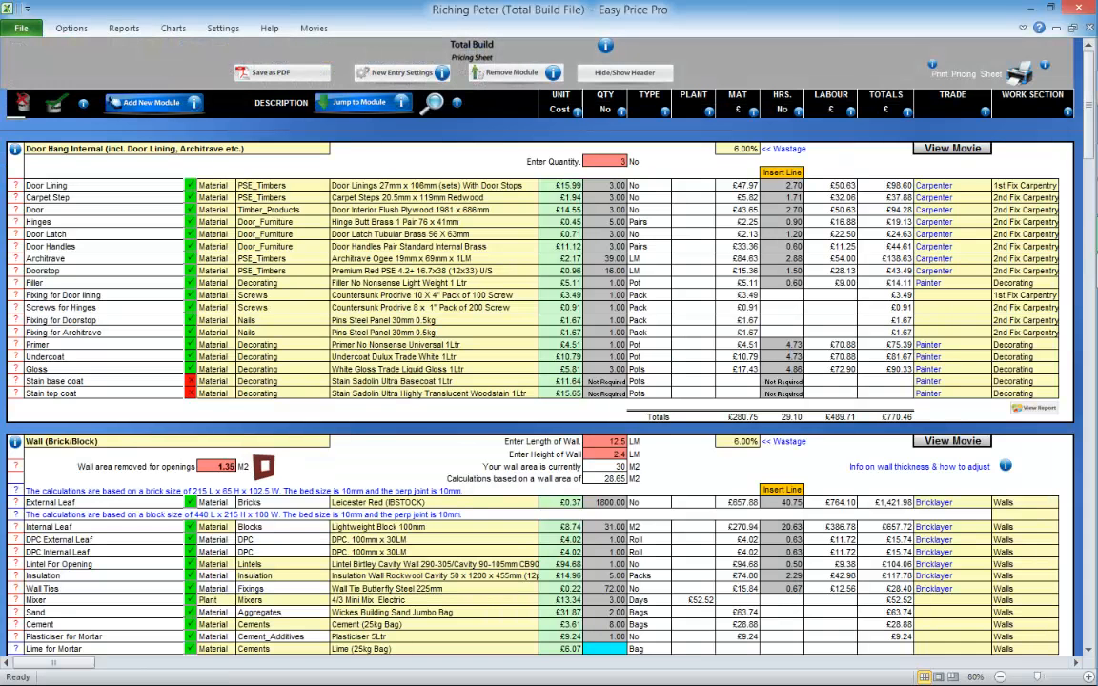
pyautogui.click(126, 29)
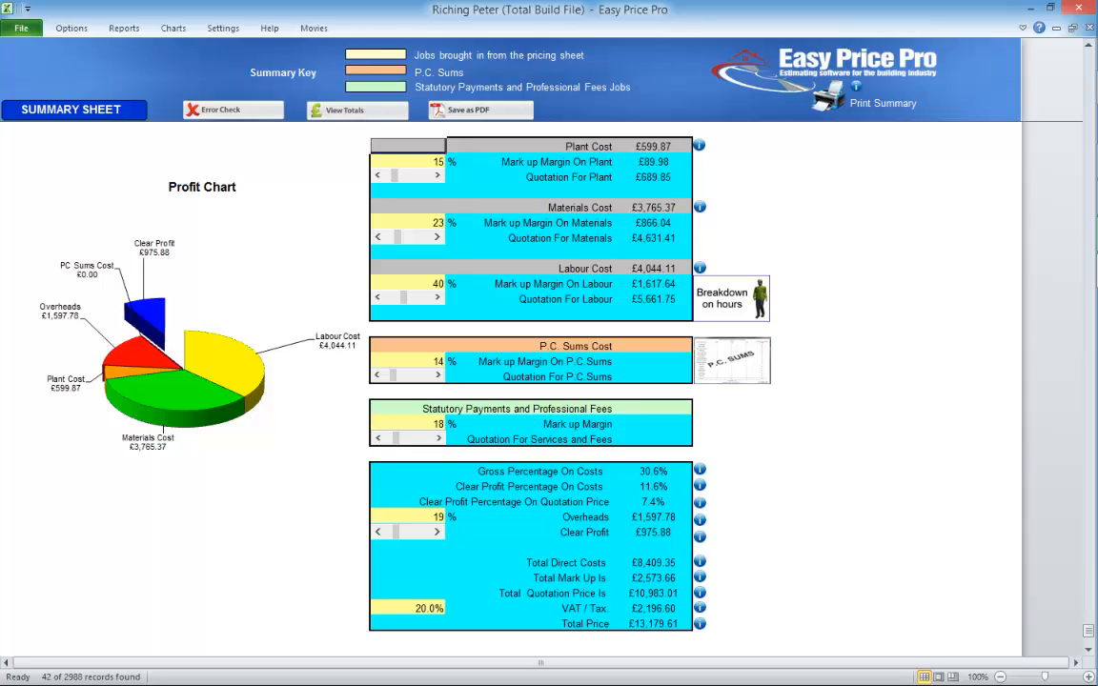
# - Show the payment schedule of three stage payments totalling £13,228.14 inc VAT
pyautogui.click(437, 298)
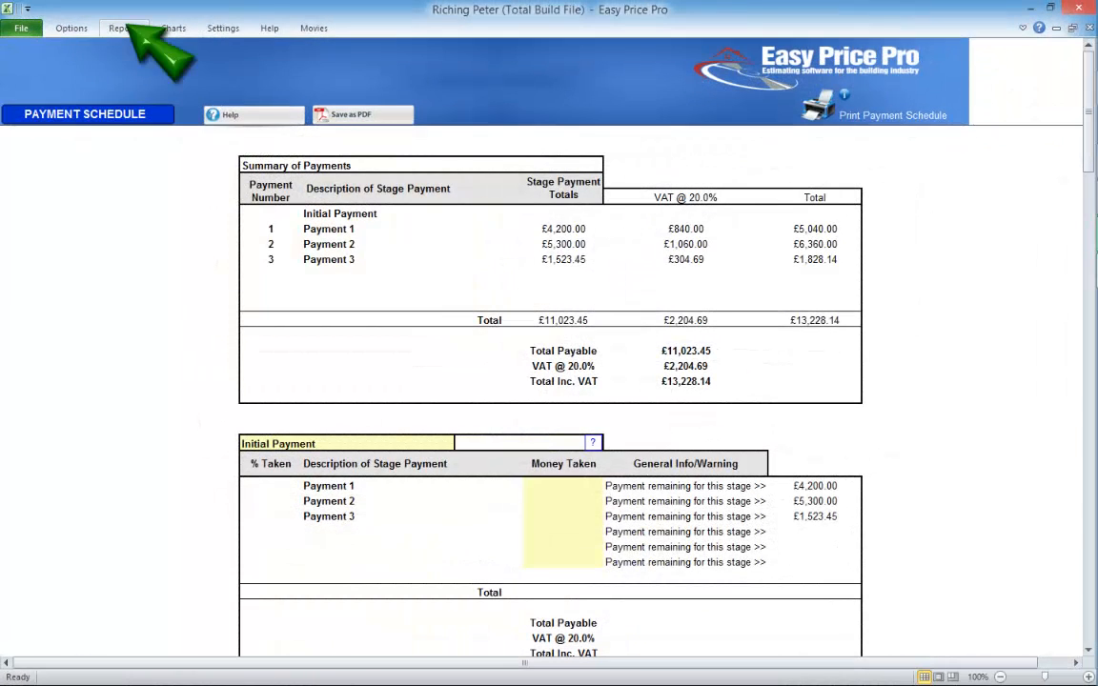
# - Show the works schedule: 35 days, completing Thursday 26 Mar 2015
pyautogui.click(122, 29)
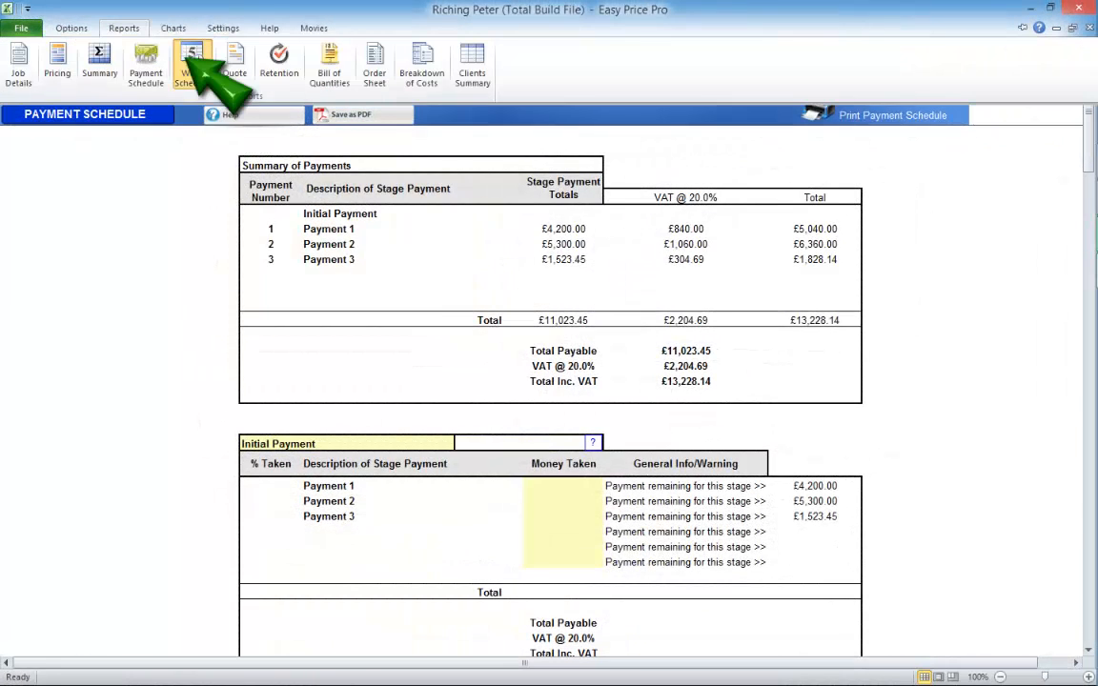
pyautogui.click(191, 65)
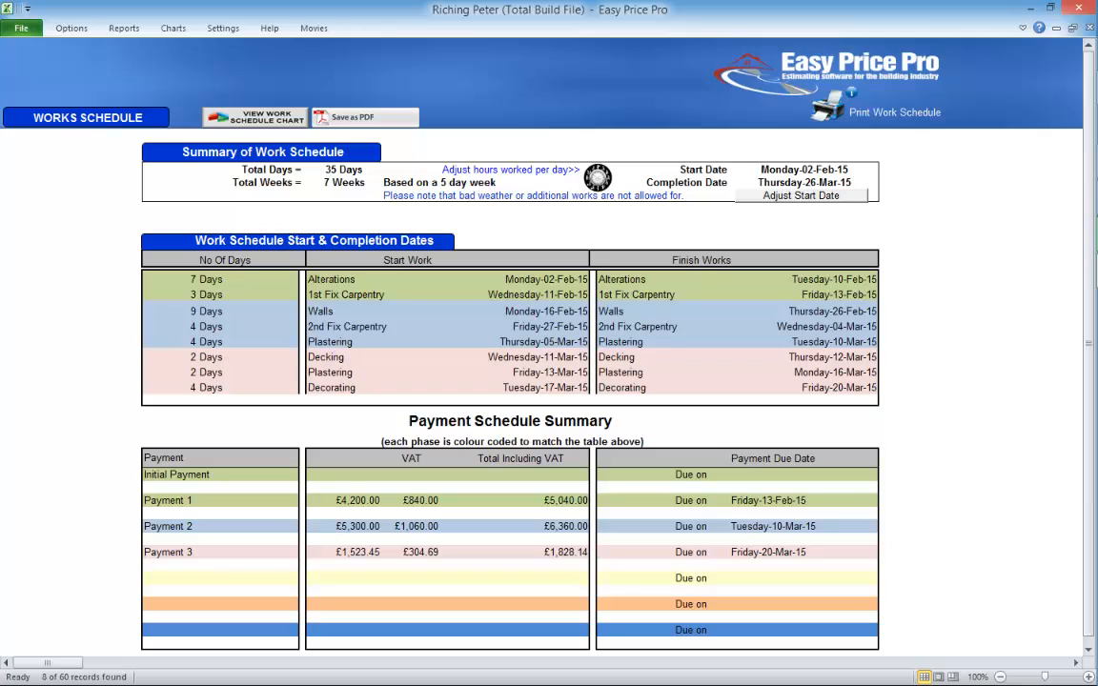
pyautogui.moveTo(286, 251); pyautogui.dragTo(938, 404)
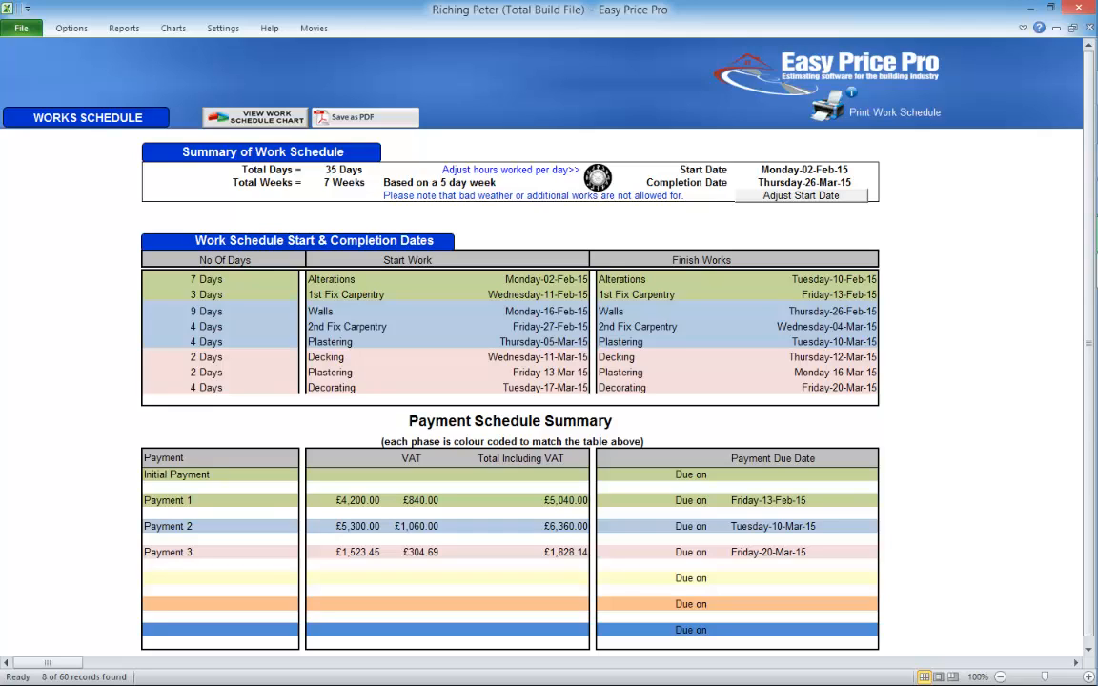
# - Reduce Alterations under Payment 1 to 3 days so the schedule finishes Friday 20 Mar 2015
pyautogui.click(254, 116)
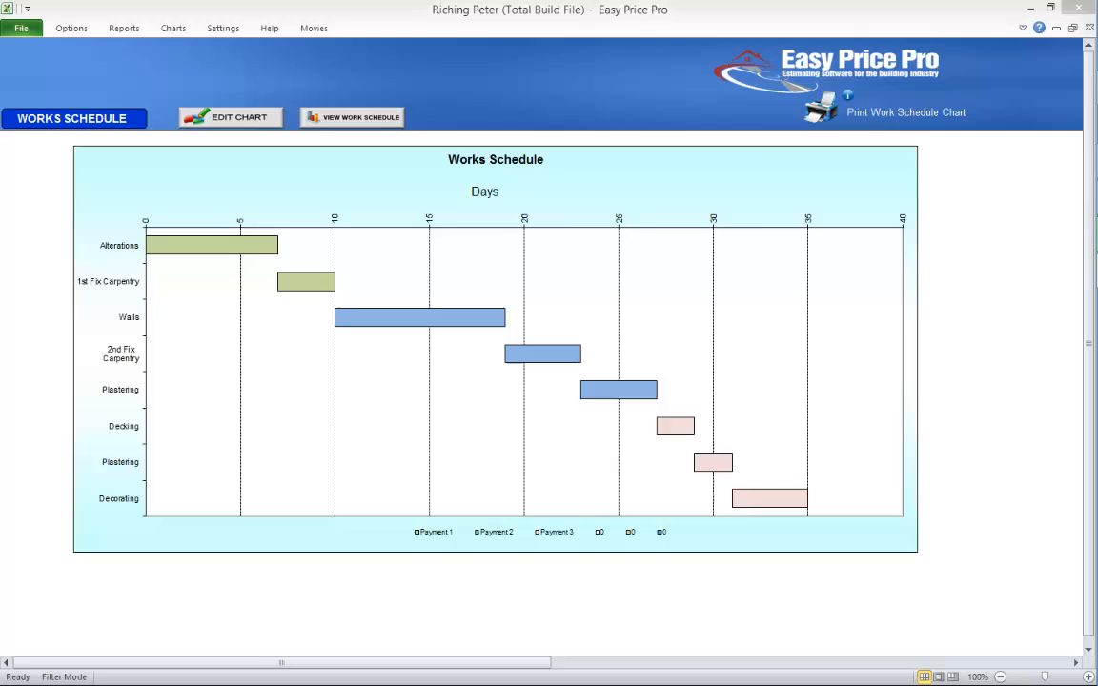
pyautogui.click(229, 118)
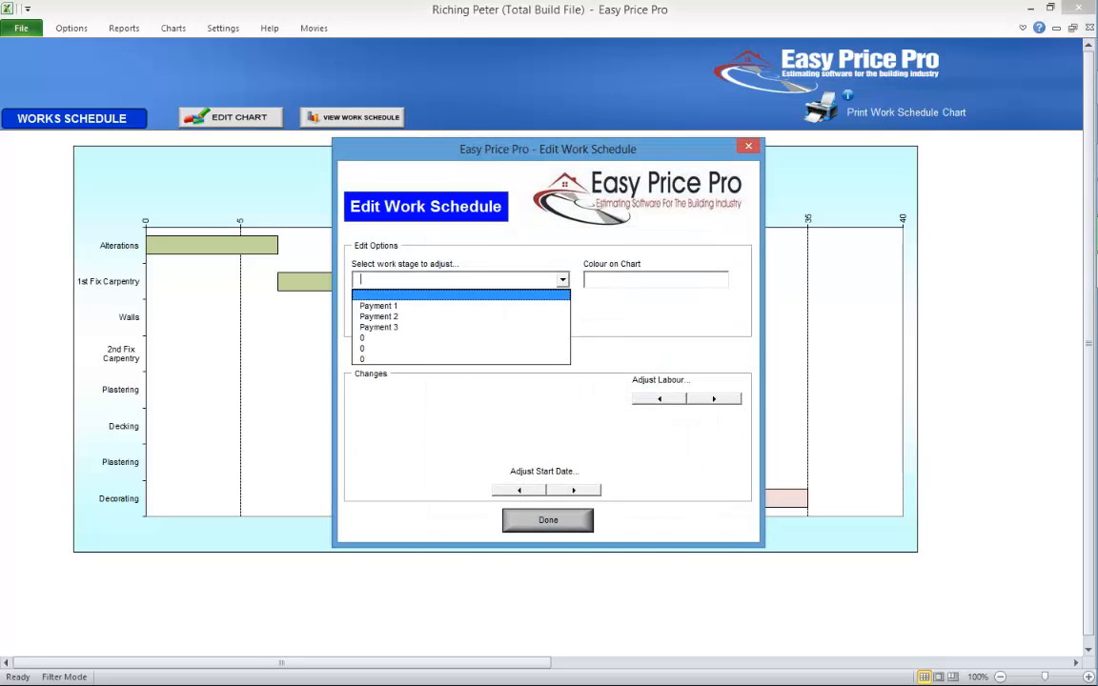
pyautogui.click(377, 305)
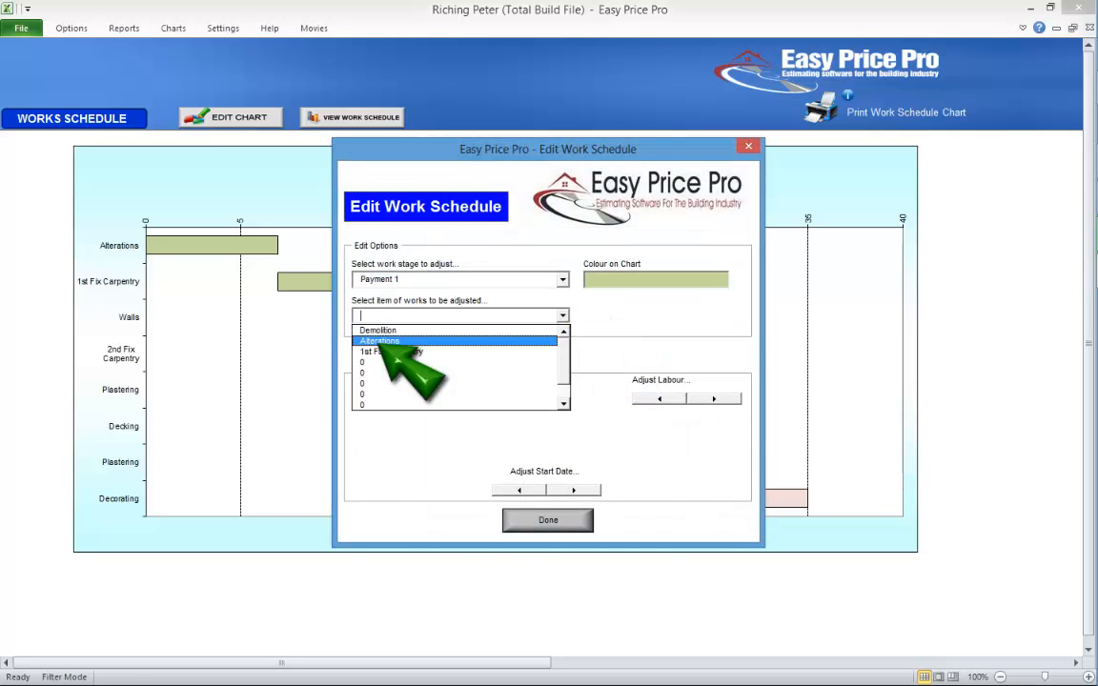
pyautogui.click(379, 339)
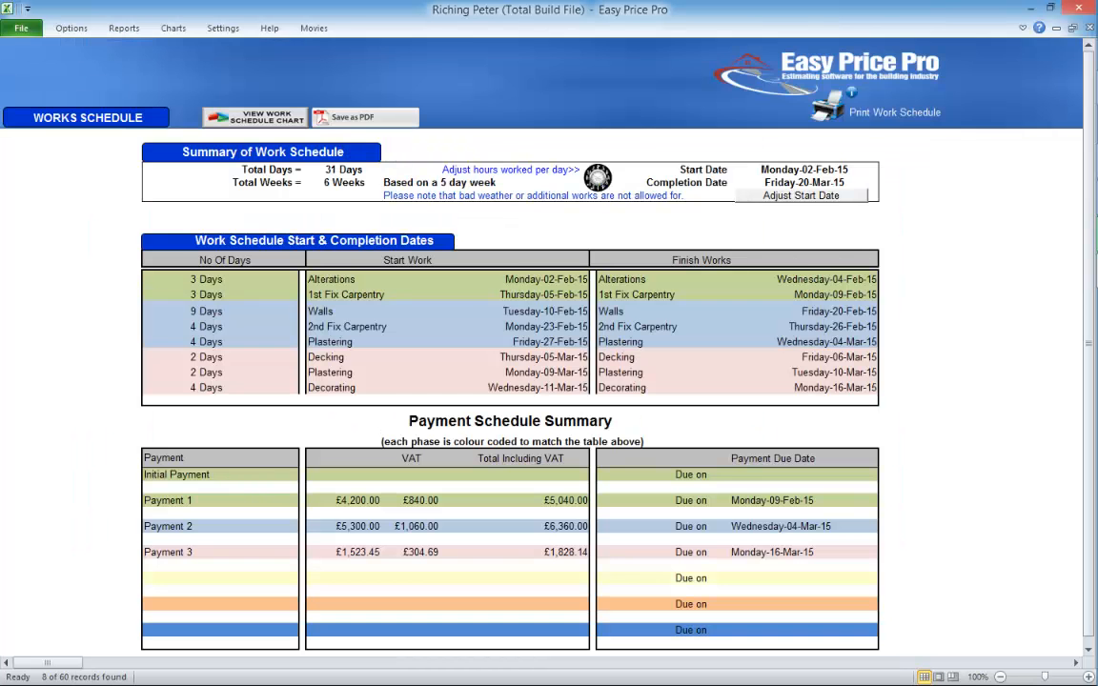
pyautogui.click(124, 29)
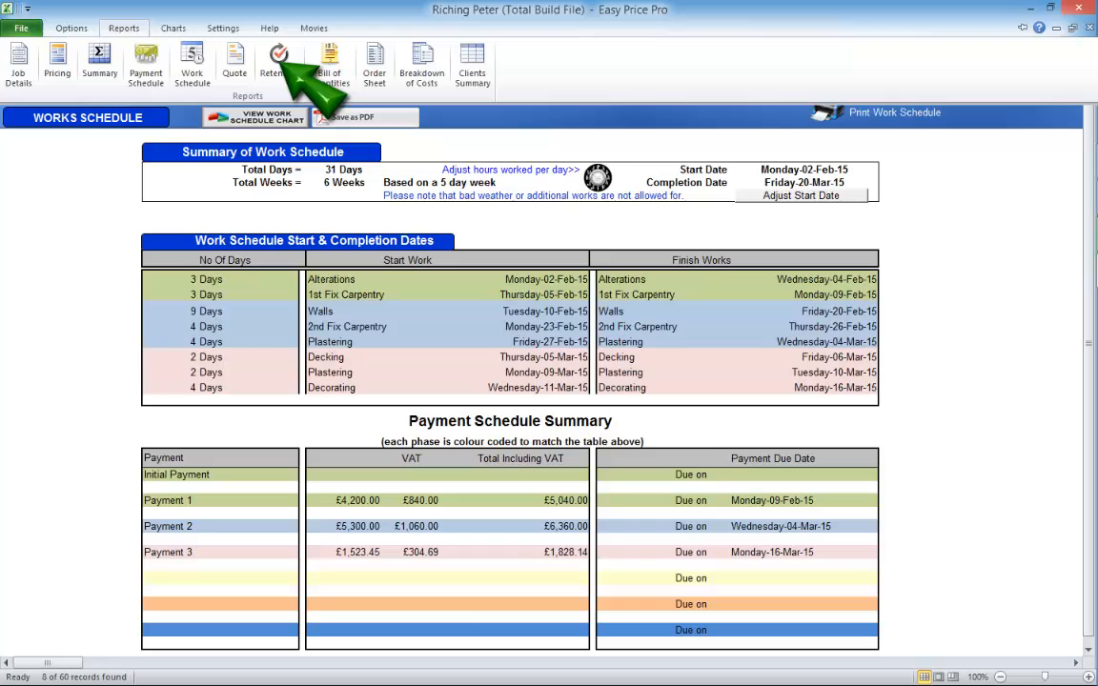
# - Set retention to 0% and display the written quotation letter dated 18-Nov-14
pyautogui.click(275, 61)
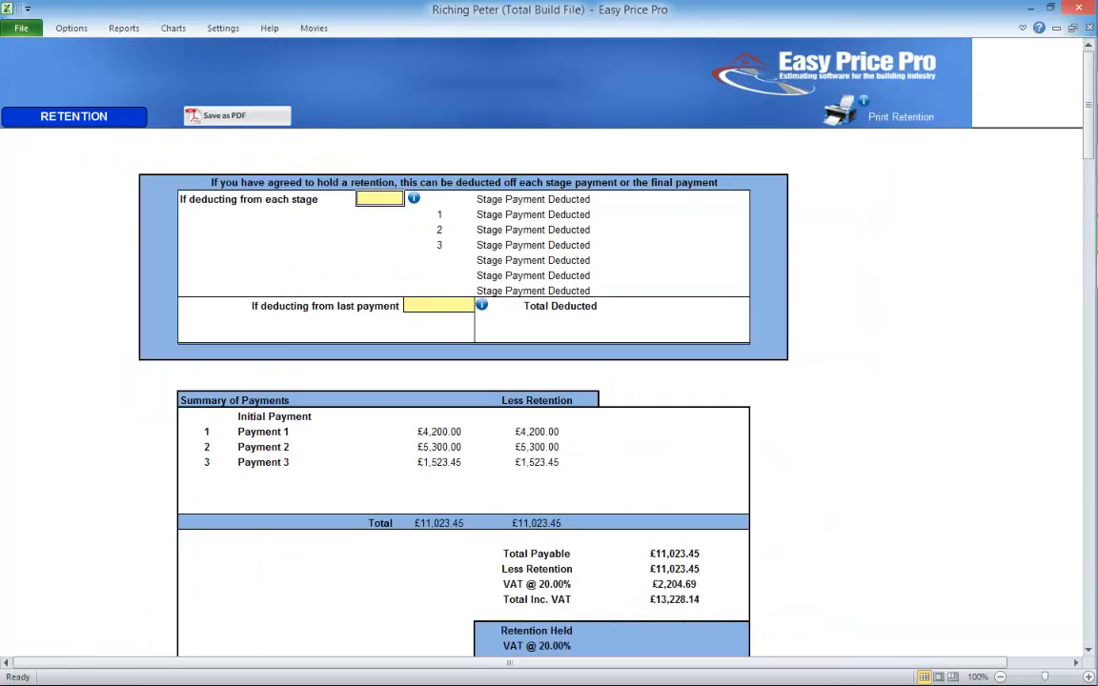
pyautogui.write('0%')
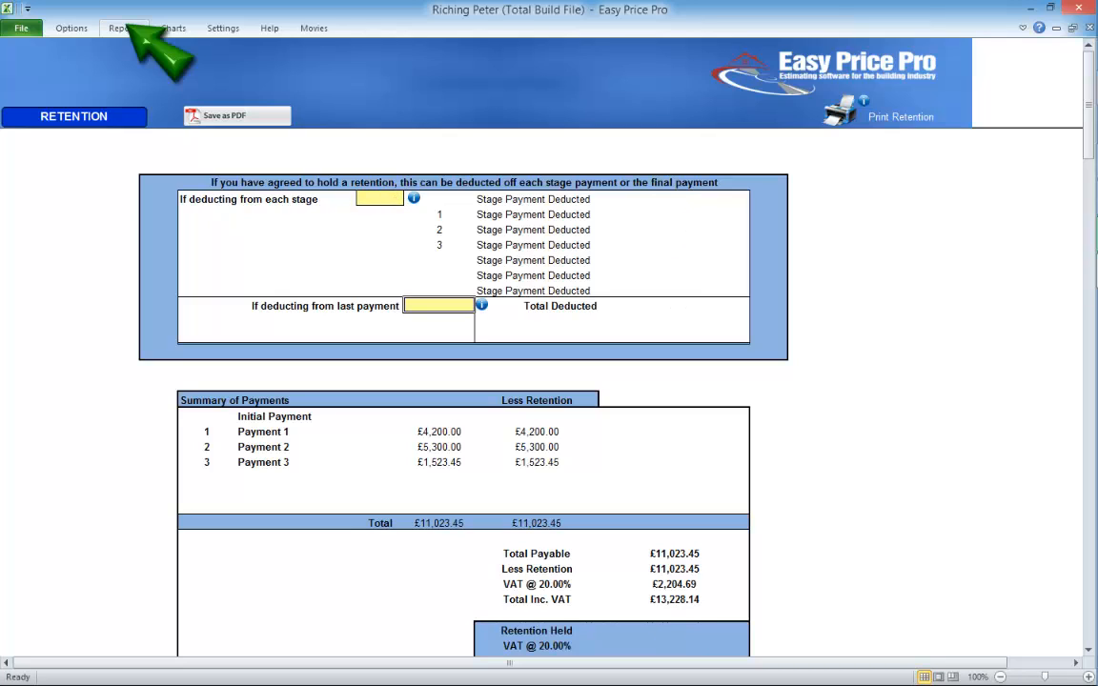
pyautogui.click(122, 29)
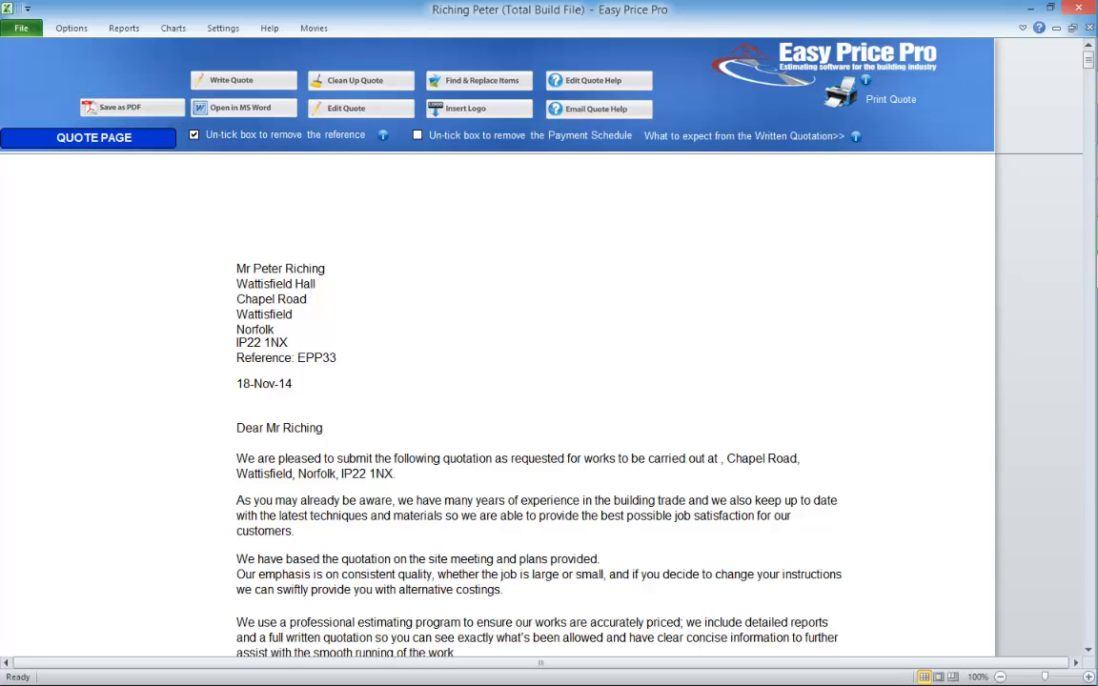
# - Return to the written quote page and close the quote file
pyautogui.click(124, 28)
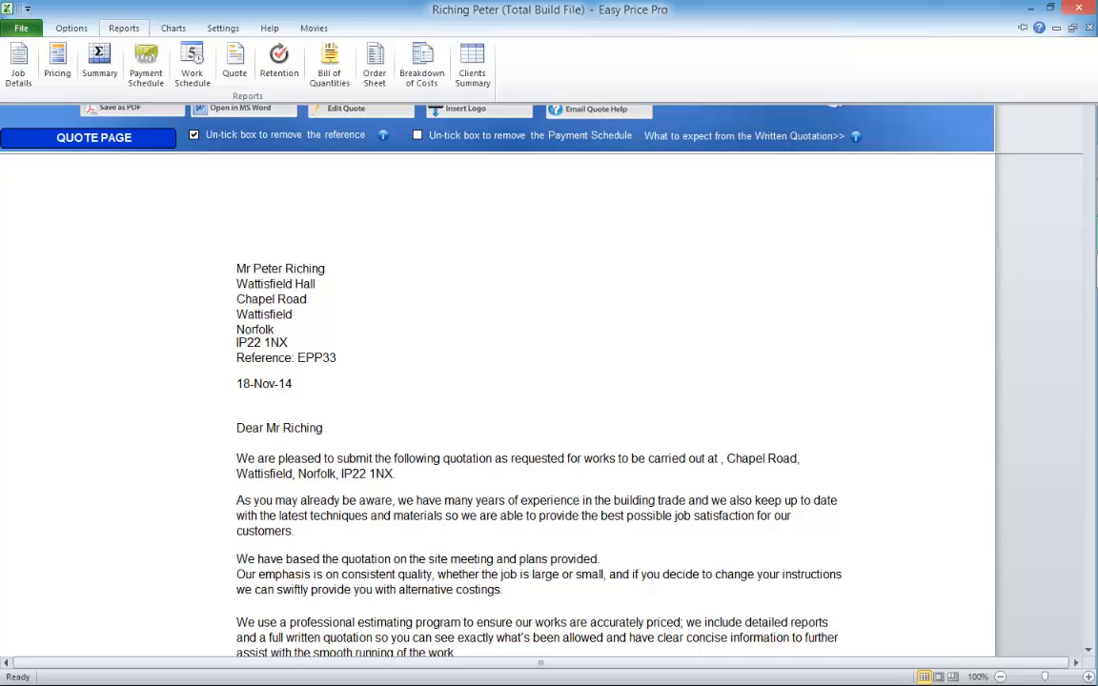
pyautogui.click(172, 29)
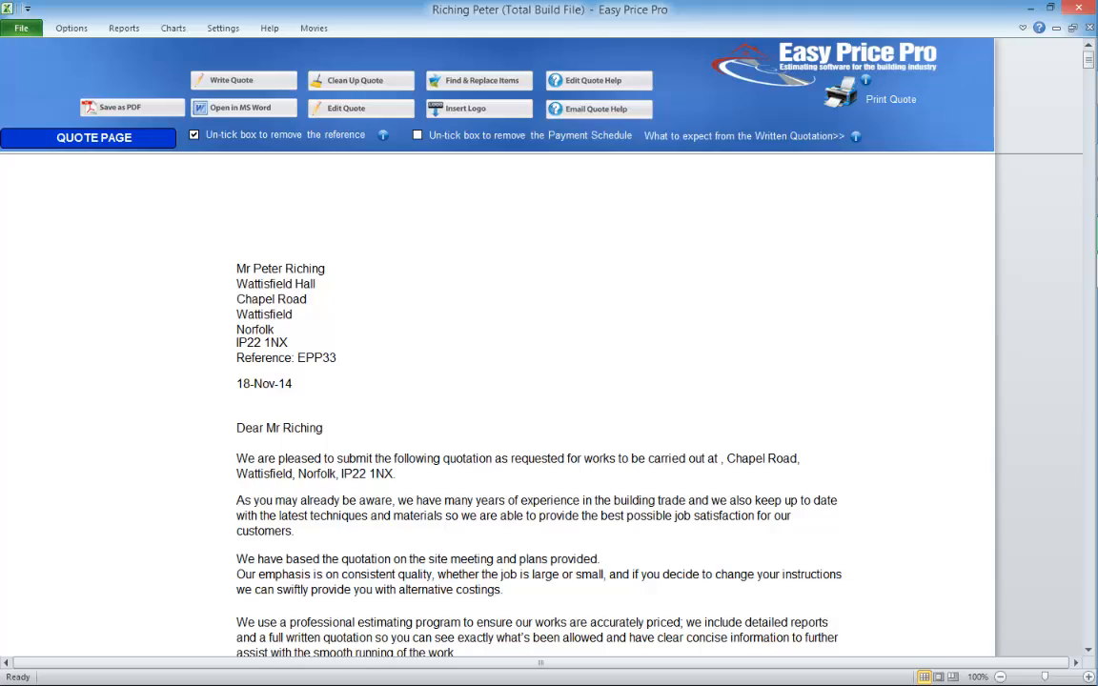
pyautogui.click(71, 29)
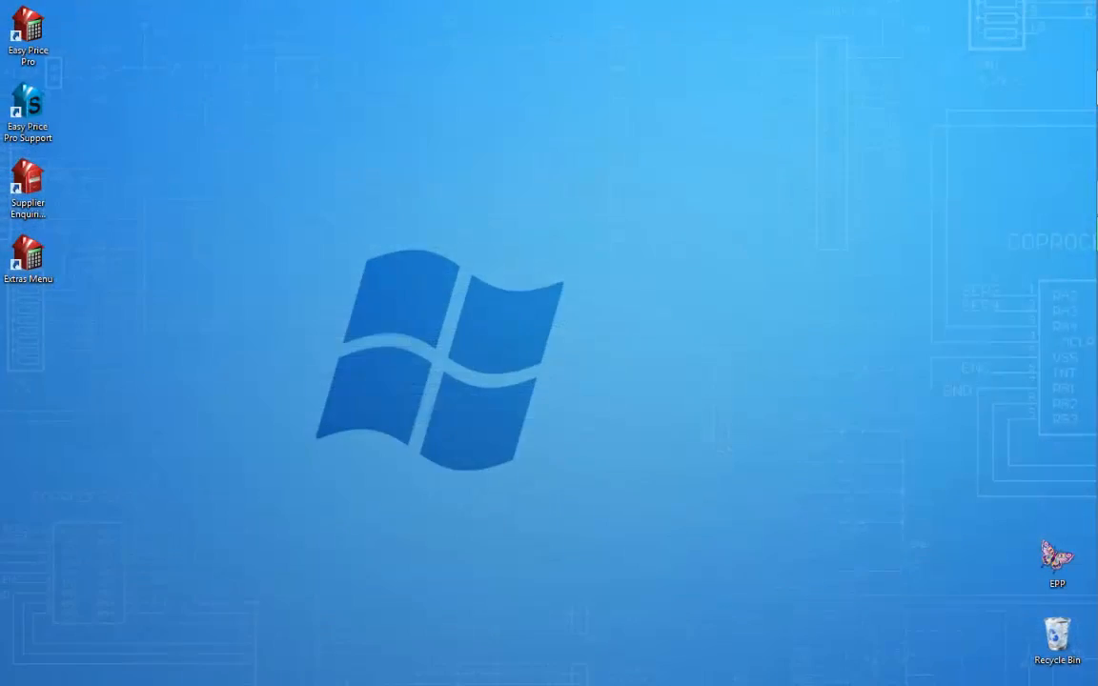
# - Launch the Easy Price Pro menu and list the Total Build client files
pyautogui.doubleClick(27, 28)
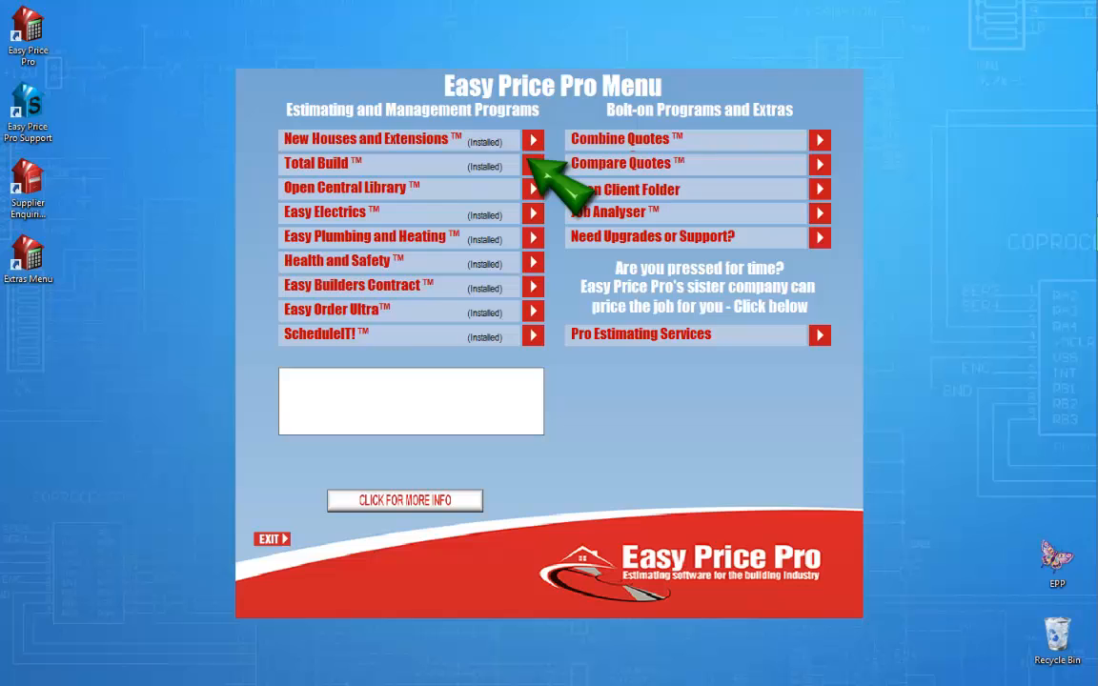
pyautogui.click(532, 164)
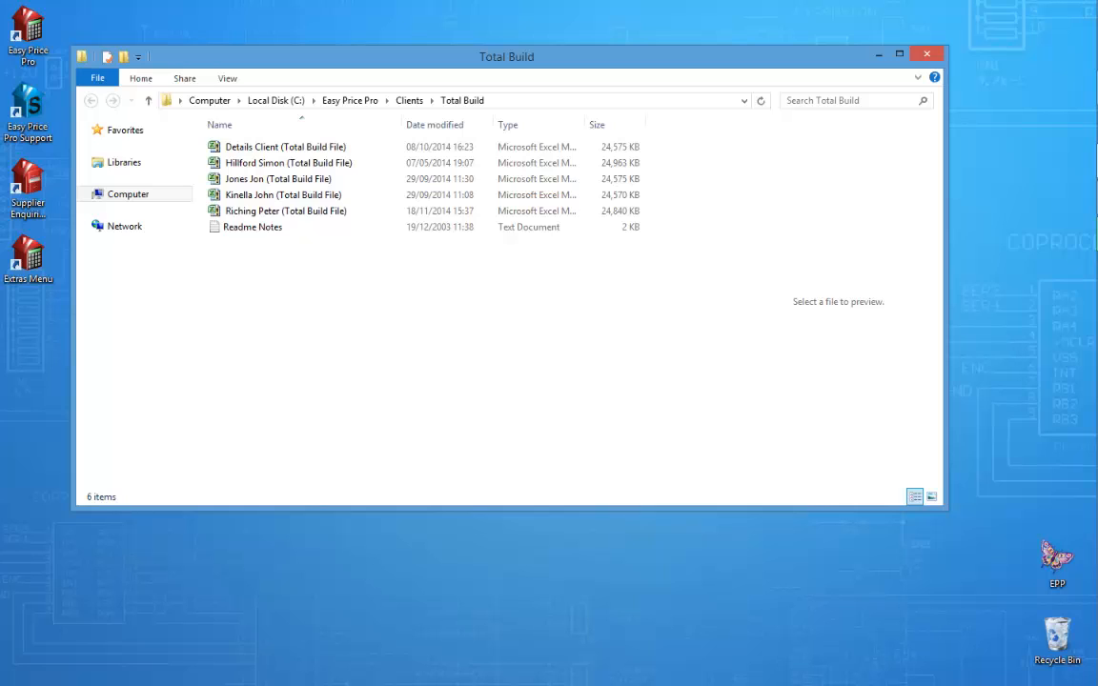
pyautogui.click(286, 210)
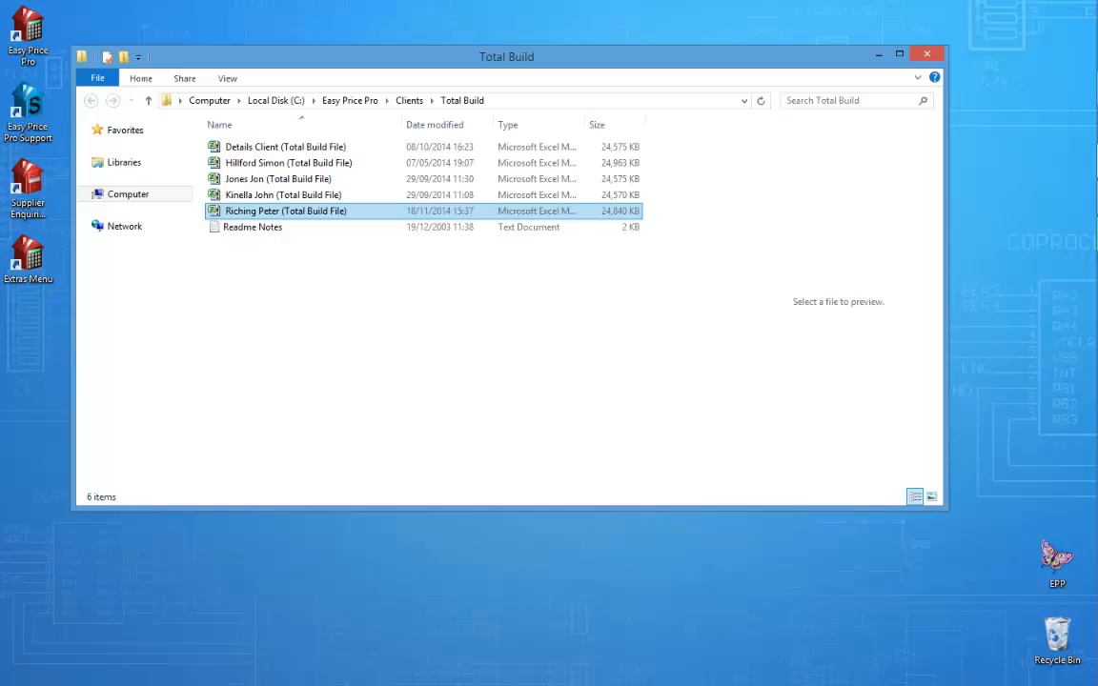
pyautogui.doubleClick(286, 210)
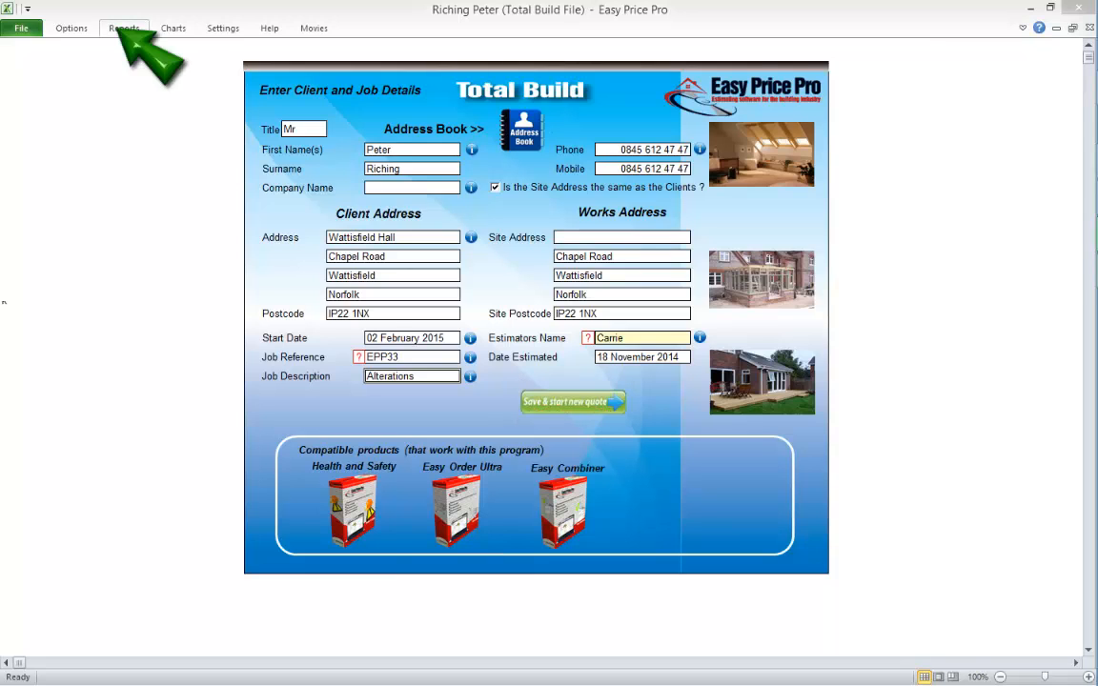
pyautogui.click(124, 29)
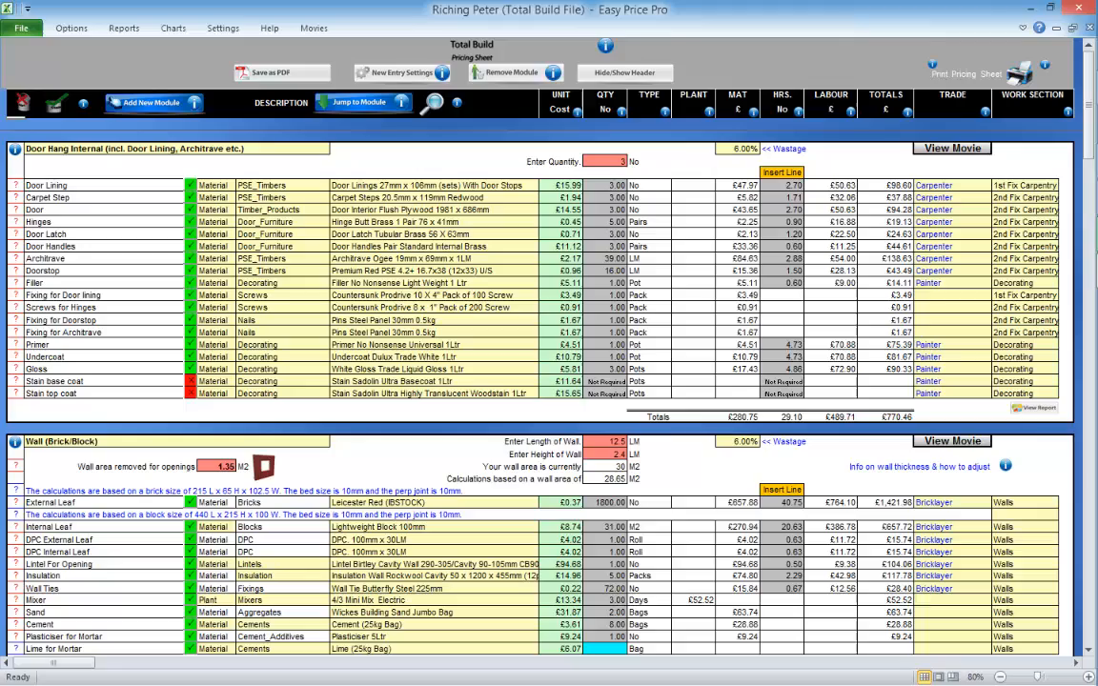